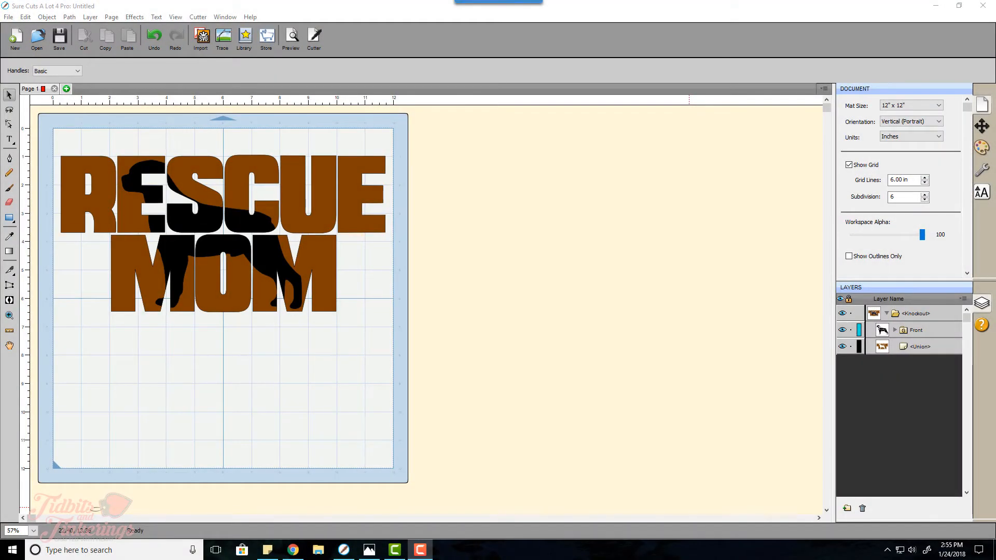
{"action": "mouse_move", "coordinate": [569, 557]}
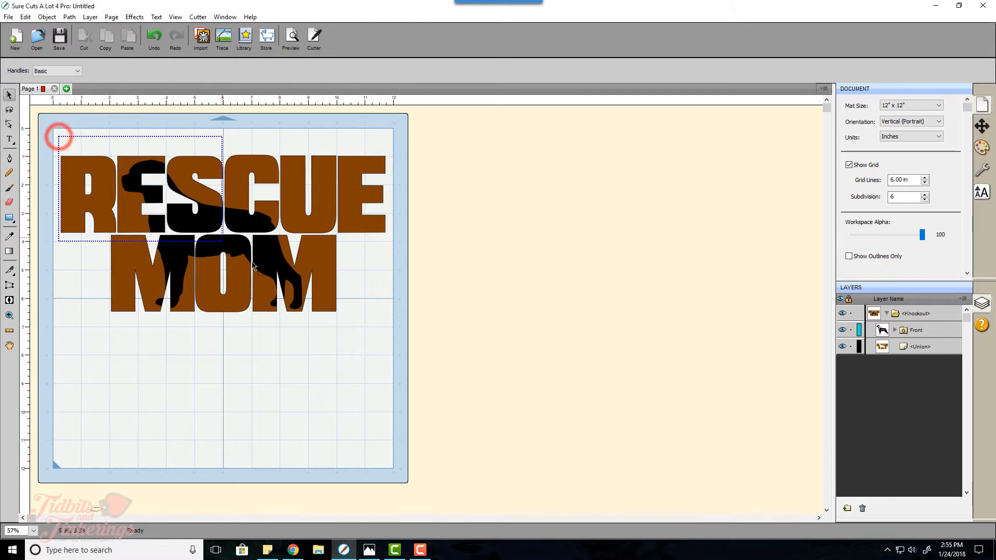
- Delete the sample knockout design and choose the Text tool
{"action": "left_click", "coordinate": [223, 190]}
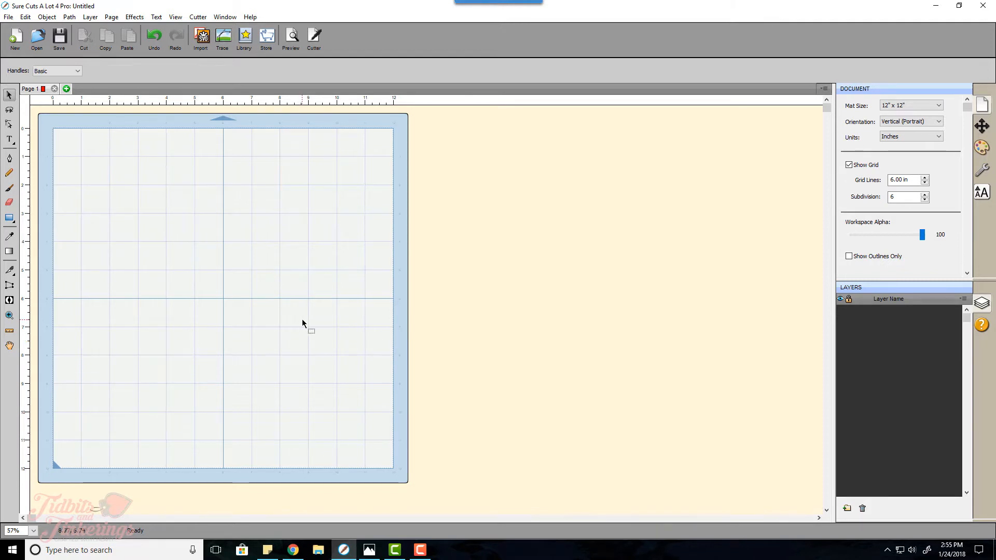
{"action": "mouse_move", "coordinate": [299, 320]}
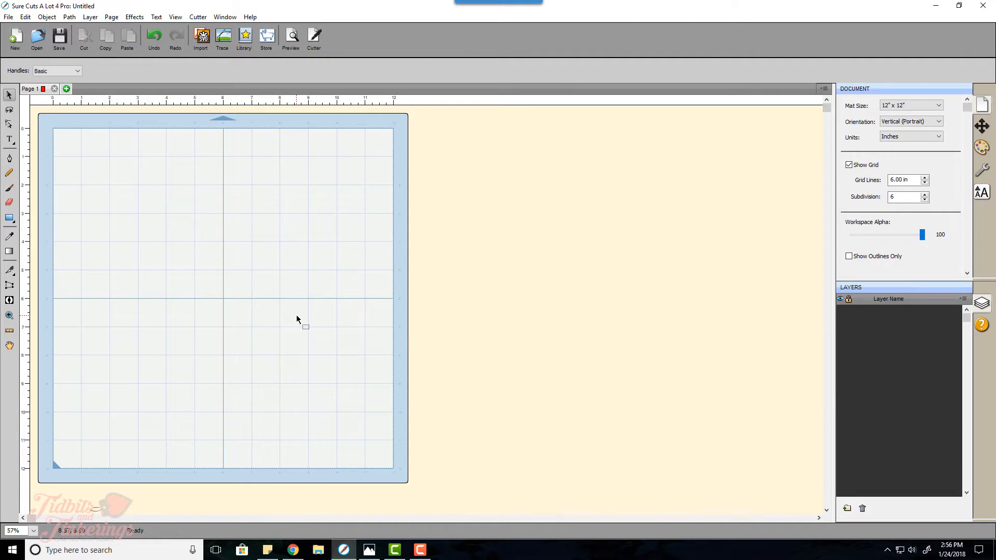
{"action": "left_click", "coordinate": [10, 139]}
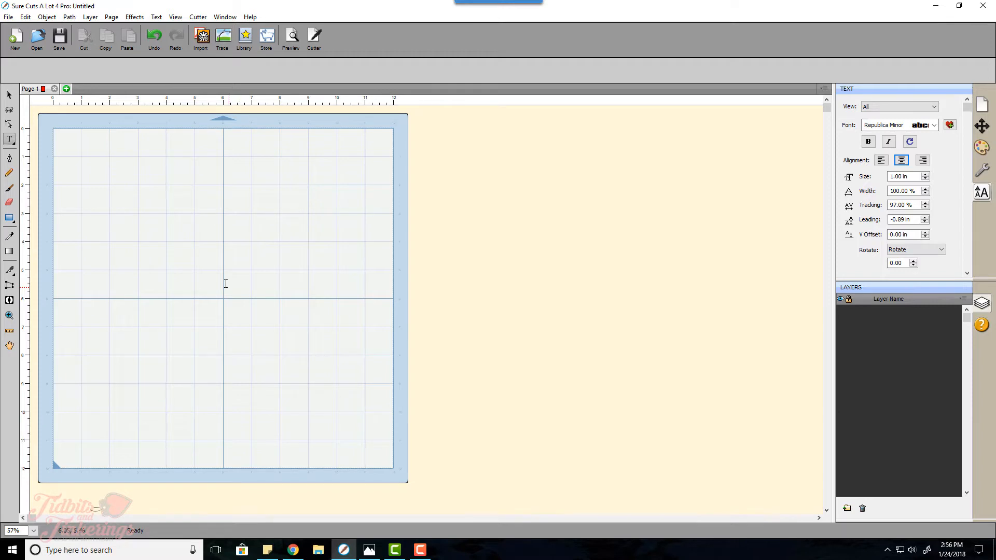
{"action": "mouse_move", "coordinate": [9, 141]}
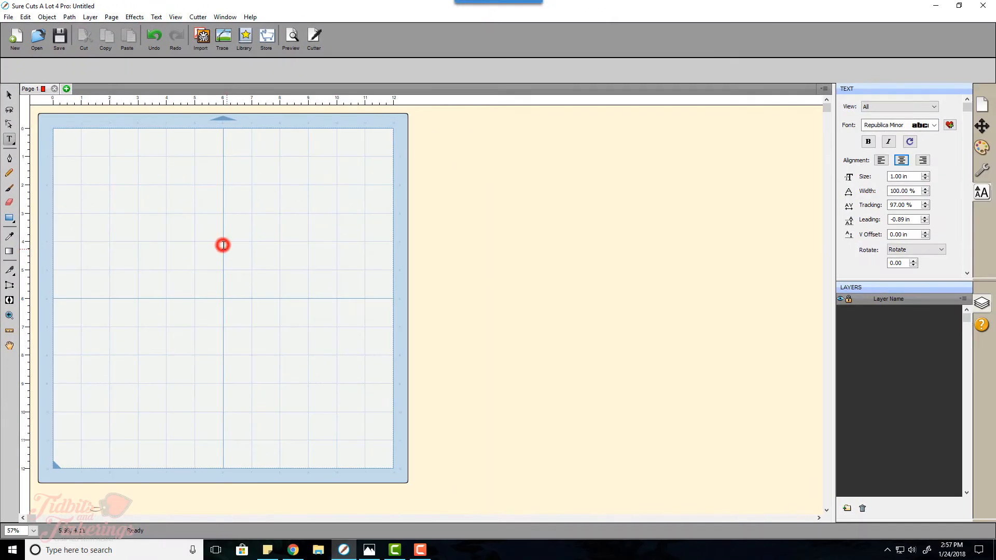
- Type two-line text on the mat: RESCUE with MOM beneath it
{"action": "left_click", "coordinate": [223, 244]}
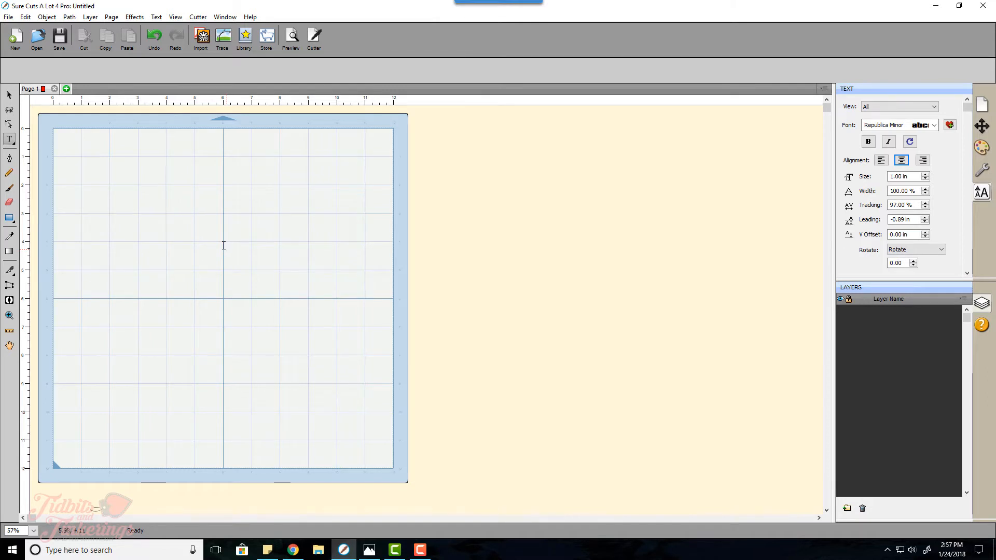
{"action": "left_click", "coordinate": [224, 235]}
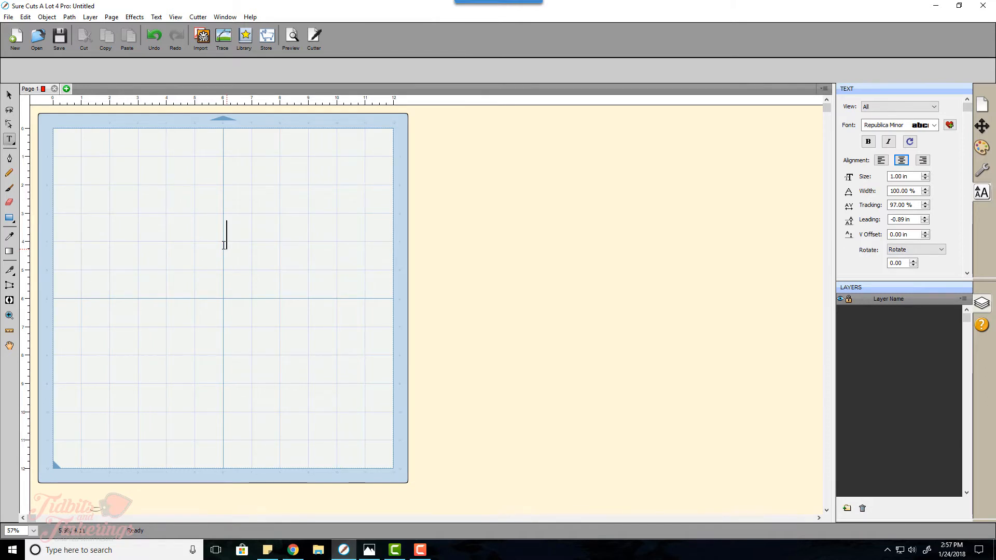
{"action": "type", "text": "RESCU"}
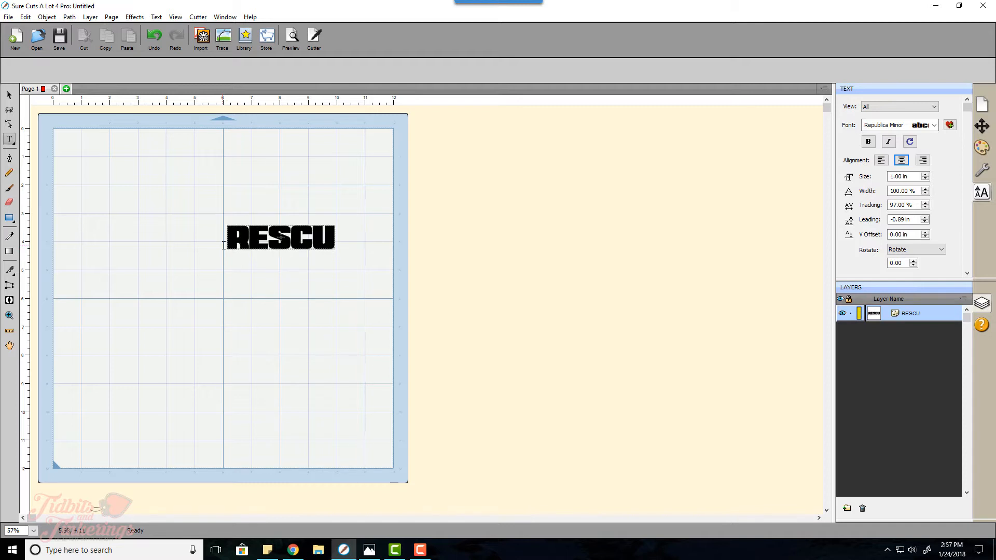
{"action": "type", "text": "E"}
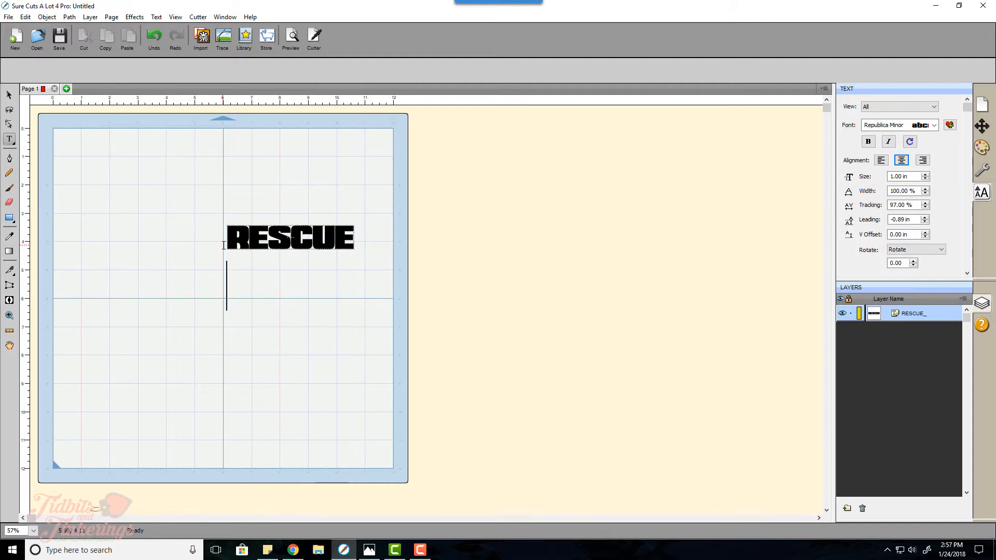
{"action": "type", "text": "MOM"}
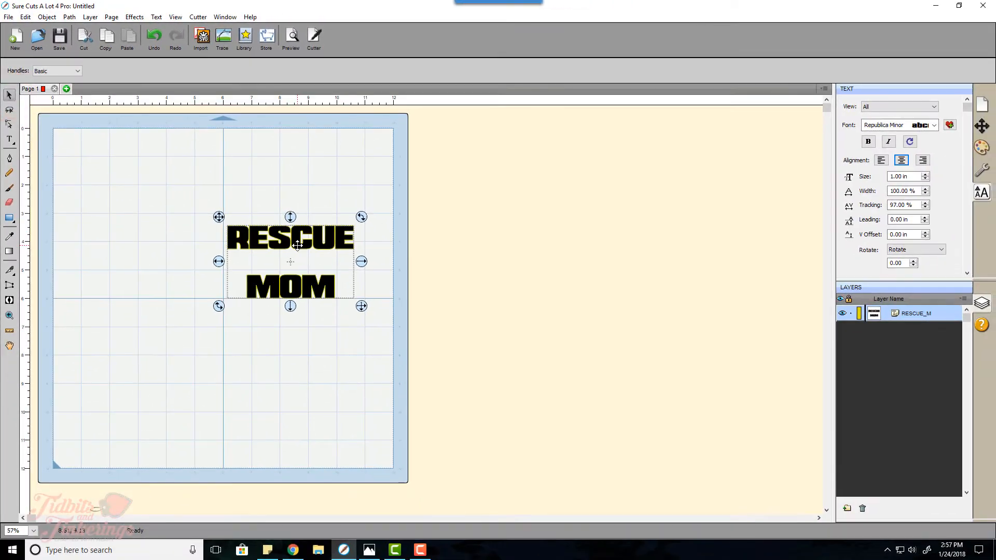
- Move the lettering to the top, then enlarge and centre it across the mat
{"action": "left_click_drag", "start_coordinate": [291, 261], "coordinate": [220, 197]}
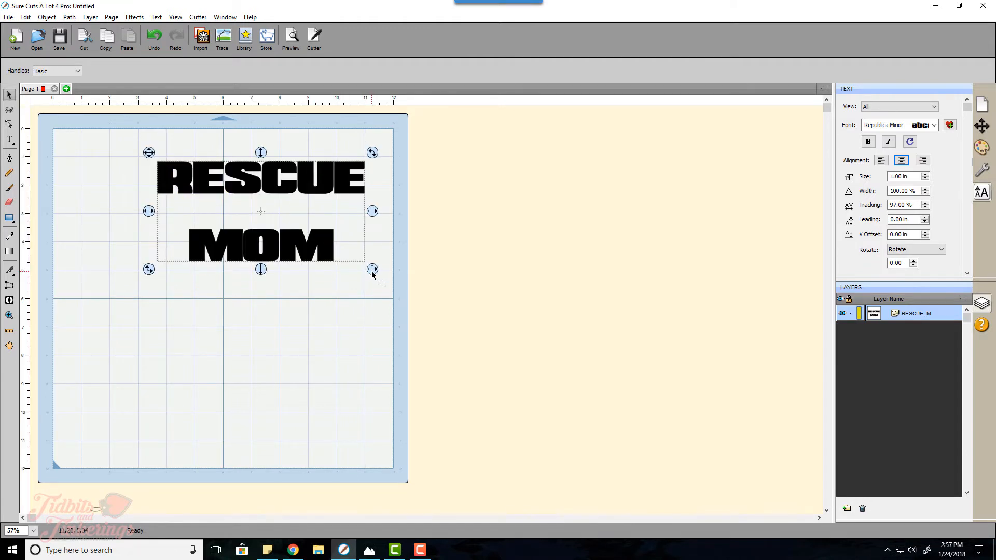
{"action": "left_click_drag", "start_coordinate": [372, 269], "coordinate": [360, 297]}
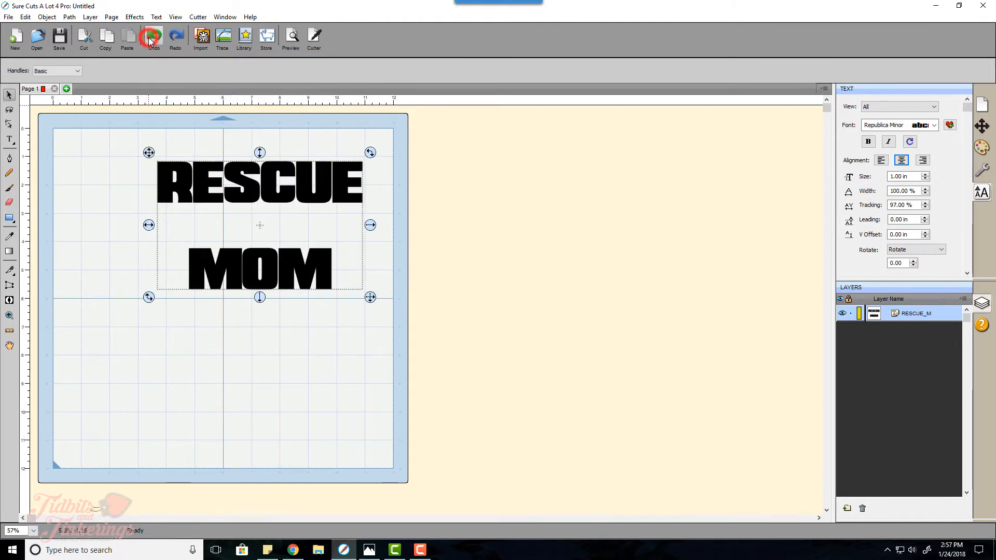
{"action": "left_click", "coordinate": [153, 38]}
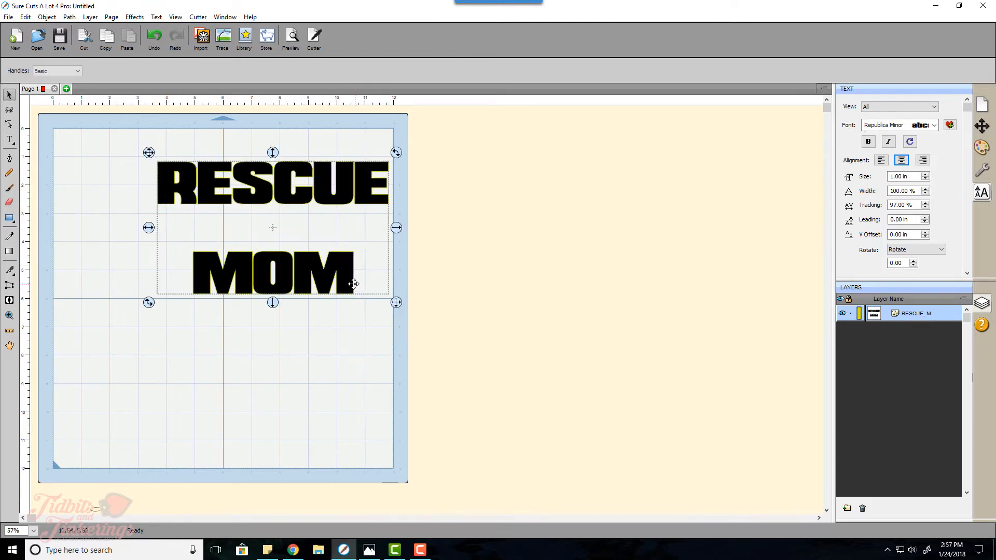
{"action": "left_click_drag", "start_coordinate": [354, 283], "coordinate": [314, 271]}
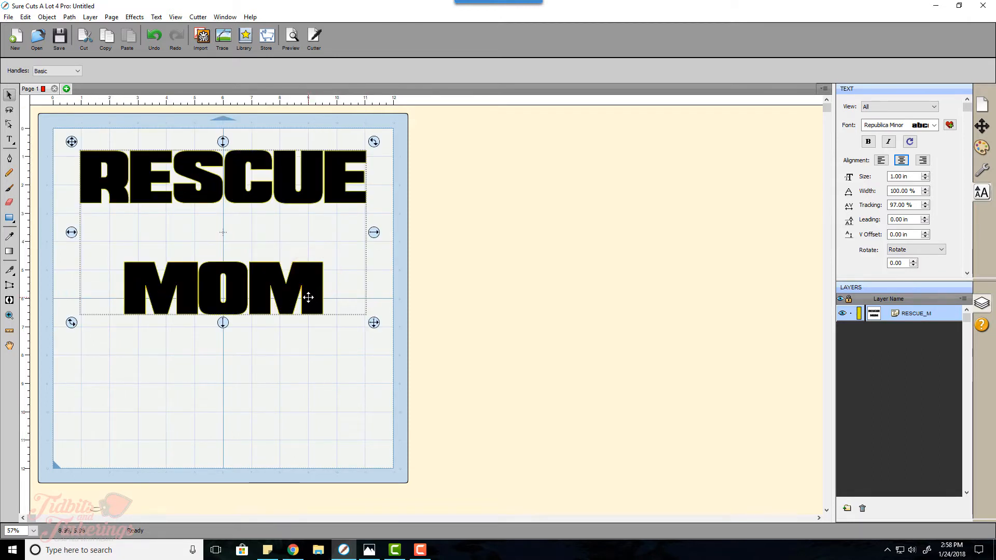
{"action": "mouse_move", "coordinate": [332, 218]}
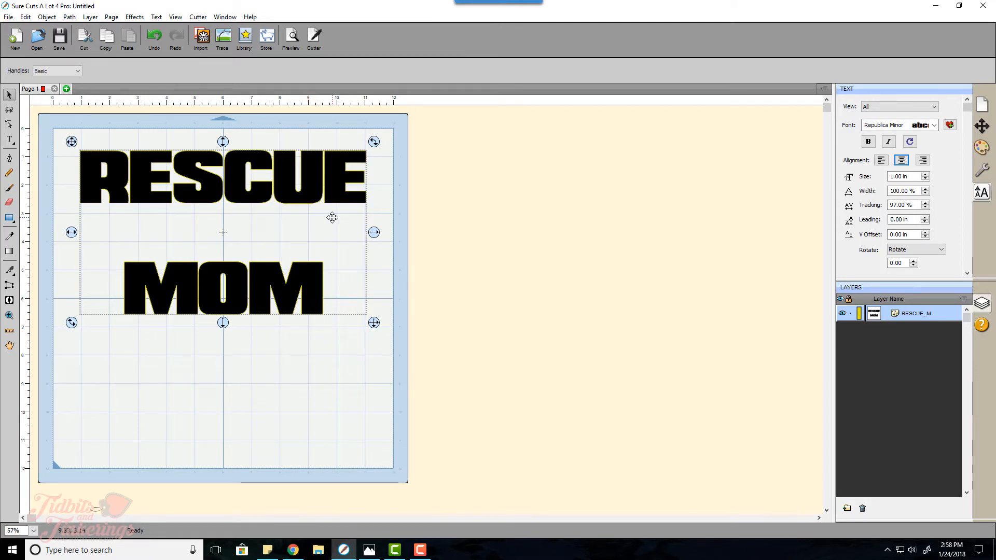
{"action": "mouse_move", "coordinate": [198, 199]}
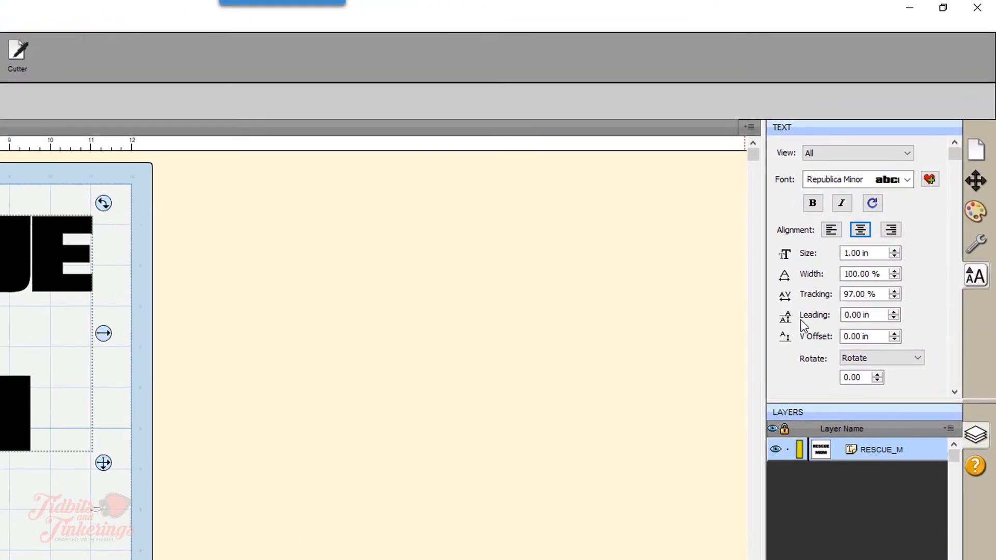
{"action": "mouse_move", "coordinate": [805, 308]}
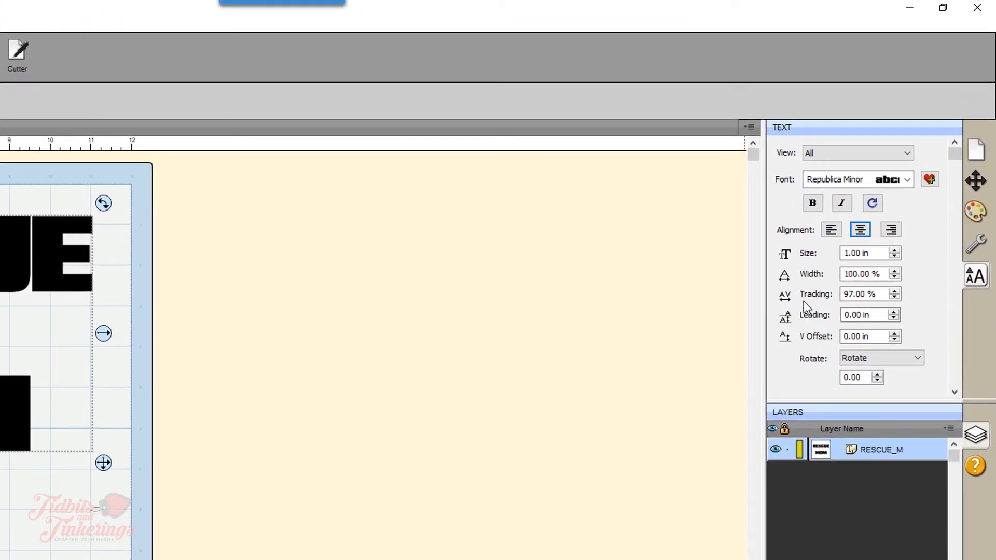
{"action": "mouse_move", "coordinate": [841, 306]}
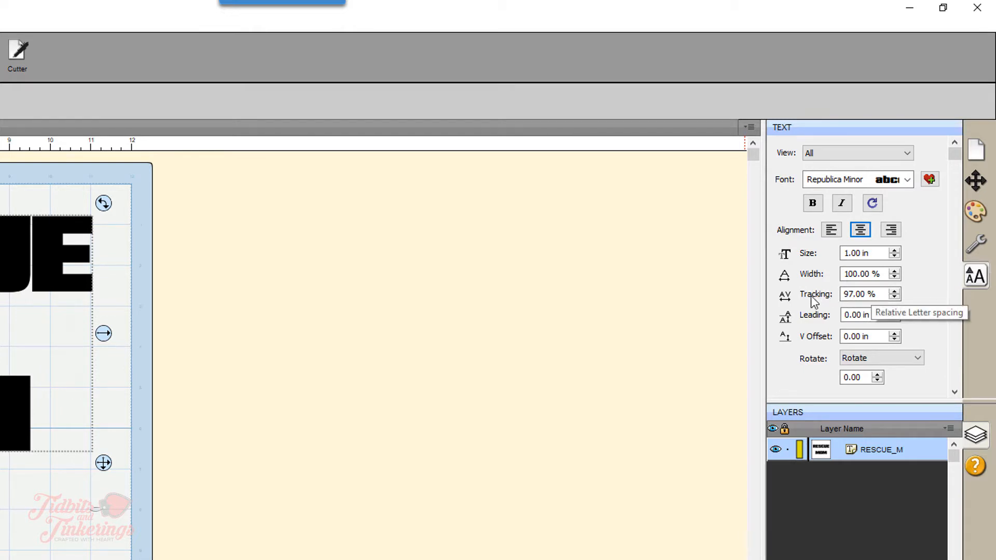
{"action": "mouse_move", "coordinate": [815, 324]}
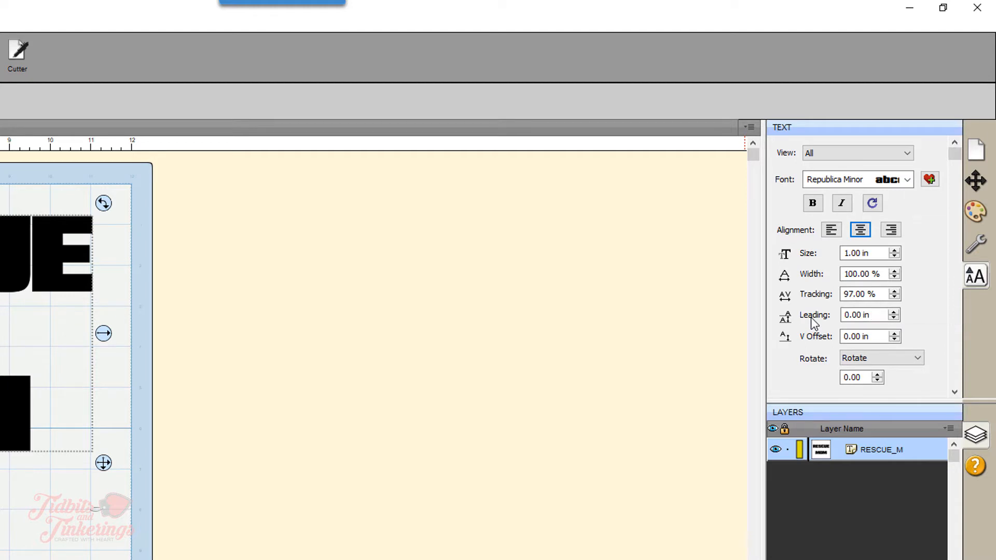
{"action": "mouse_move", "coordinate": [815, 300]}
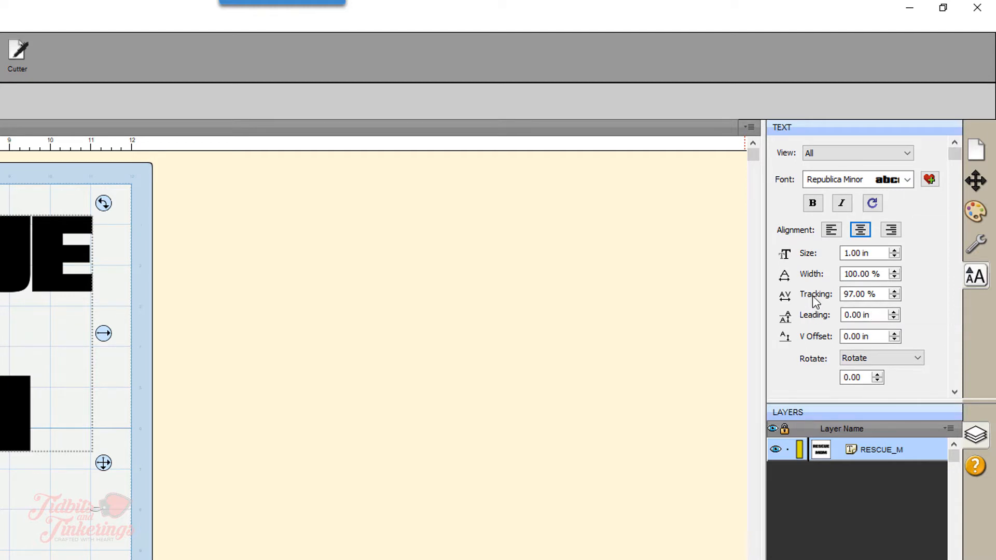
{"action": "mouse_move", "coordinate": [818, 320]}
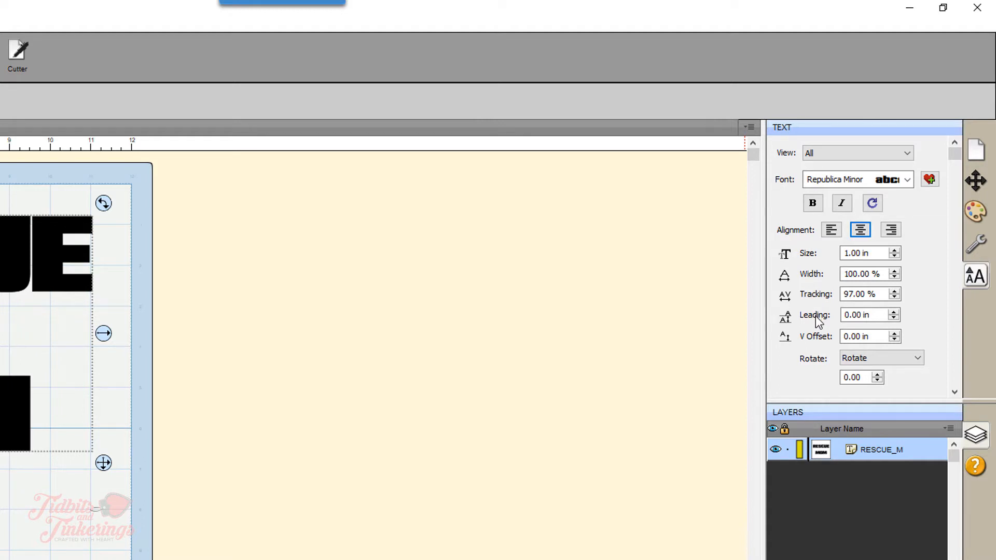
{"action": "mouse_move", "coordinate": [817, 323]}
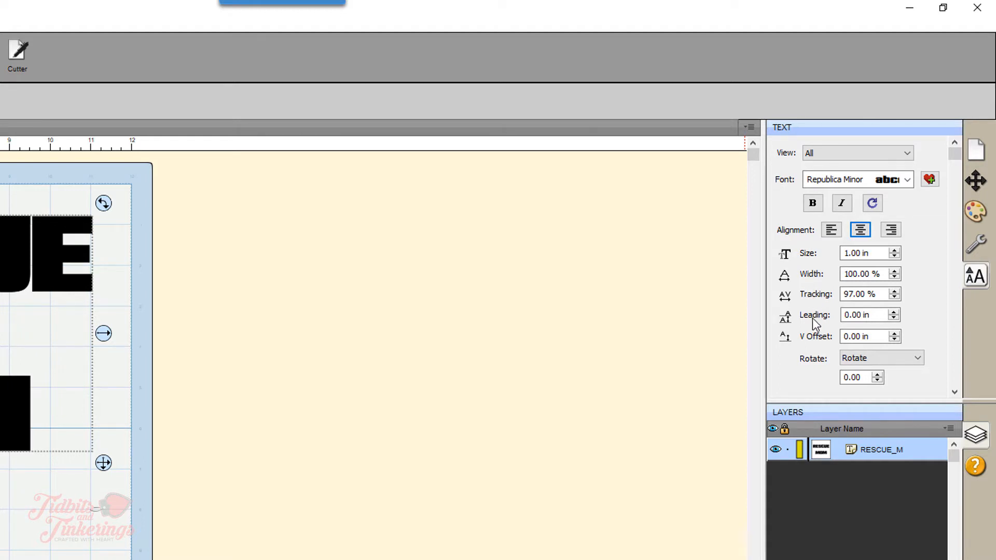
{"action": "mouse_move", "coordinate": [821, 237]}
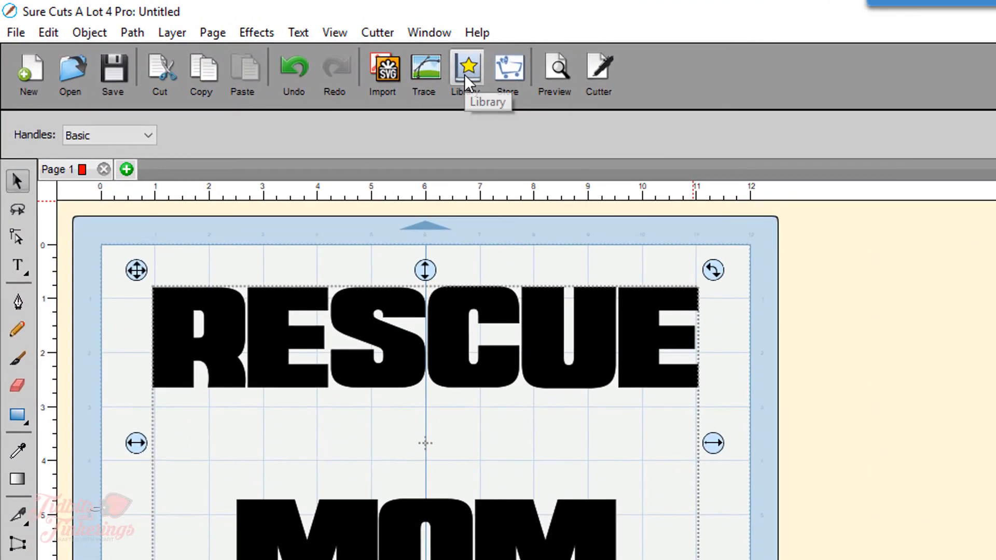
{"action": "left_click", "coordinate": [467, 70]}
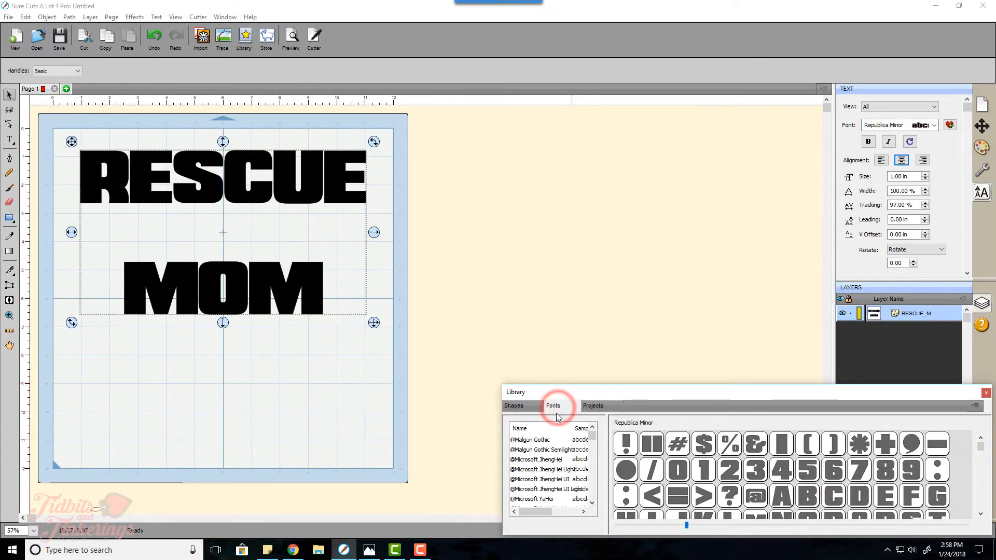
{"action": "scroll", "scroll_direction": "down", "scroll_amount": 3}
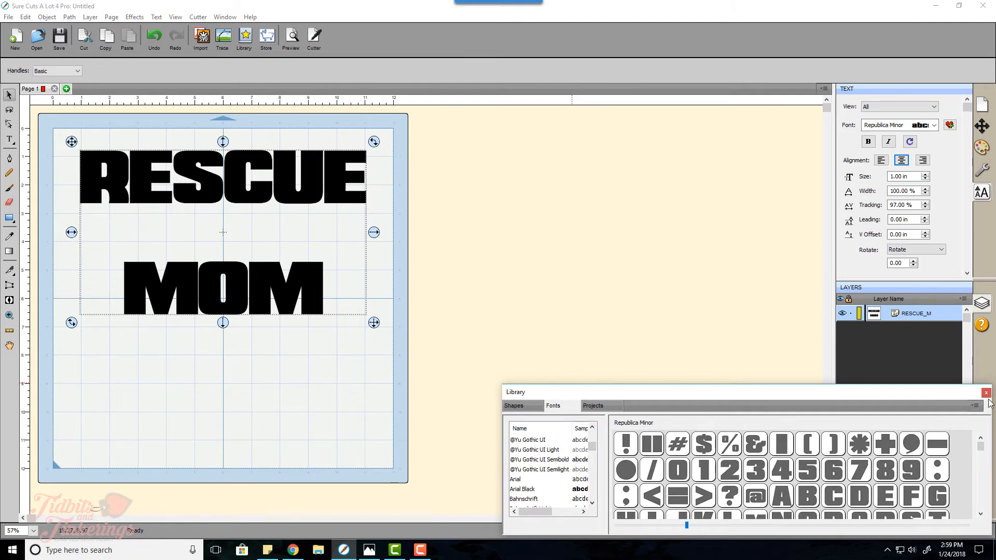
{"action": "left_click", "coordinate": [985, 392]}
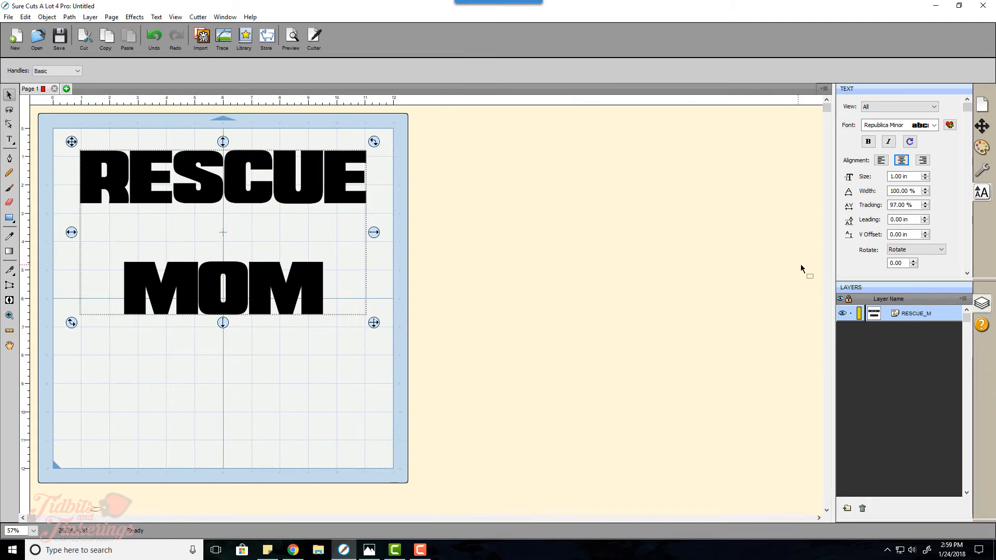
{"action": "mouse_move", "coordinate": [801, 271]}
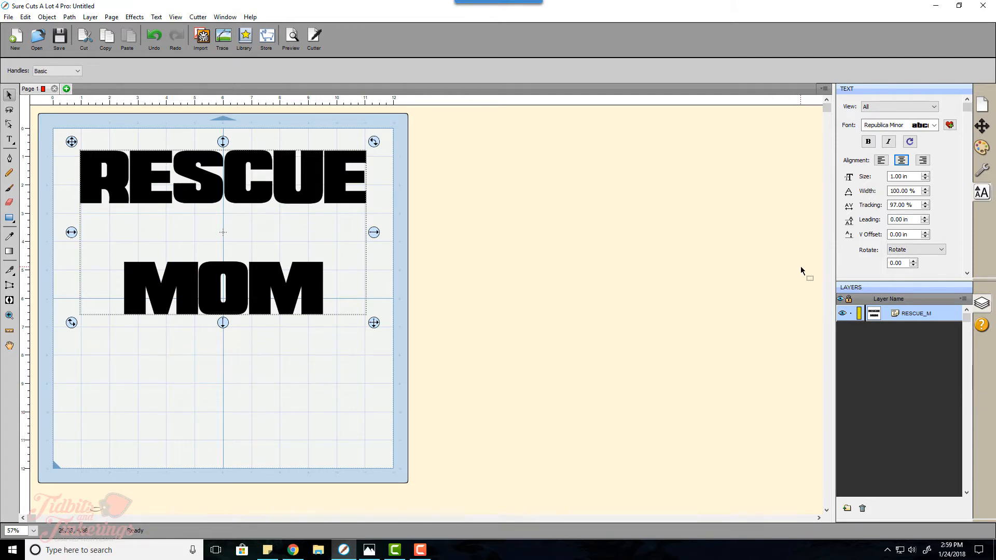
{"action": "mouse_move", "coordinate": [871, 211]}
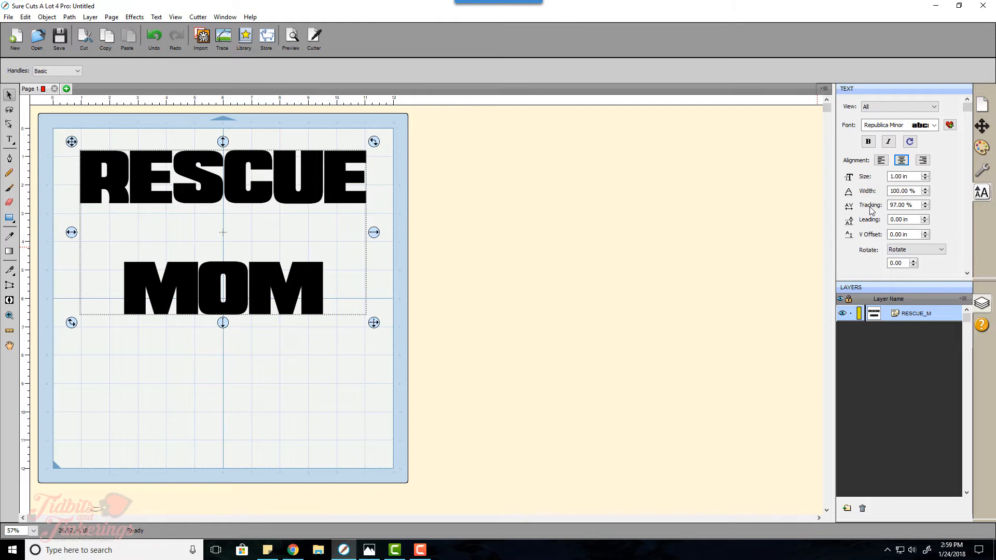
{"action": "mouse_move", "coordinate": [901, 204]}
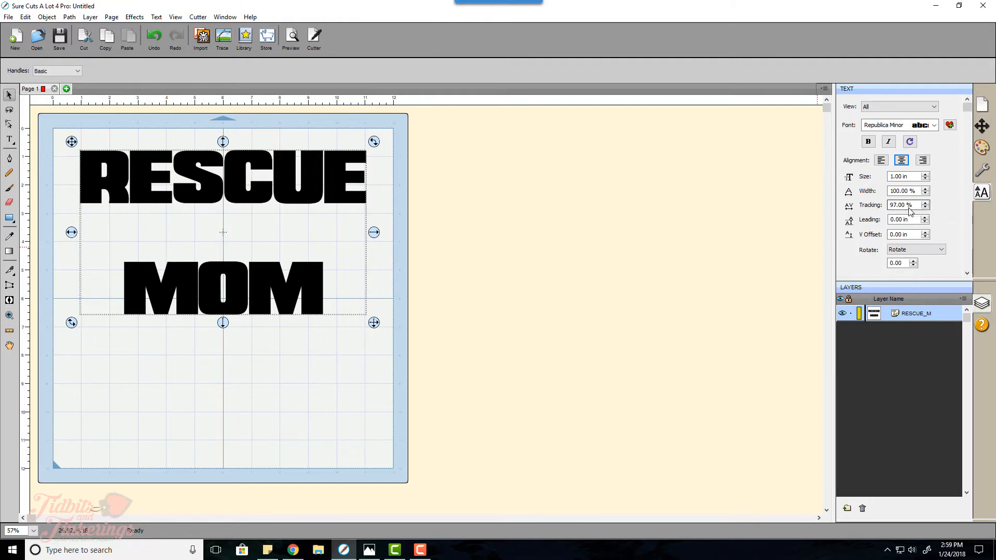
{"action": "mouse_move", "coordinate": [909, 219]}
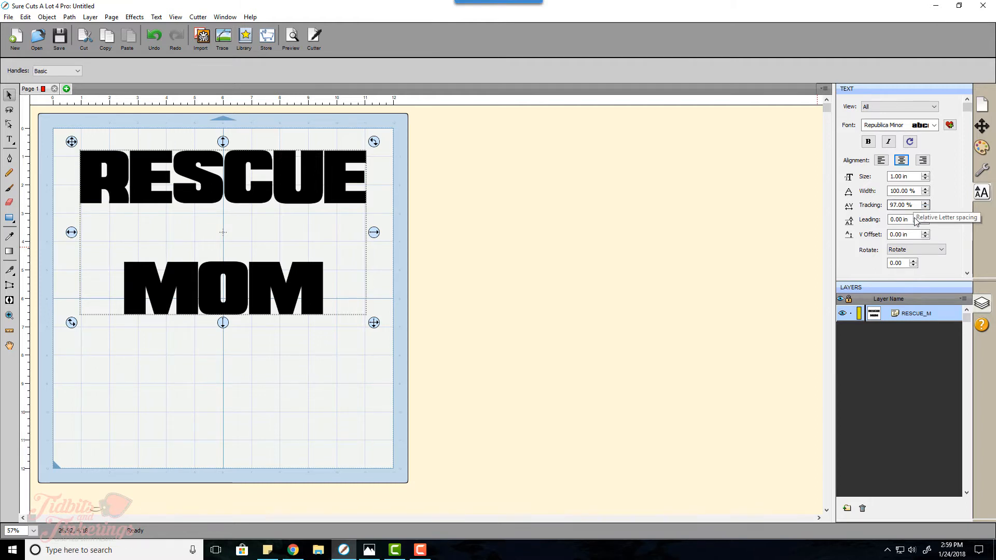
- Set the RESCUE MOM text tracking to 97%
{"action": "left_click", "coordinate": [903, 204]}
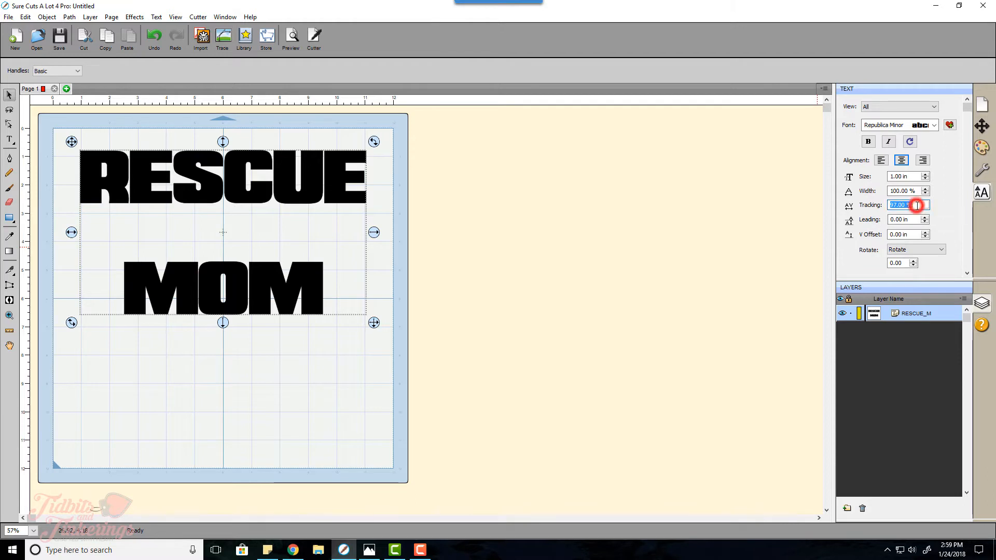
{"action": "type", "text": "9"}
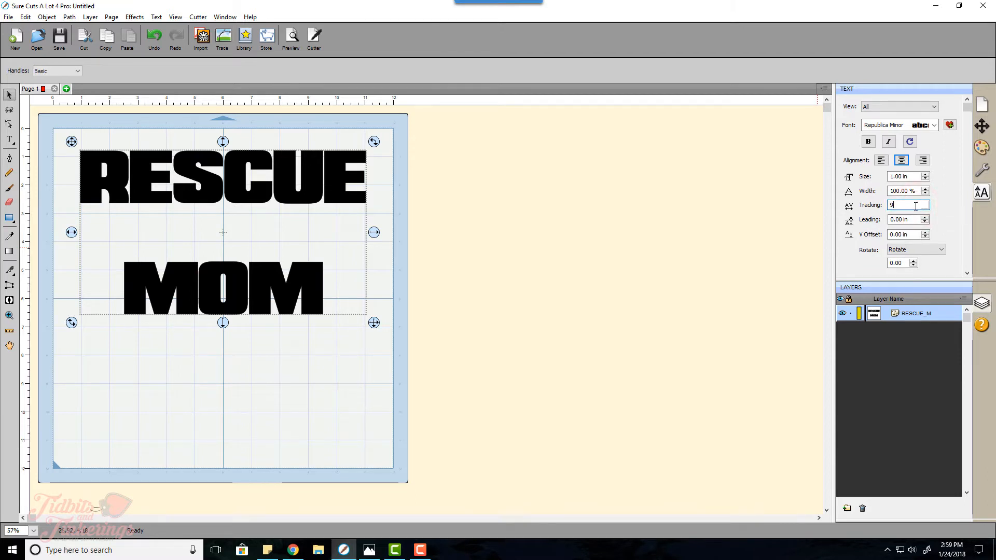
{"action": "type", "text": "7"}
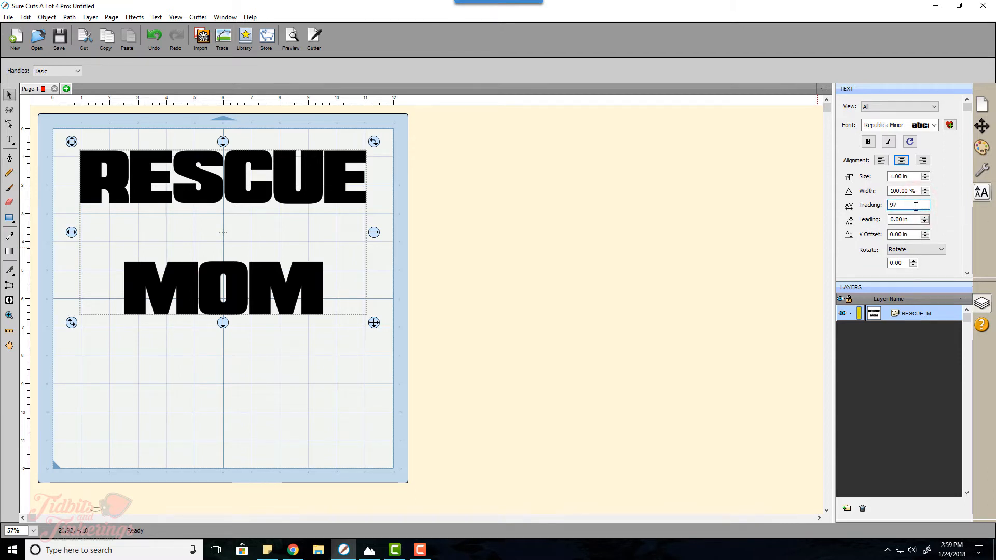
{"action": "left_click", "coordinate": [904, 218]}
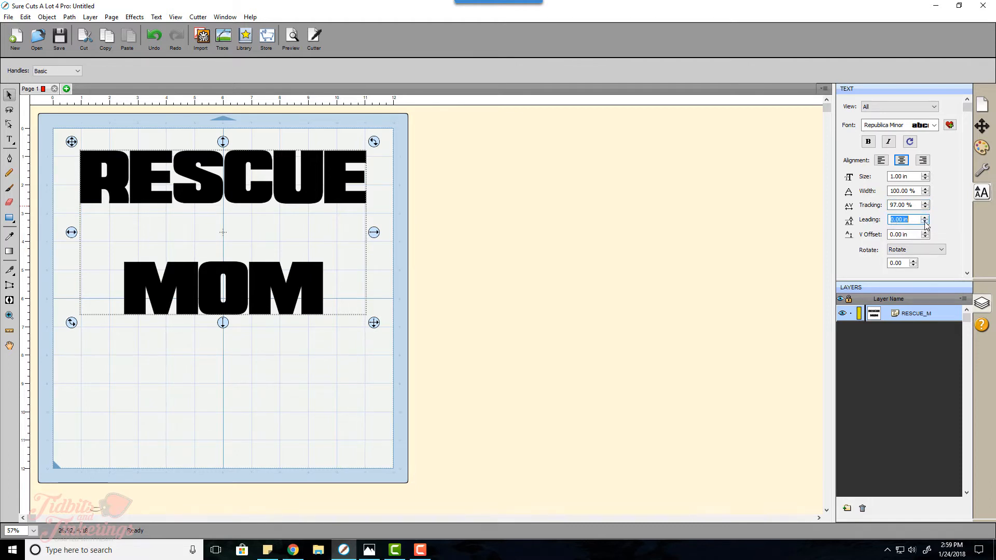
- Reduce leading to -0.89 in and stretch the lettering taller
{"action": "left_click", "coordinate": [926, 221]}
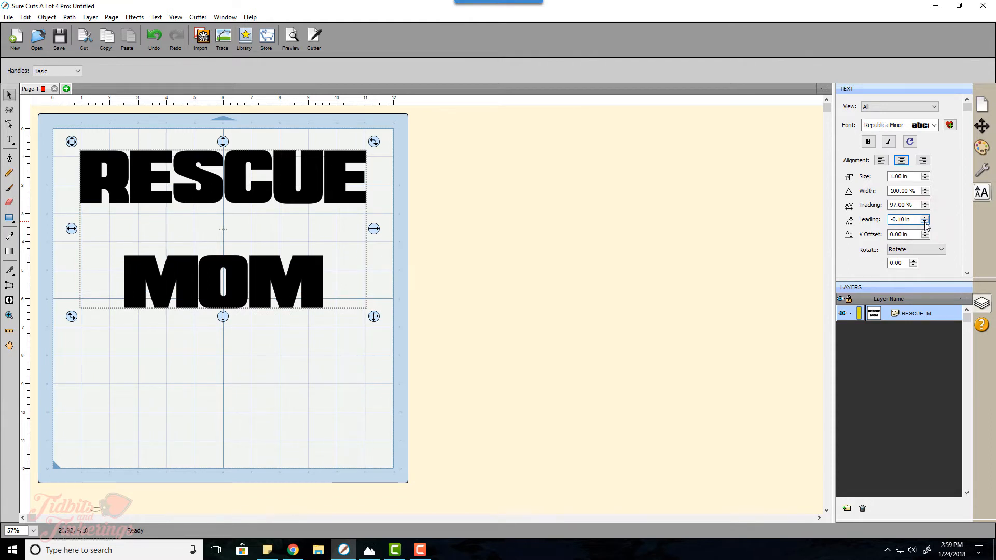
{"action": "left_click", "coordinate": [925, 222]}
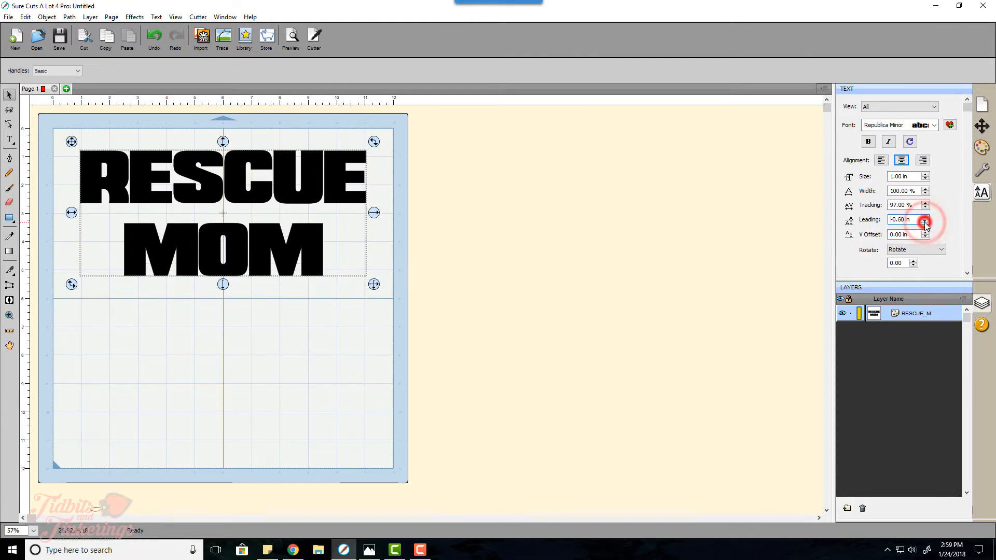
{"action": "left_click", "coordinate": [925, 216]}
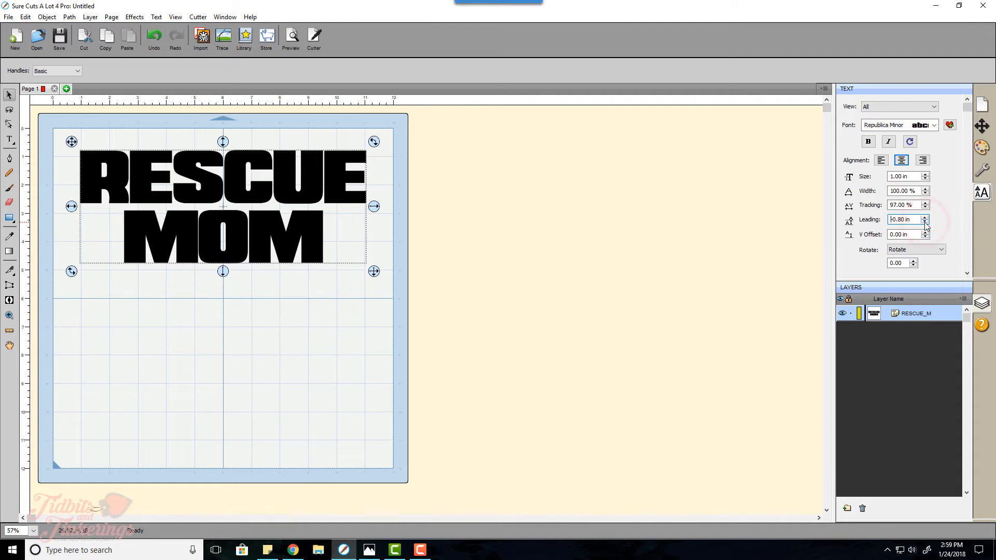
{"action": "left_click", "coordinate": [925, 217]}
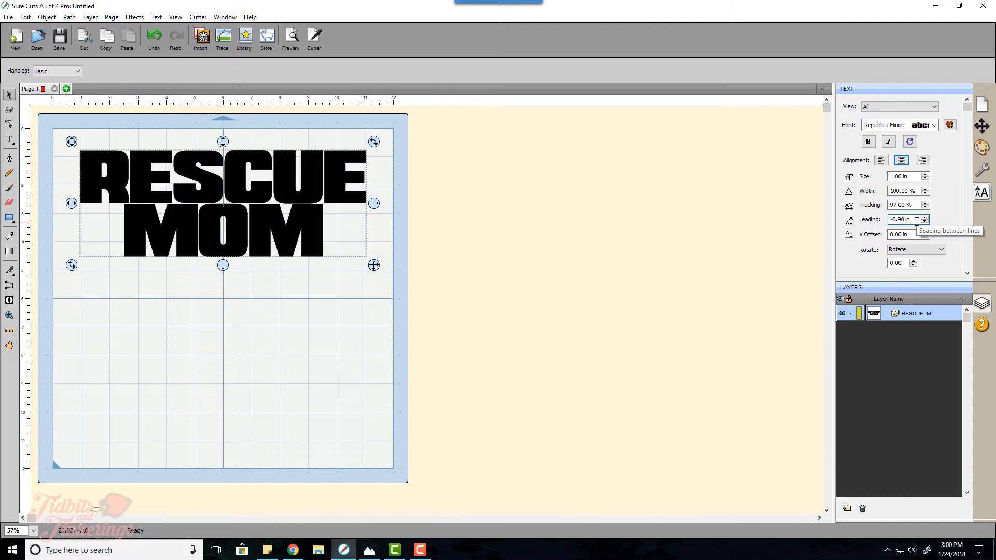
{"action": "left_click", "coordinate": [901, 219]}
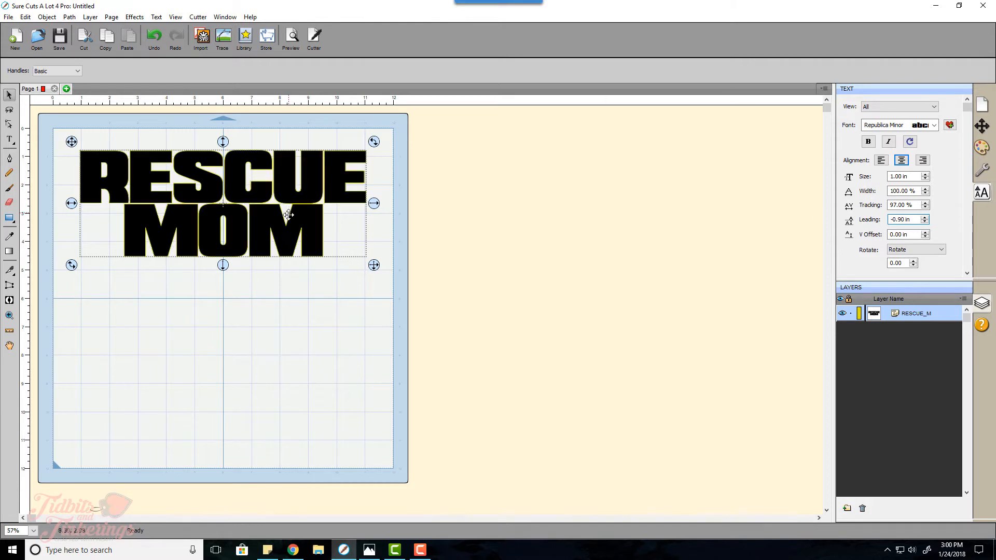
{"action": "left_click", "coordinate": [902, 205]}
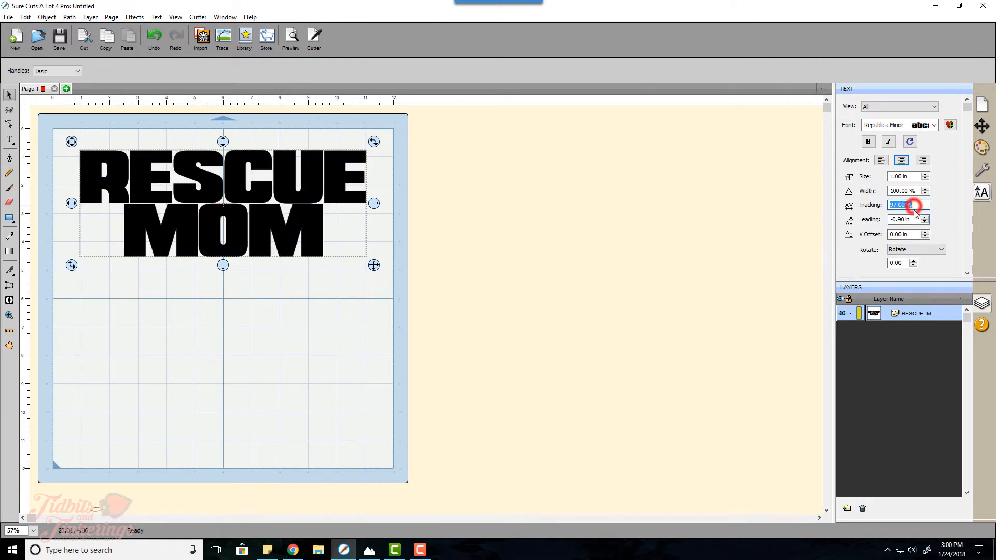
{"action": "left_click", "coordinate": [905, 219]}
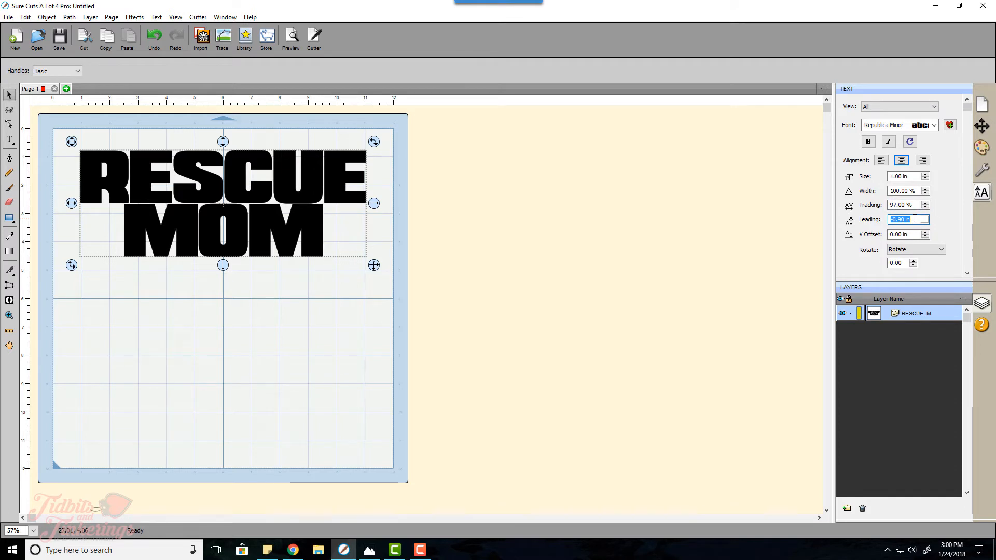
{"action": "type", "text": "-.8"}
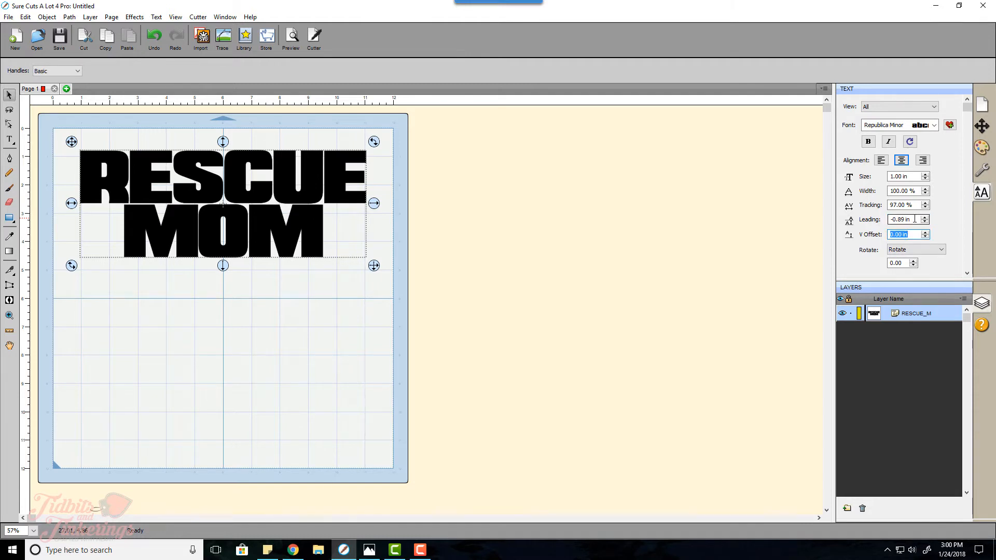
{"action": "mouse_move", "coordinate": [444, 251]}
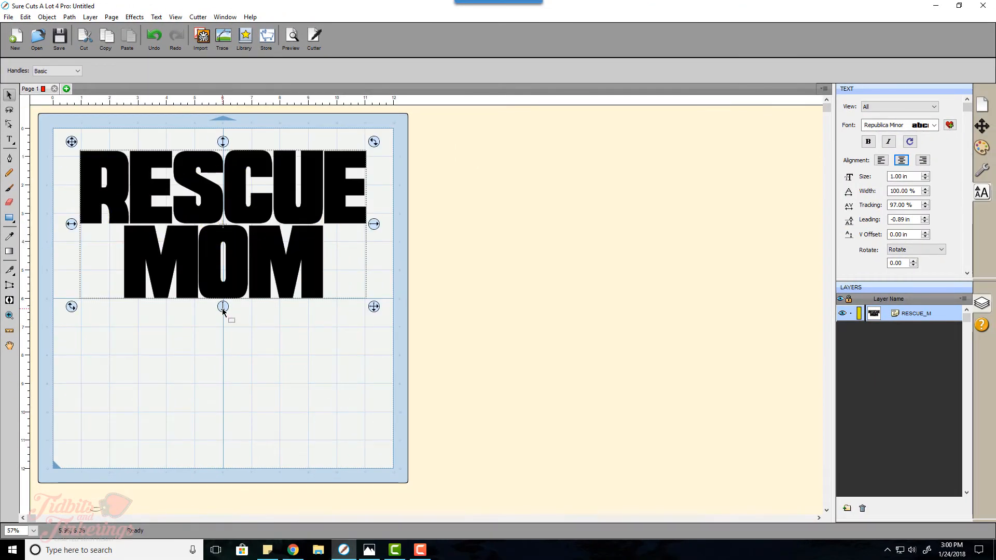
{"action": "left_click_drag", "start_coordinate": [223, 308], "coordinate": [223, 322]}
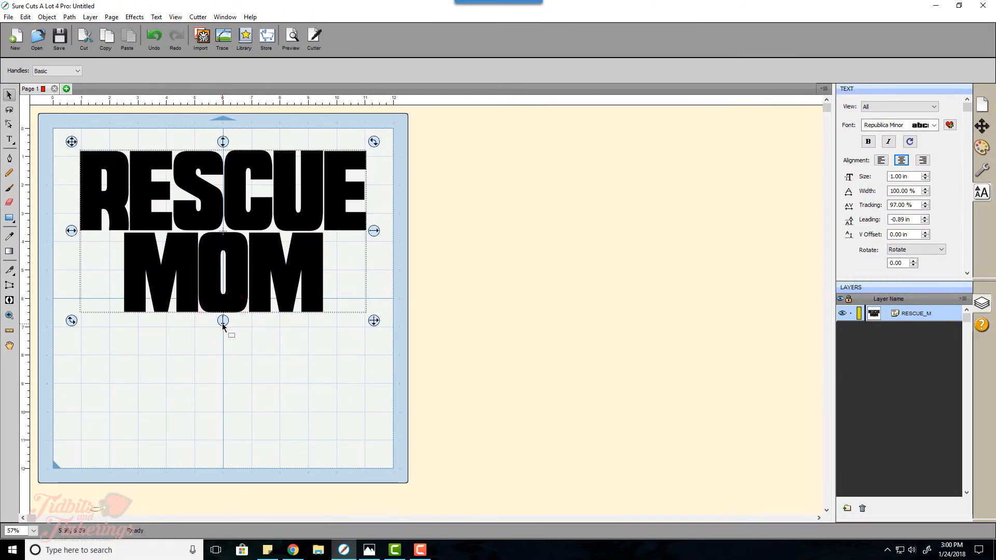
- Deselect the lettering and view rottweiler.gif in Photos
{"action": "left_click", "coordinate": [263, 363]}
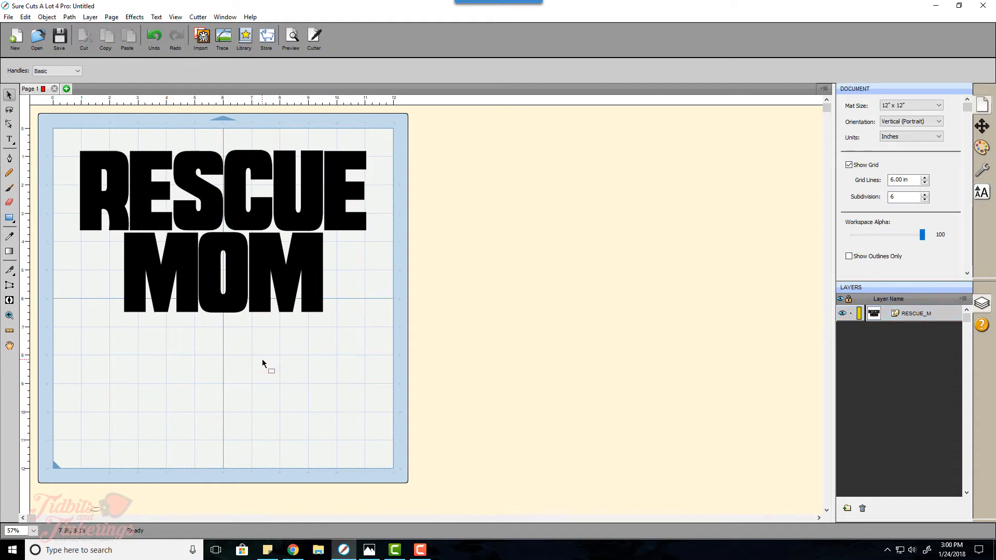
{"action": "mouse_move", "coordinate": [258, 353]}
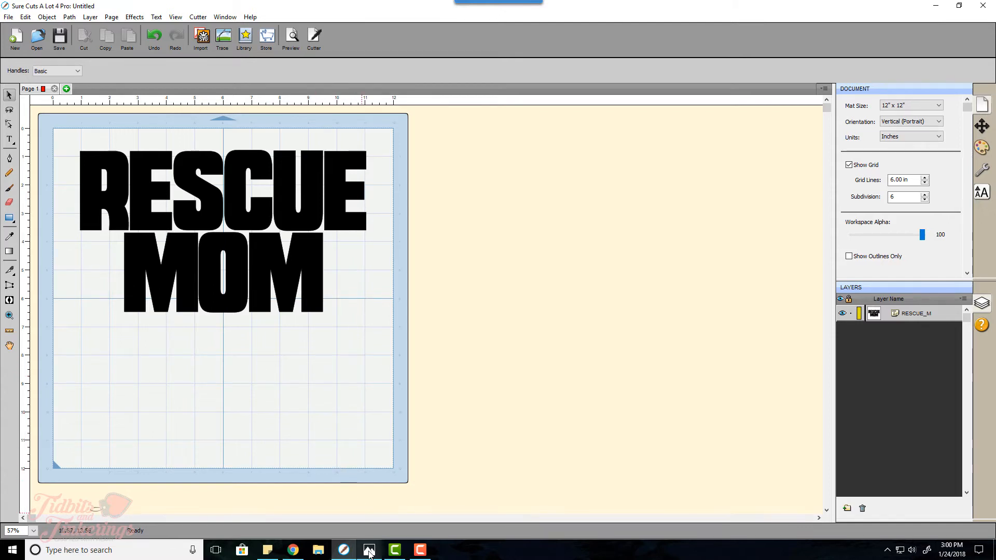
{"action": "left_click", "coordinate": [369, 550]}
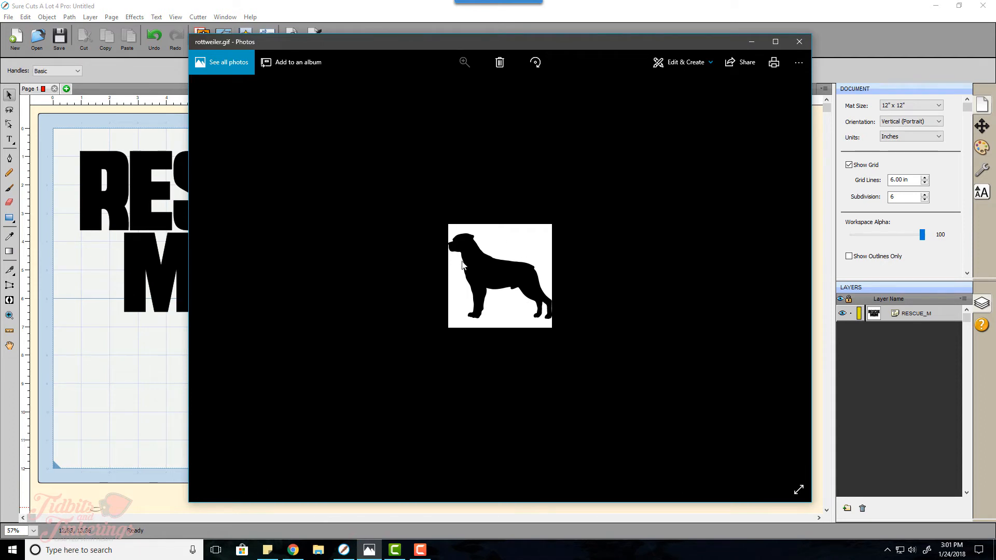
{"action": "mouse_move", "coordinate": [518, 249]}
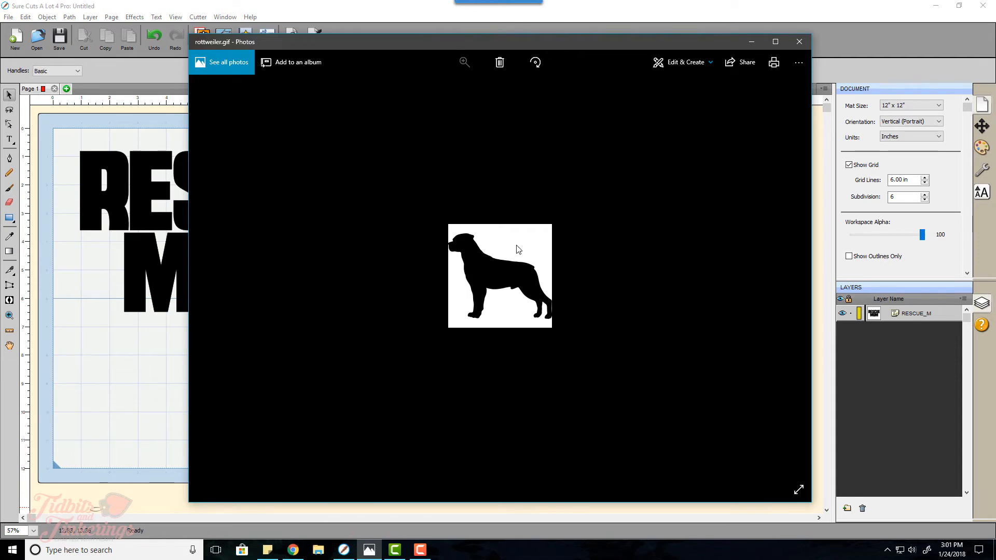
{"action": "mouse_move", "coordinate": [501, 277]}
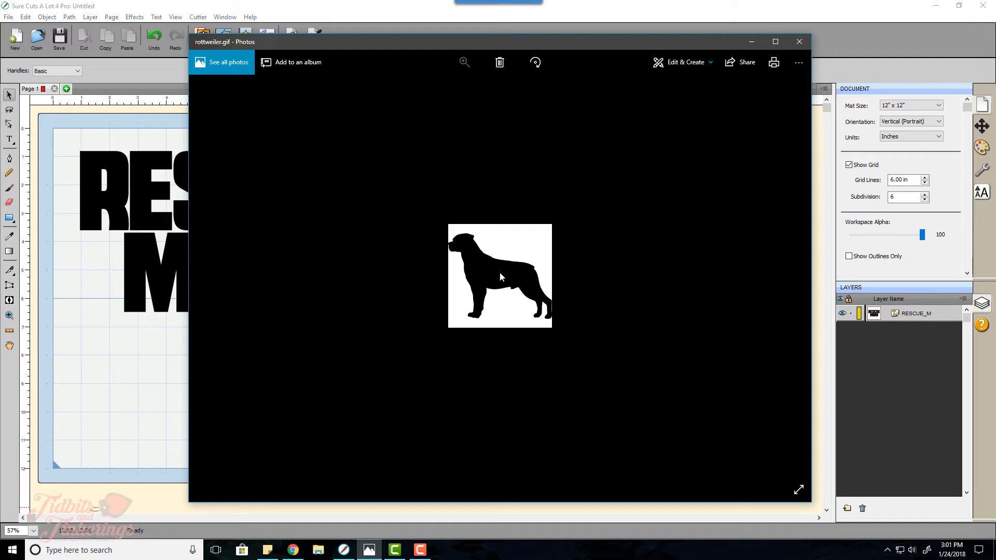
{"action": "mouse_move", "coordinate": [513, 281]}
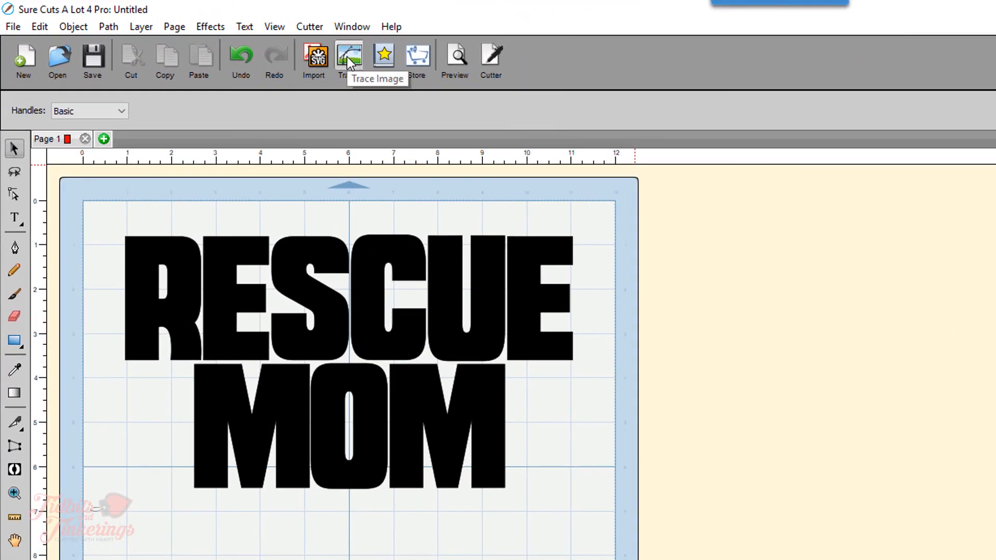
- Trace rottweiler.gif in single colour with contrast 5, smooth 75, detail 98
{"action": "left_click", "coordinate": [348, 56]}
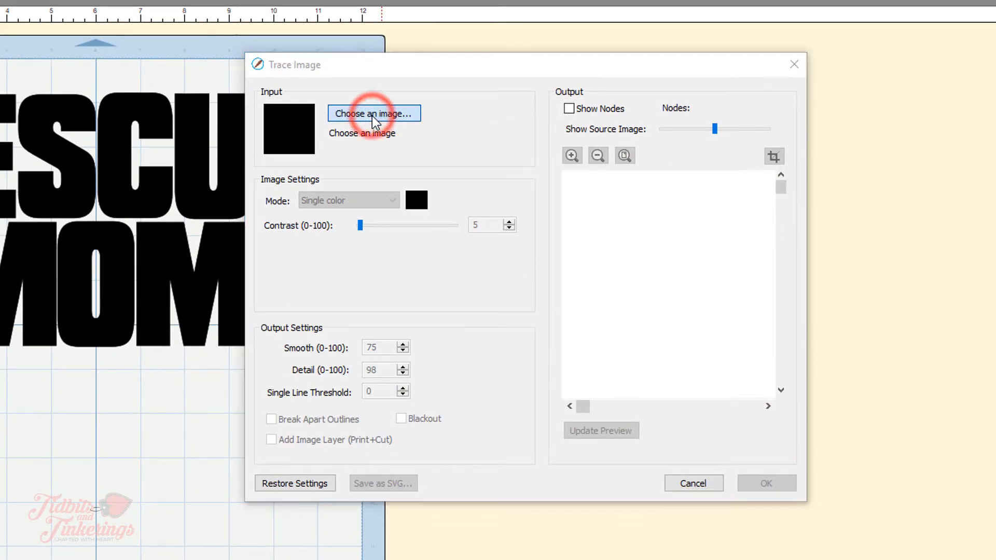
{"action": "left_click", "coordinate": [374, 113]}
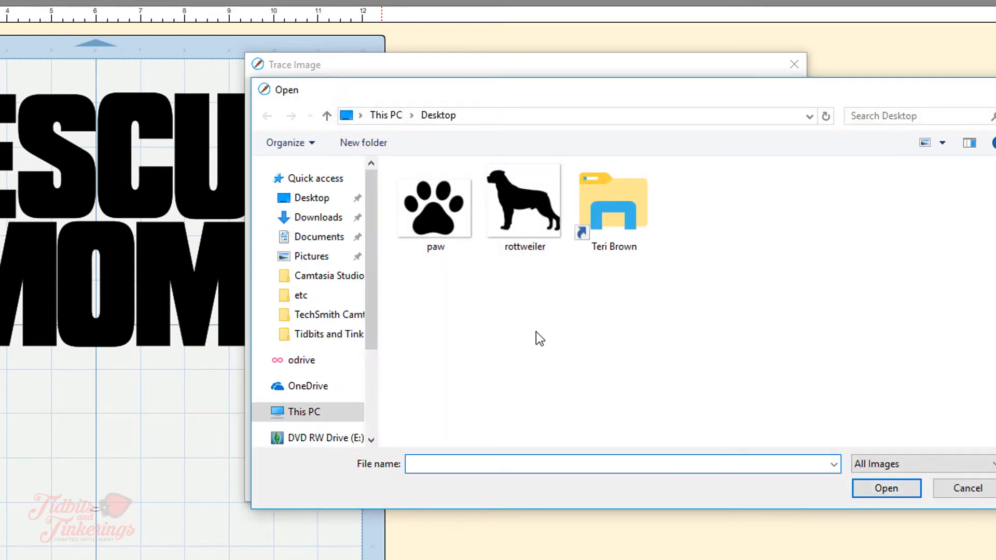
{"action": "double_click", "coordinate": [523, 200]}
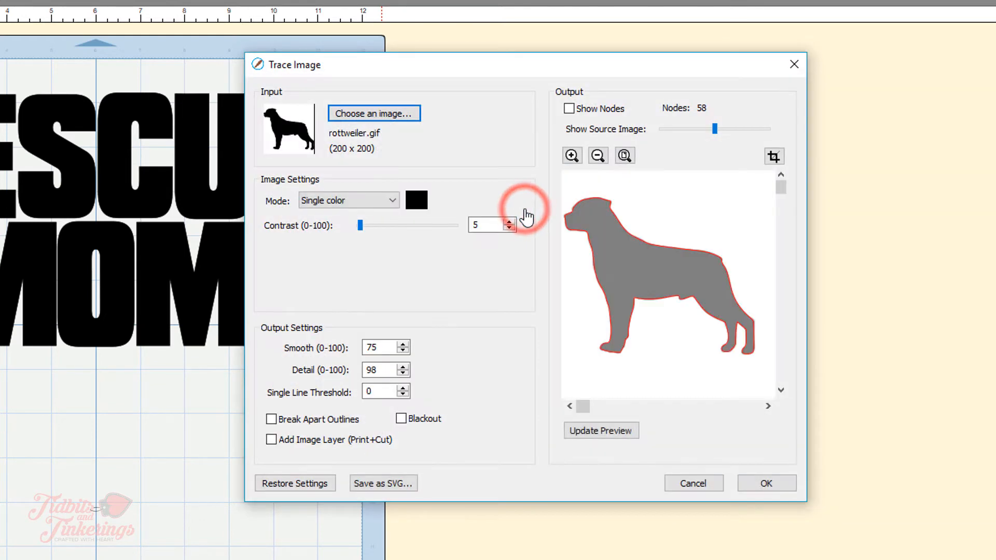
{"action": "mouse_move", "coordinate": [615, 323]}
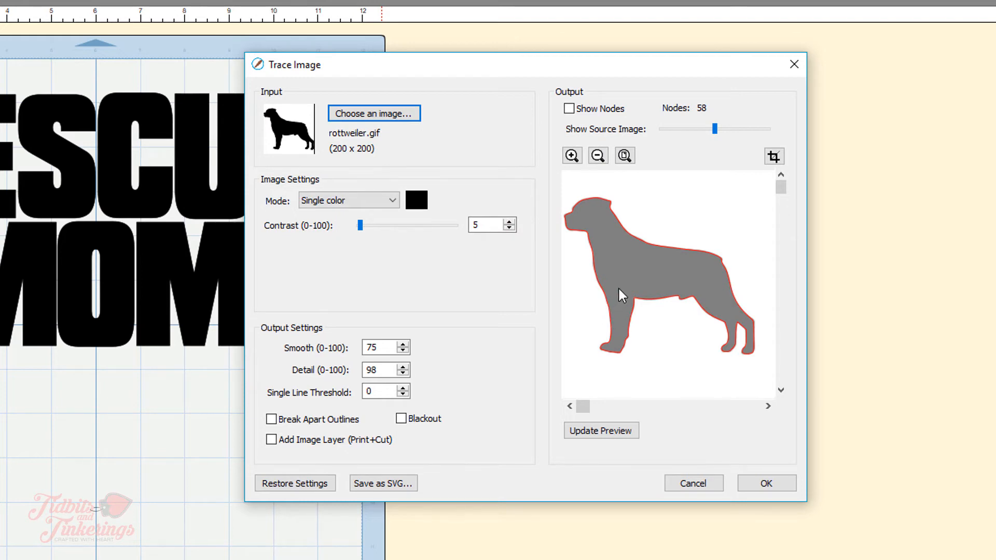
{"action": "mouse_move", "coordinate": [569, 240]}
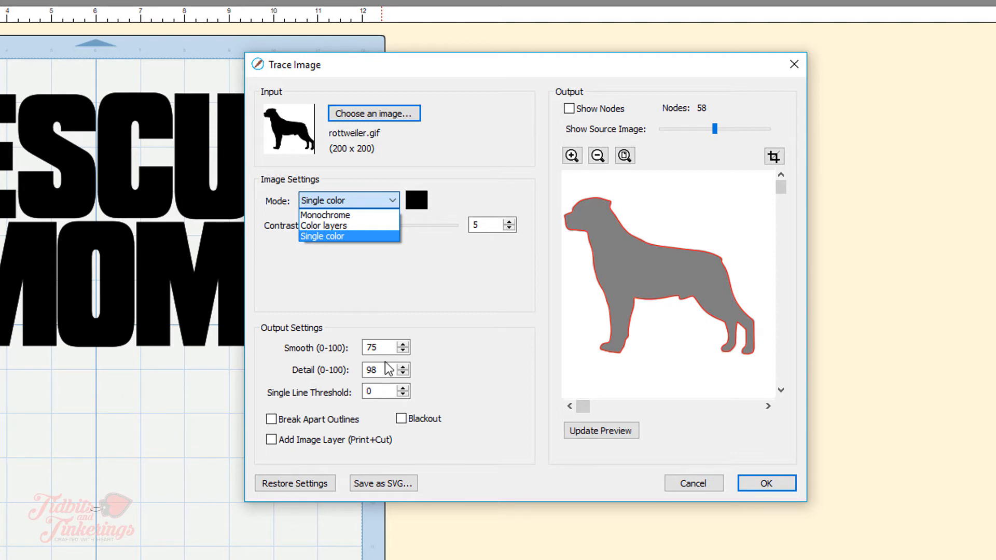
{"action": "mouse_move", "coordinate": [411, 289]}
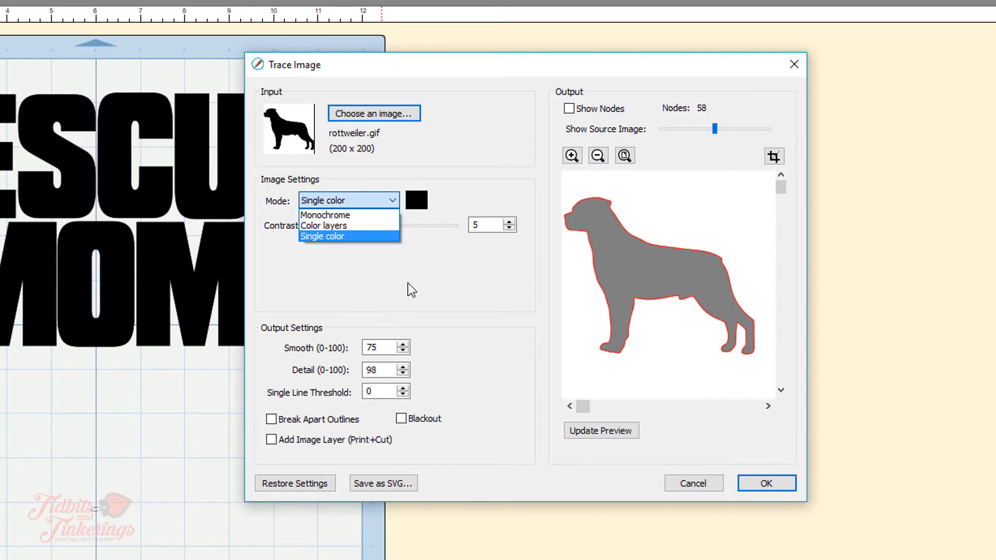
{"action": "left_click", "coordinate": [322, 235]}
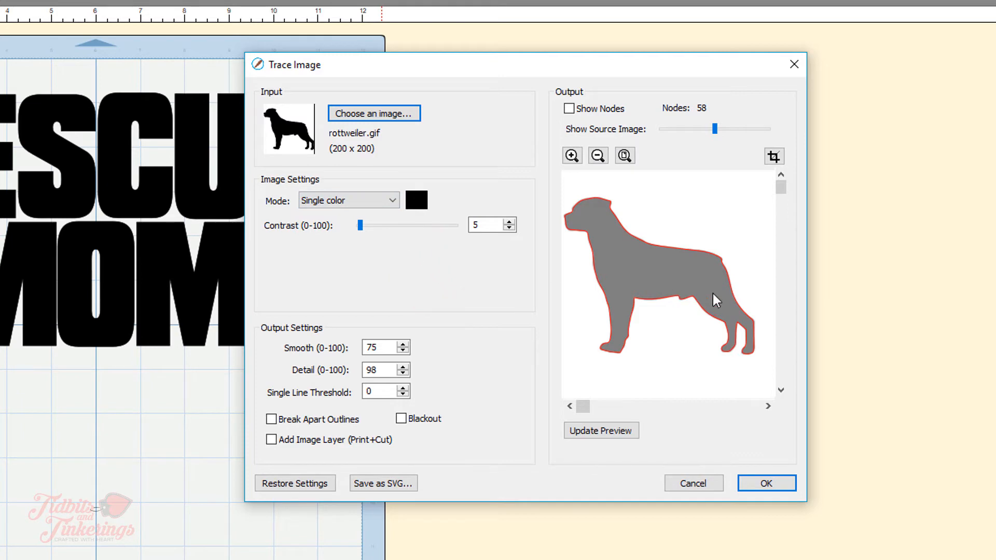
{"action": "mouse_move", "coordinate": [665, 274]}
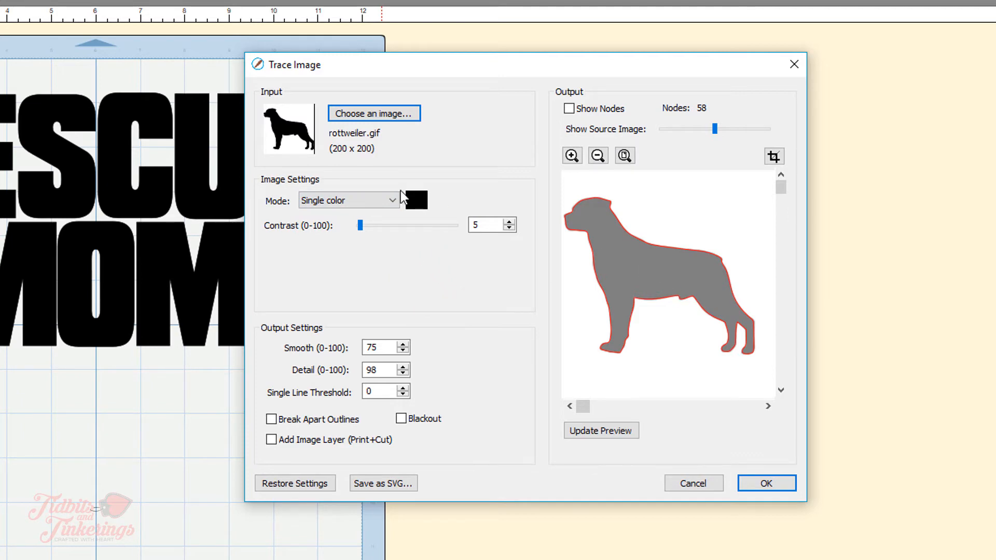
{"action": "mouse_move", "coordinate": [448, 232]}
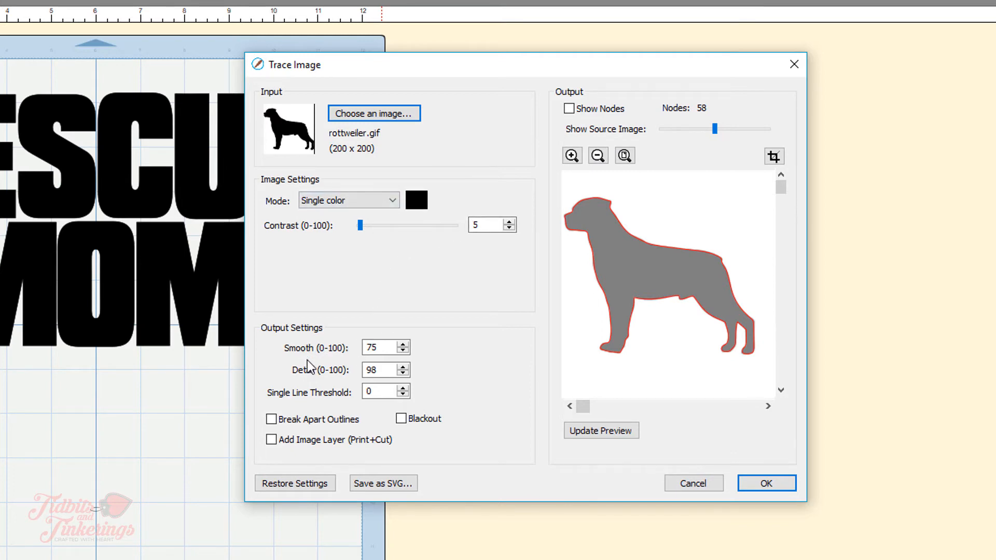
{"action": "mouse_move", "coordinate": [645, 287]}
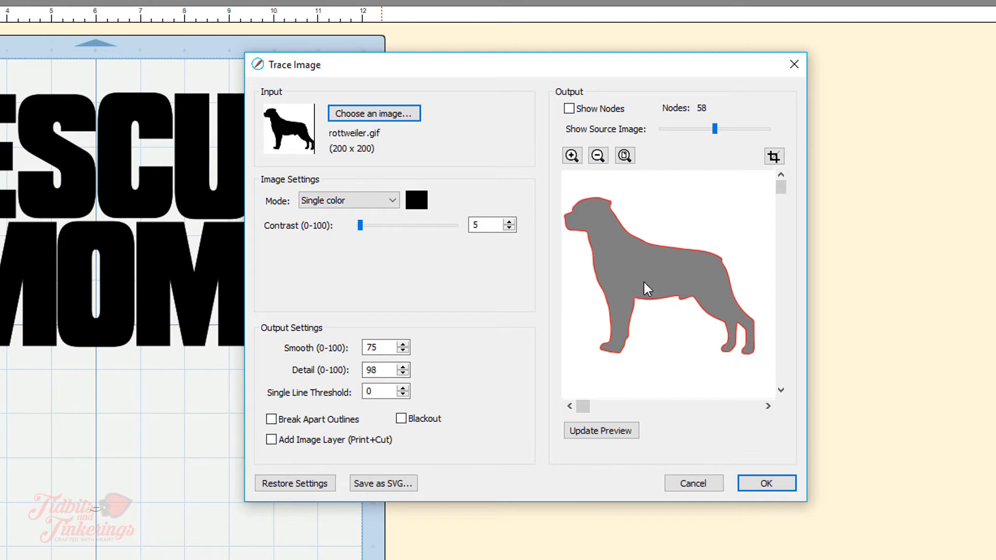
{"action": "mouse_move", "coordinate": [621, 238]}
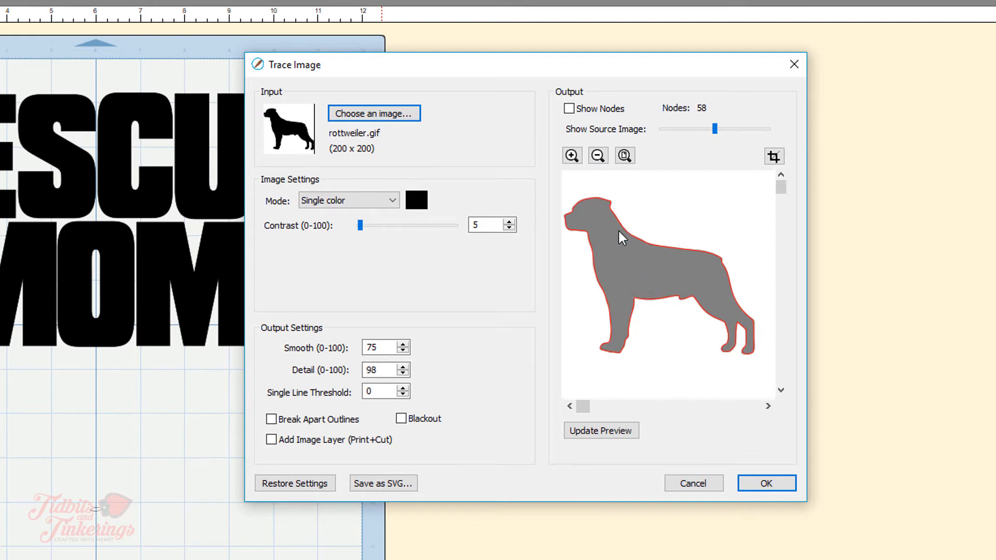
{"action": "mouse_move", "coordinate": [640, 272]}
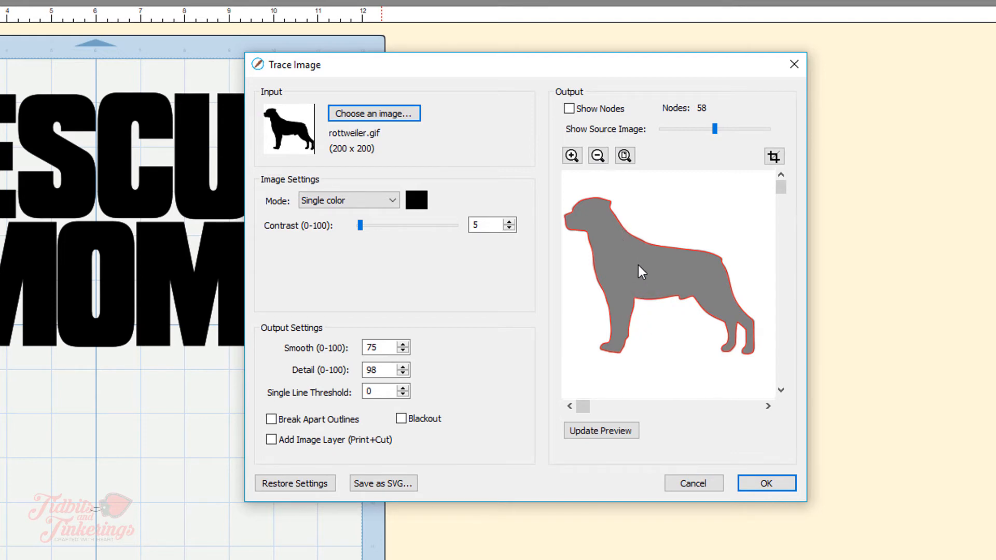
{"action": "mouse_move", "coordinate": [590, 252]}
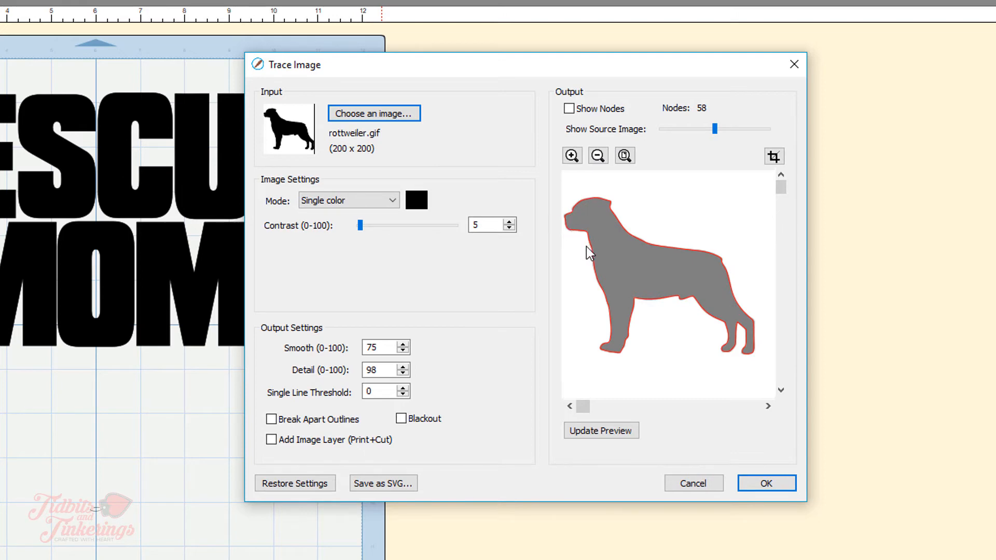
{"action": "left_click", "coordinate": [600, 430]}
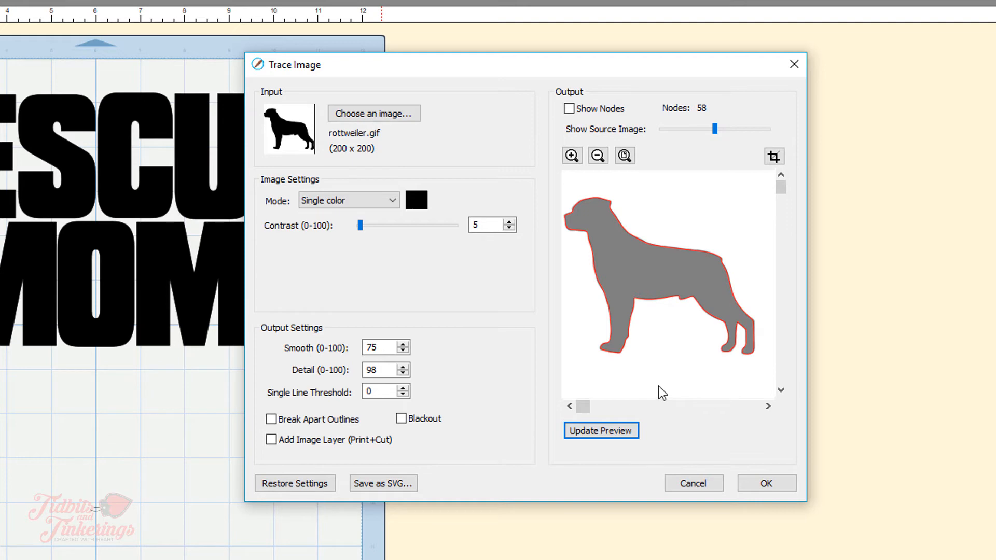
{"action": "mouse_move", "coordinate": [429, 358]}
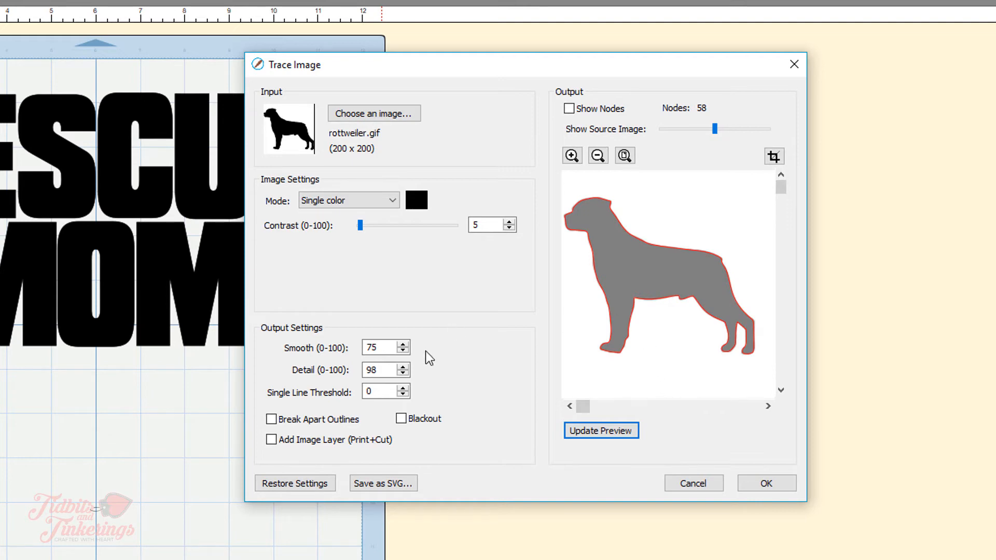
{"action": "mouse_move", "coordinate": [635, 285]}
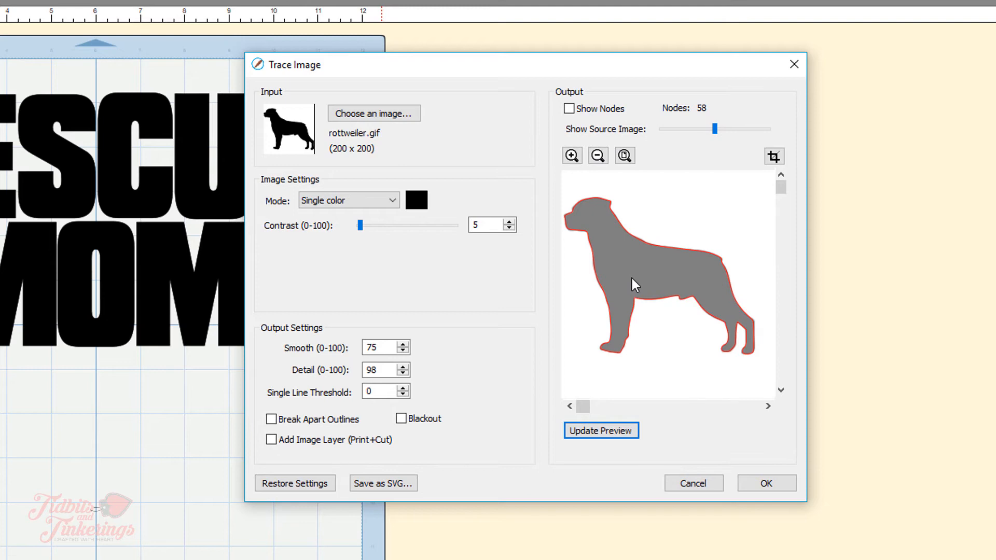
{"action": "mouse_move", "coordinate": [630, 288]}
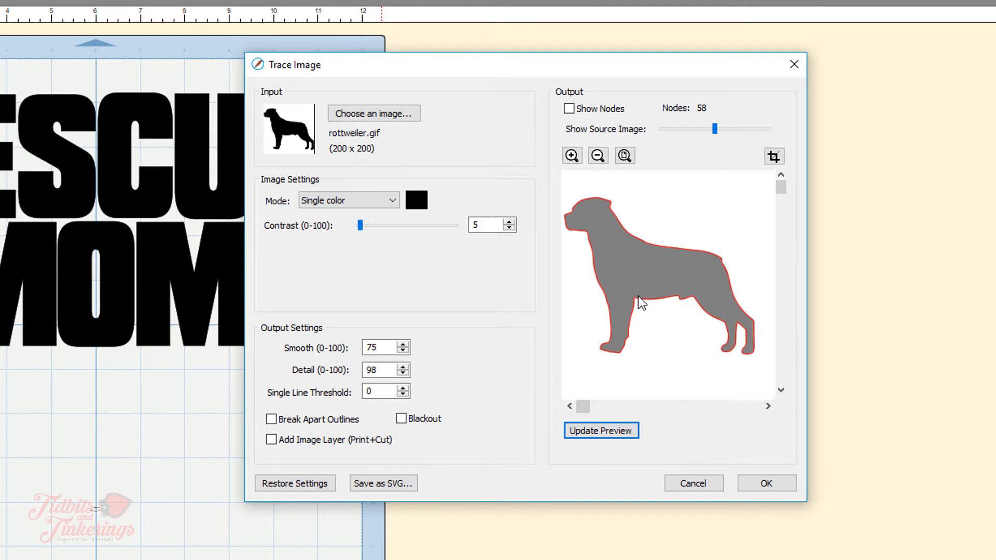
{"action": "mouse_move", "coordinate": [578, 269]}
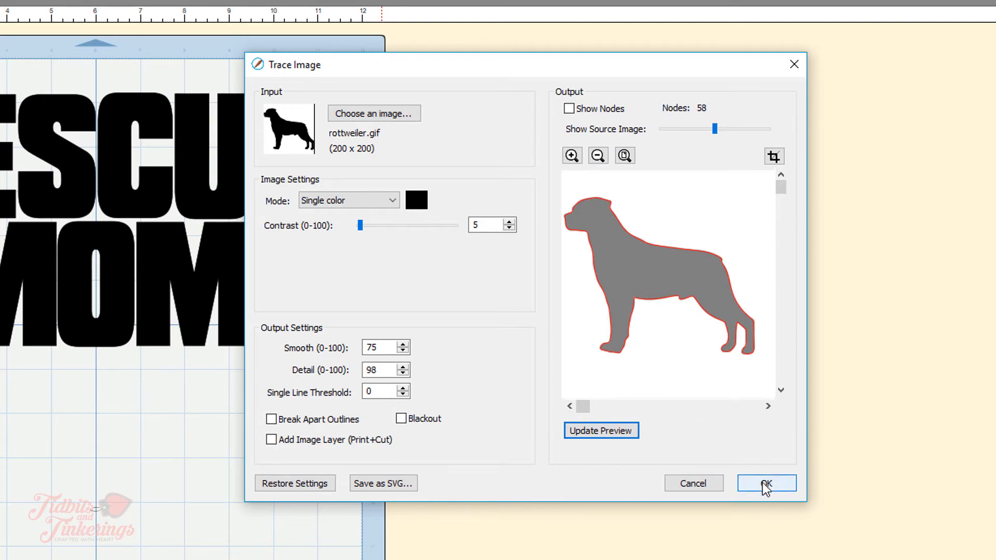
- Place the traced rottweiler on the mat and give it a brown fill
{"action": "left_click", "coordinate": [766, 484]}
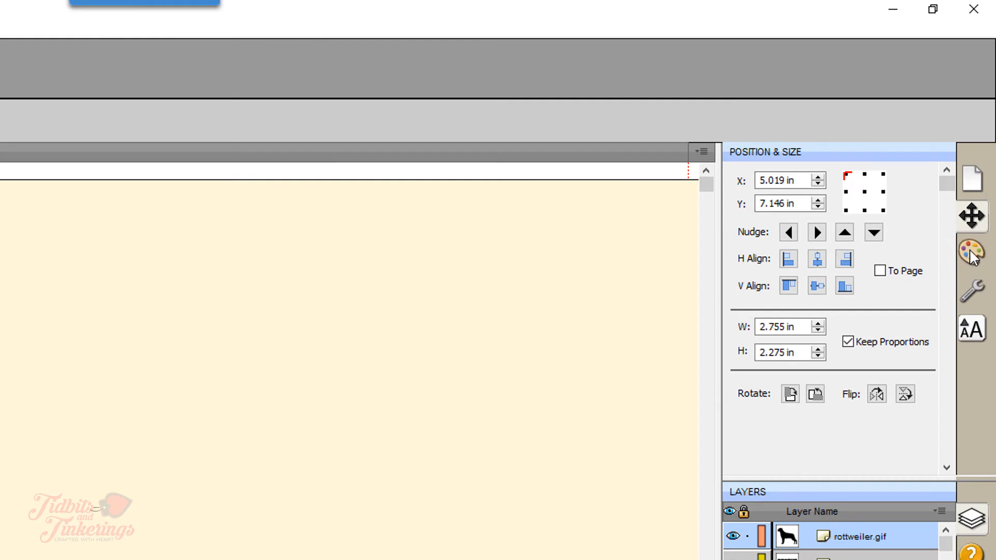
{"action": "left_click", "coordinate": [971, 253]}
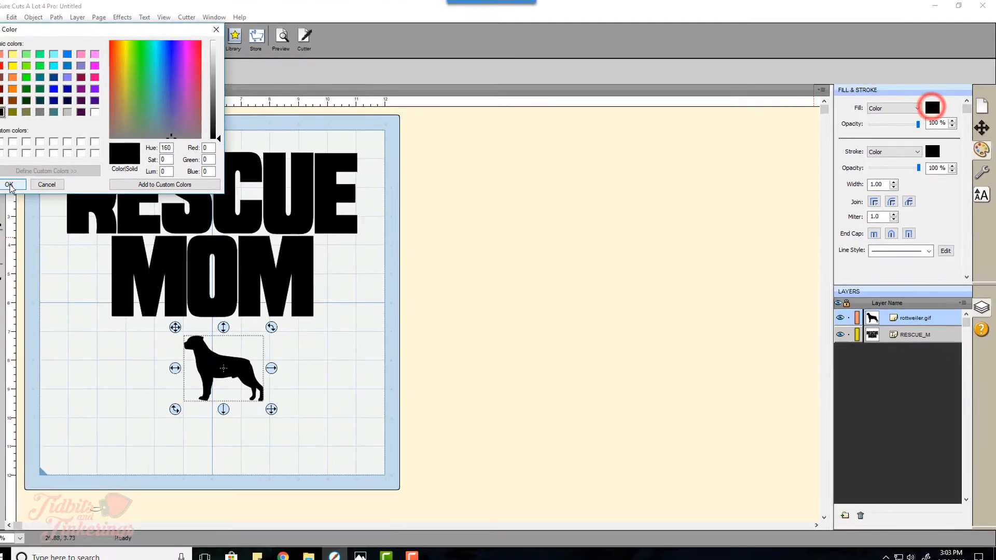
{"action": "left_click", "coordinate": [28, 101]}
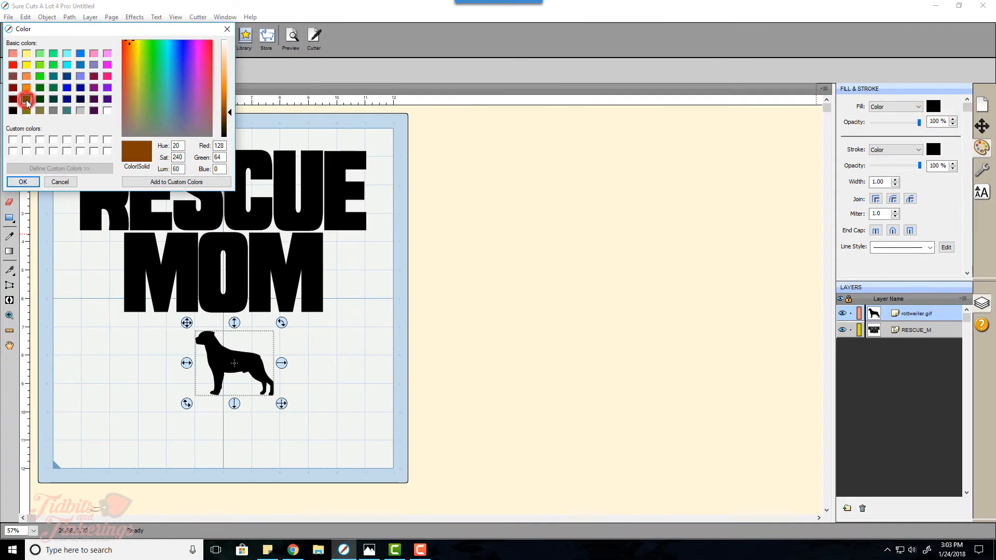
{"action": "left_click", "coordinate": [22, 182]}
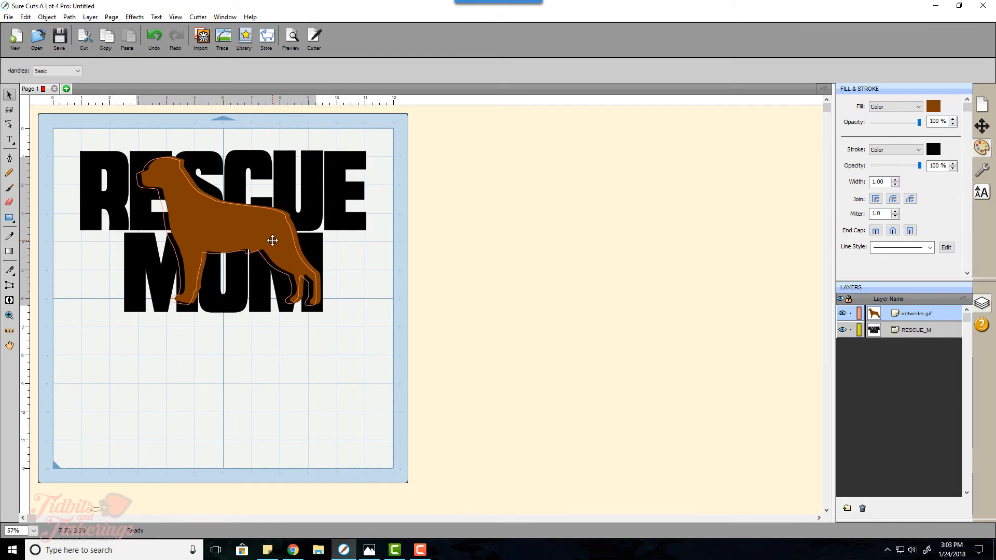
- Nudge the brown rottweiler into place over RESCUE MOM, then deselect everything
{"action": "left_click", "coordinate": [272, 240]}
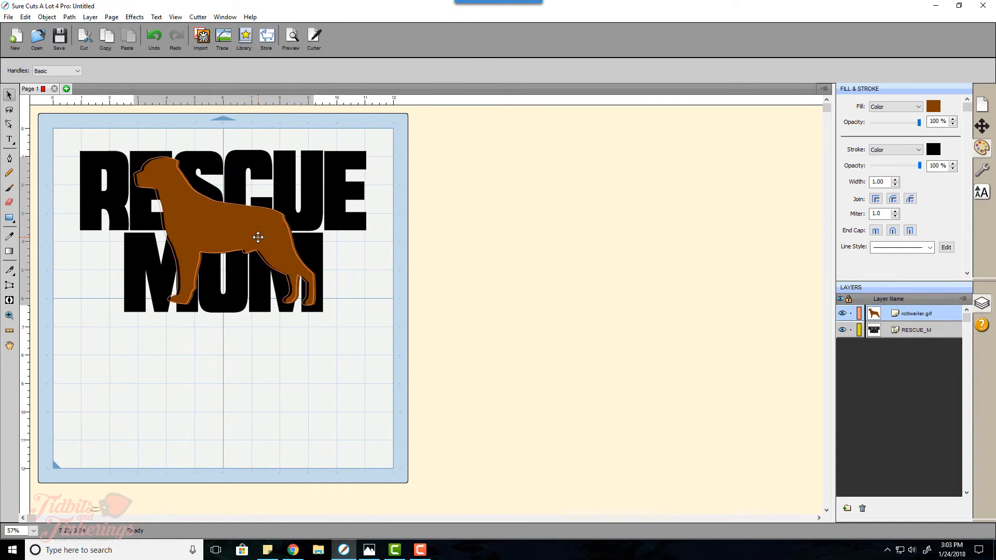
{"action": "left_click", "coordinate": [257, 238]}
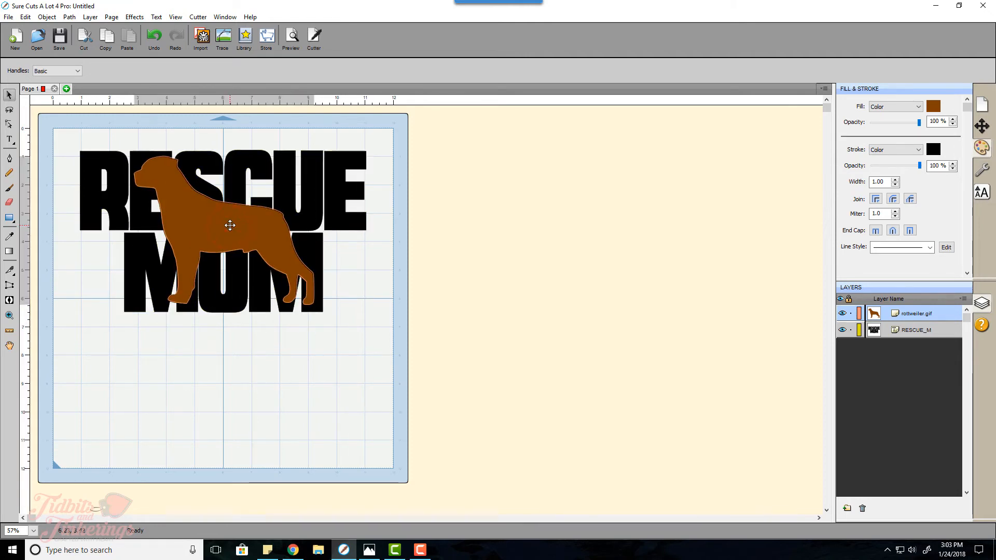
{"action": "left_click", "coordinate": [229, 226]}
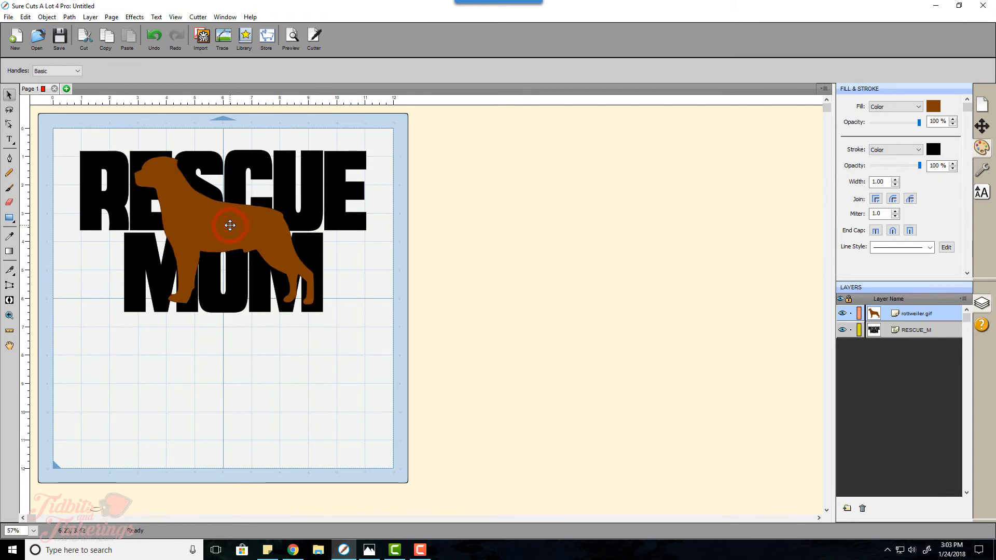
{"action": "left_click_drag", "start_coordinate": [229, 225], "coordinate": [230, 227]}
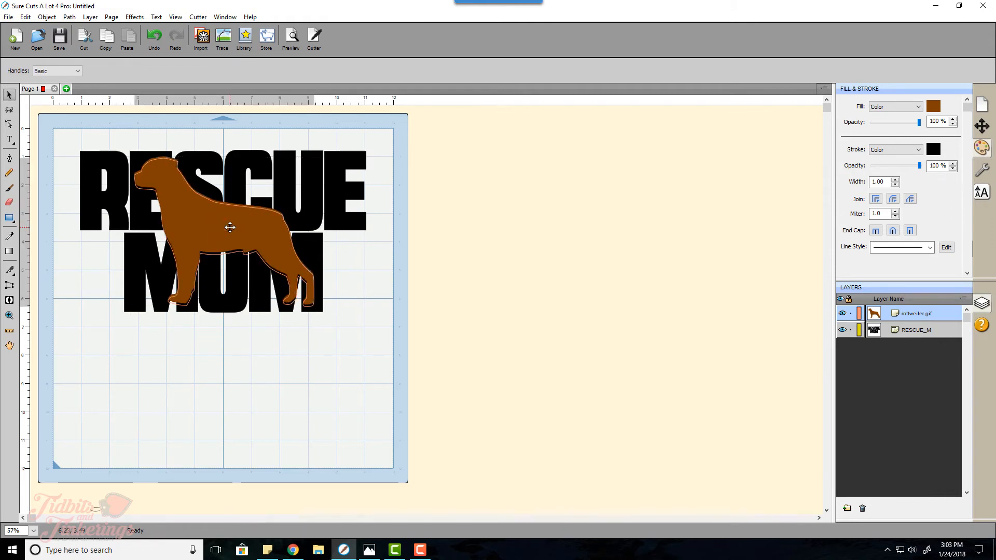
{"action": "left_click", "coordinate": [228, 227]}
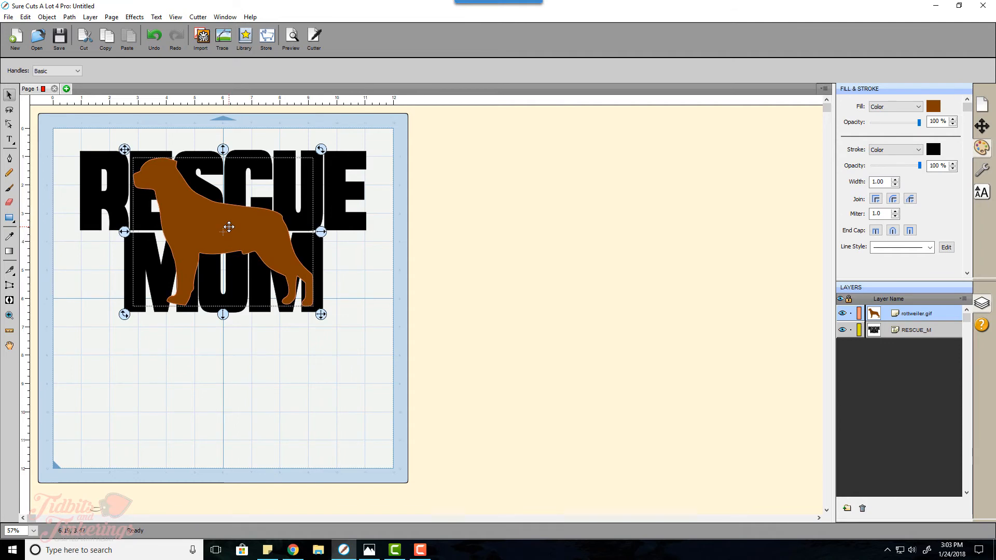
{"action": "left_click", "coordinate": [320, 318]}
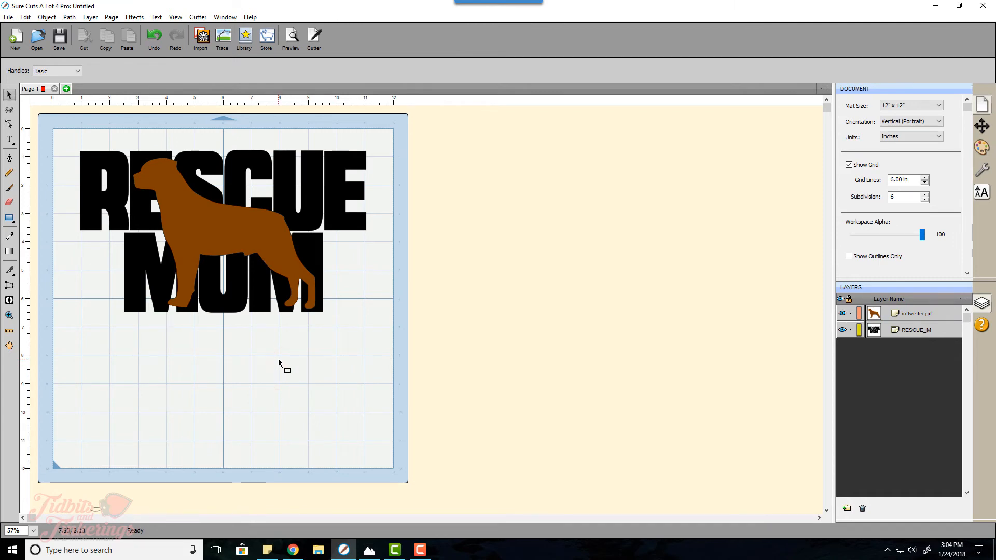
{"action": "mouse_move", "coordinate": [265, 322]}
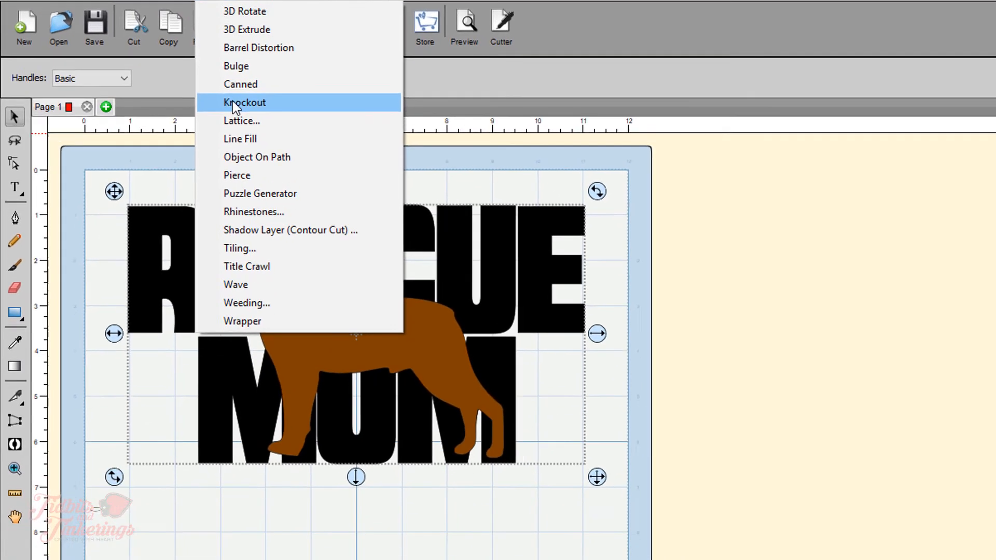
- Open Effects > Knockout on the dog and text and preview it
{"action": "left_click", "coordinate": [244, 103]}
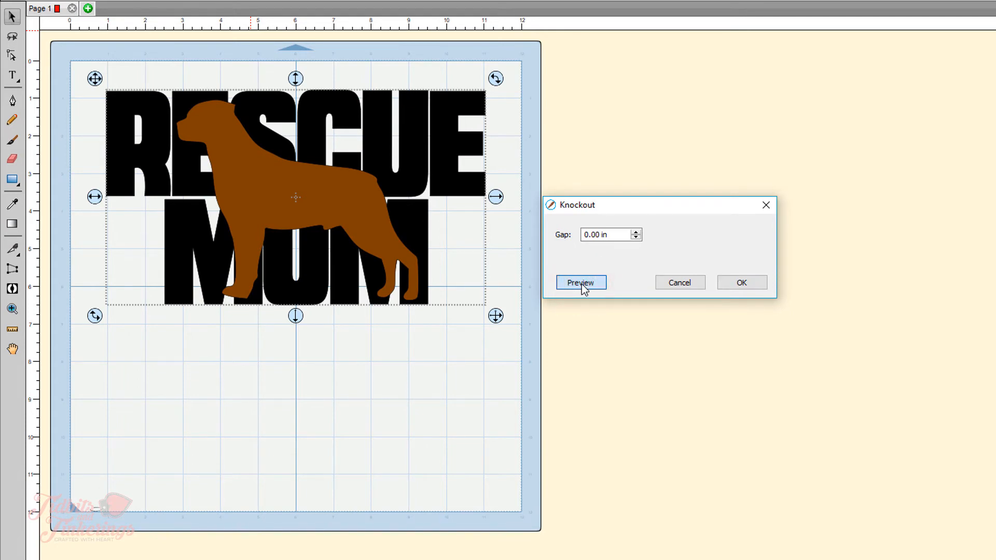
{"action": "left_click", "coordinate": [579, 282]}
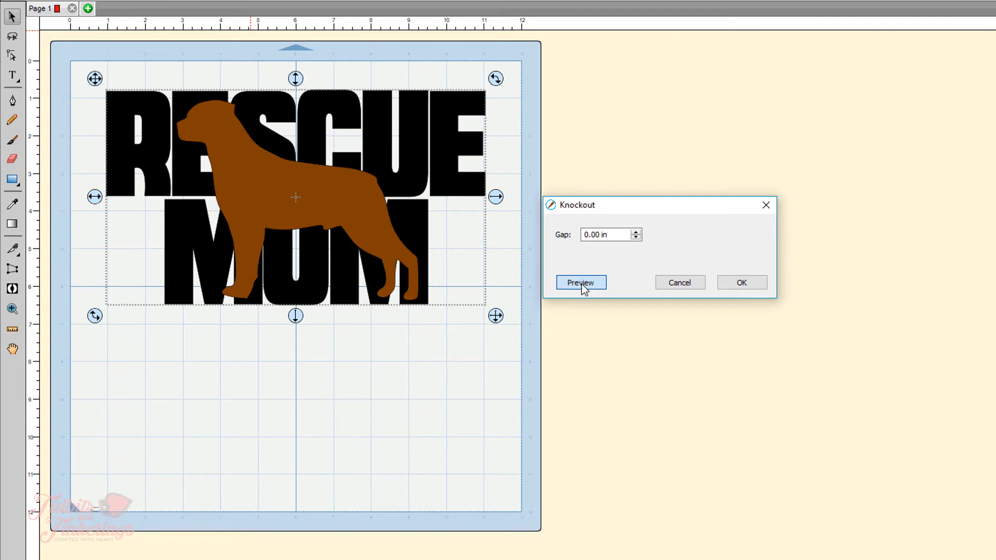
{"action": "left_click", "coordinate": [580, 282]}
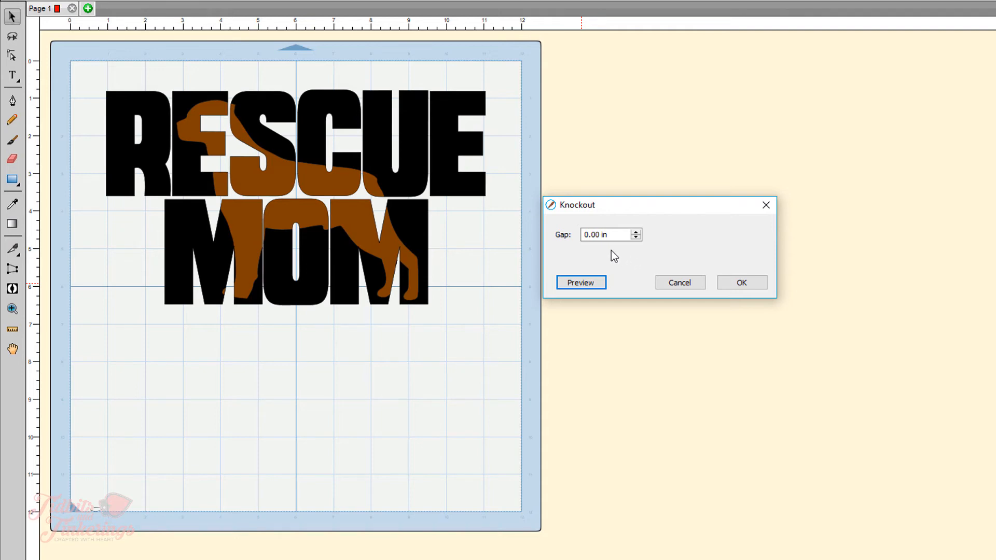
{"action": "mouse_move", "coordinate": [374, 182]}
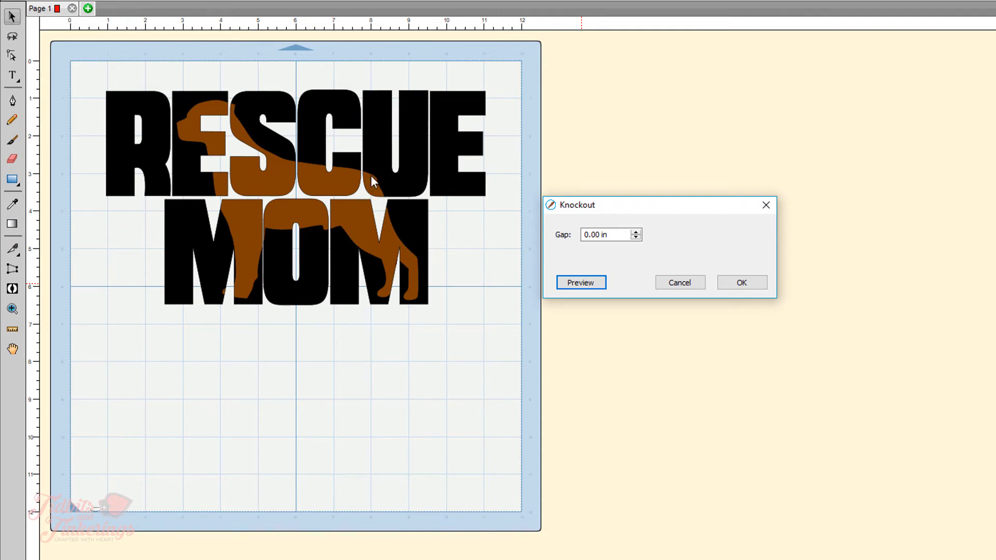
{"action": "mouse_move", "coordinate": [387, 175]}
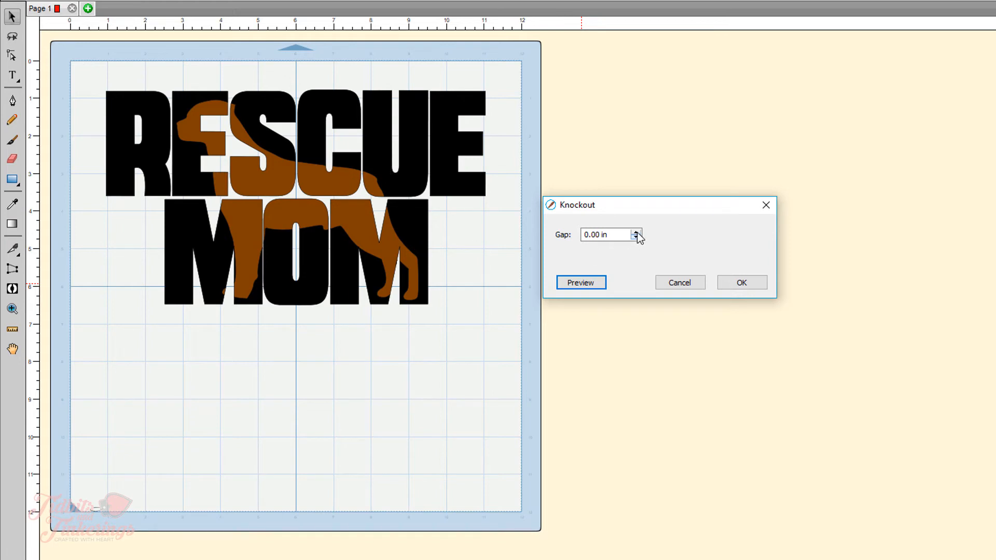
- Preview a 0.10 in knockout gap, then set the gap back to 0.00
{"action": "left_click", "coordinate": [637, 235]}
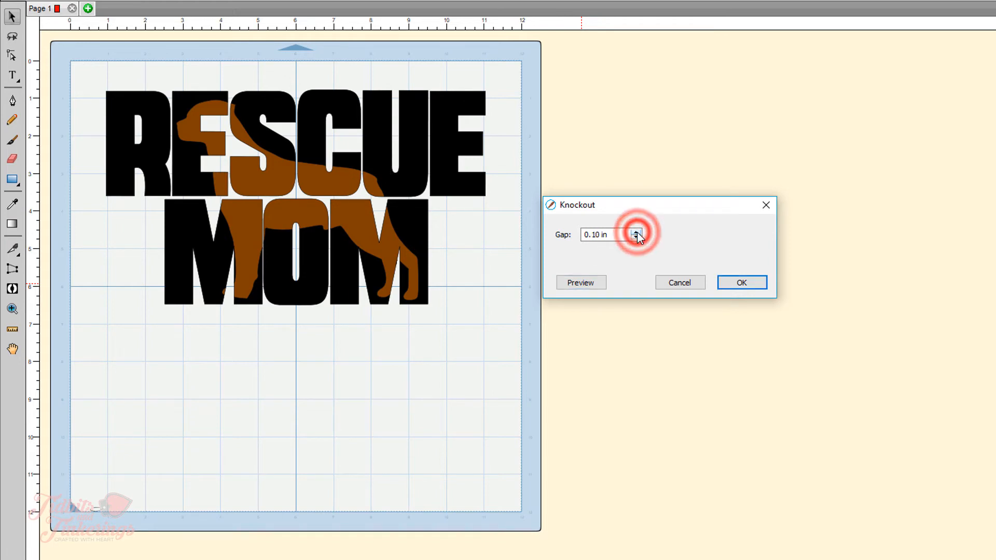
{"action": "left_click", "coordinate": [580, 282]}
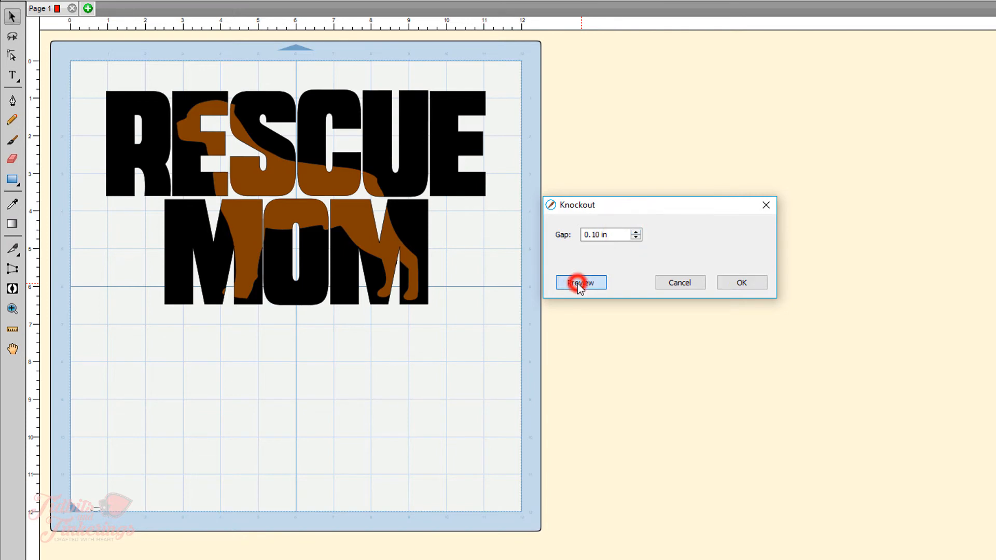
{"action": "left_click", "coordinate": [580, 282]}
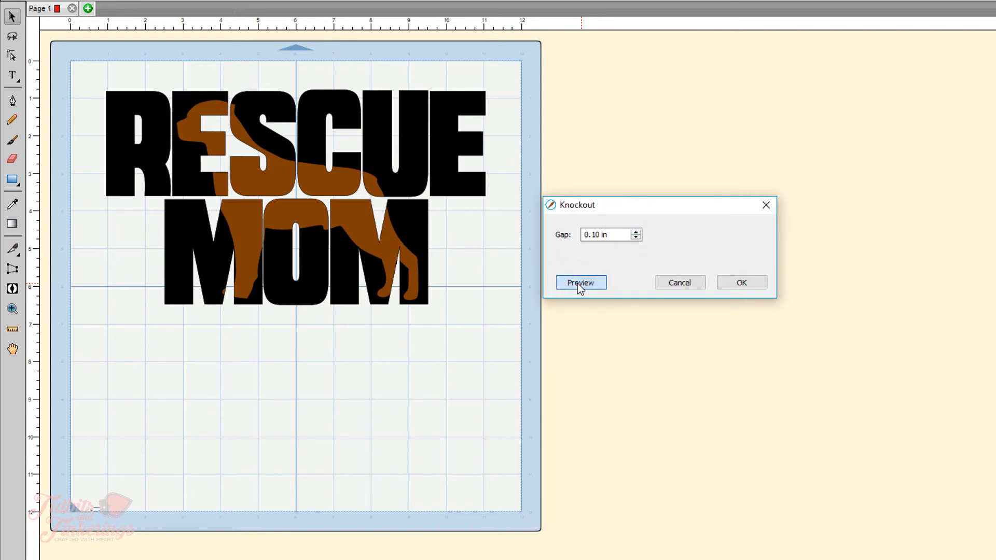
{"action": "left_click", "coordinate": [580, 283]}
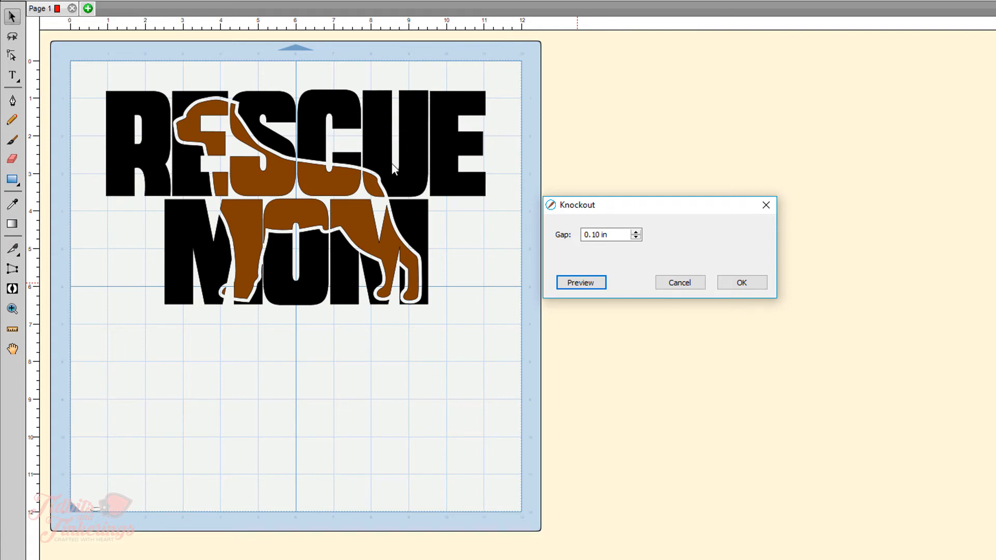
{"action": "mouse_move", "coordinate": [399, 165]}
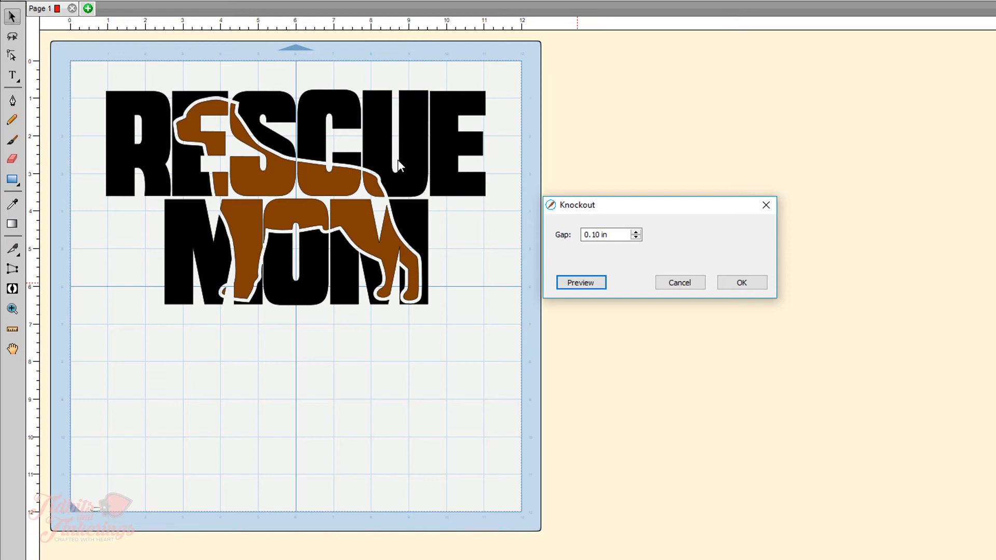
{"action": "mouse_move", "coordinate": [390, 176]}
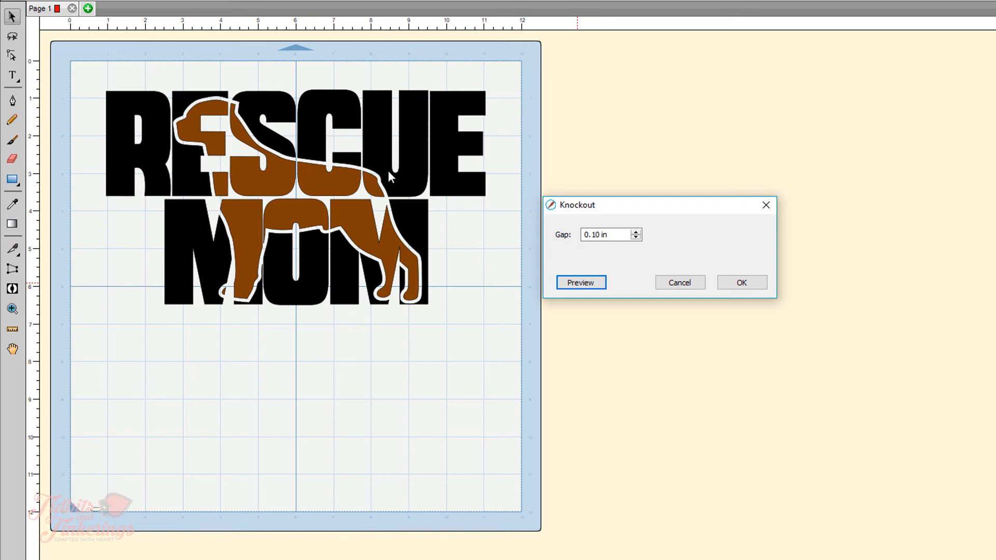
{"action": "mouse_move", "coordinate": [243, 127]}
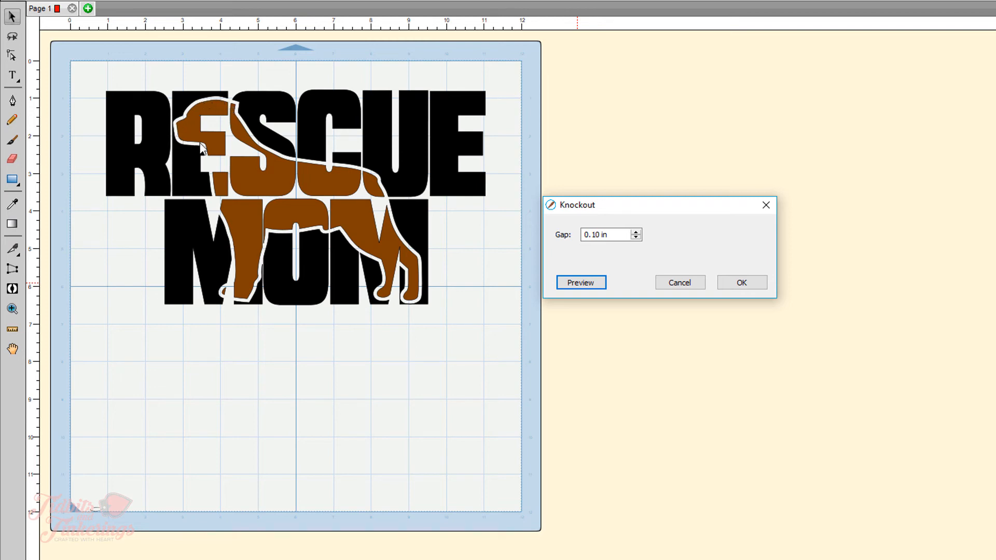
{"action": "mouse_move", "coordinate": [231, 290]}
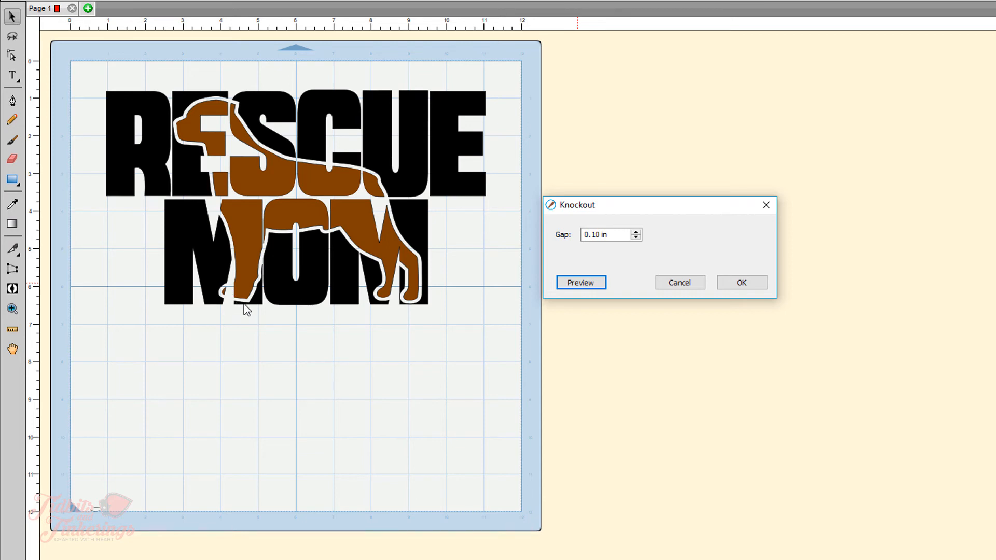
{"action": "left_click", "coordinate": [636, 238]}
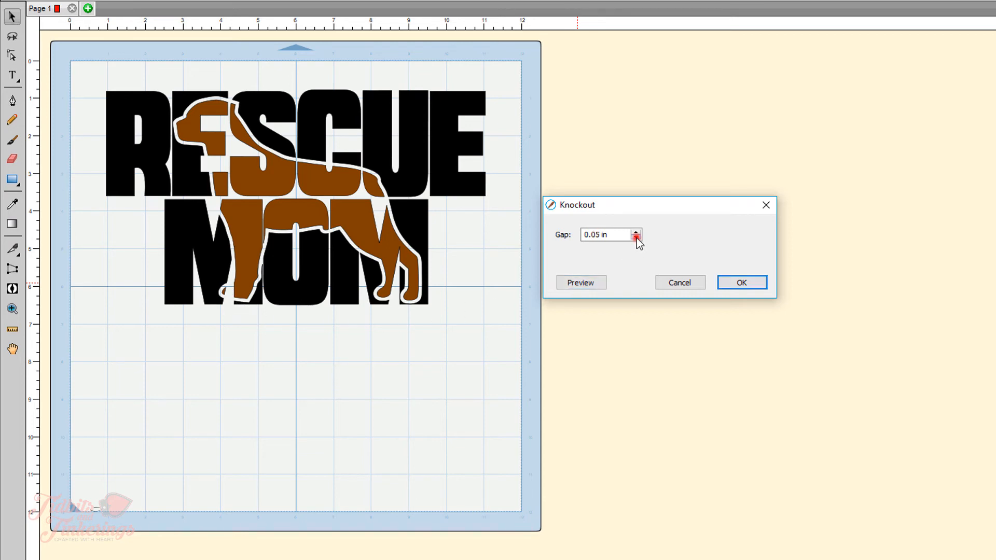
{"action": "left_click", "coordinate": [580, 282]}
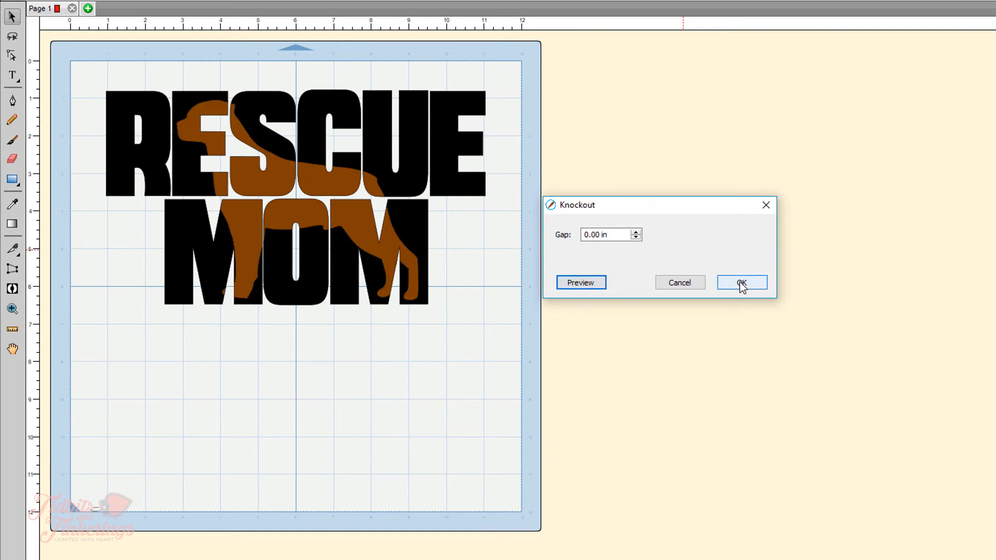
- Apply the zero-gap knockout and weld the Back group's letter pieces into one union
{"action": "left_click", "coordinate": [741, 282]}
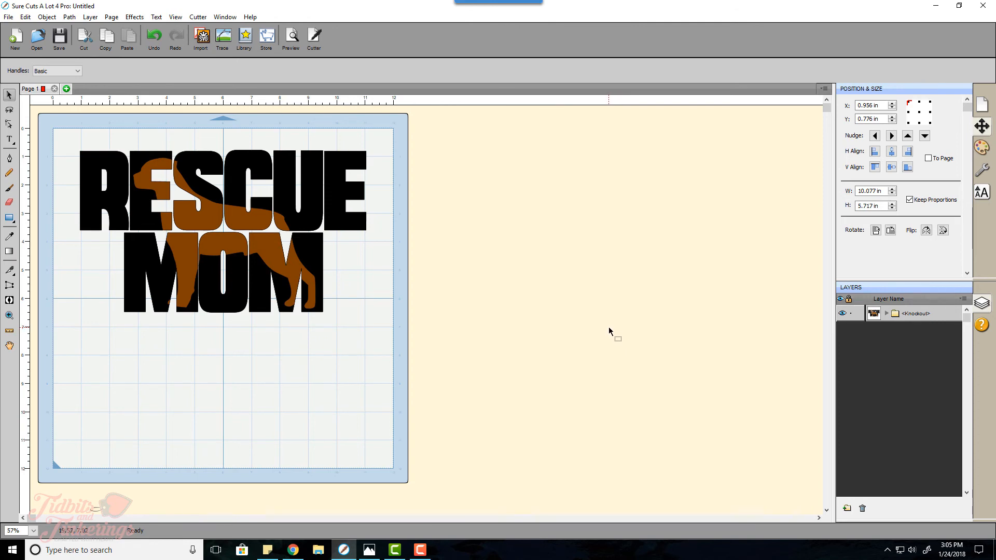
{"action": "mouse_move", "coordinate": [583, 316]}
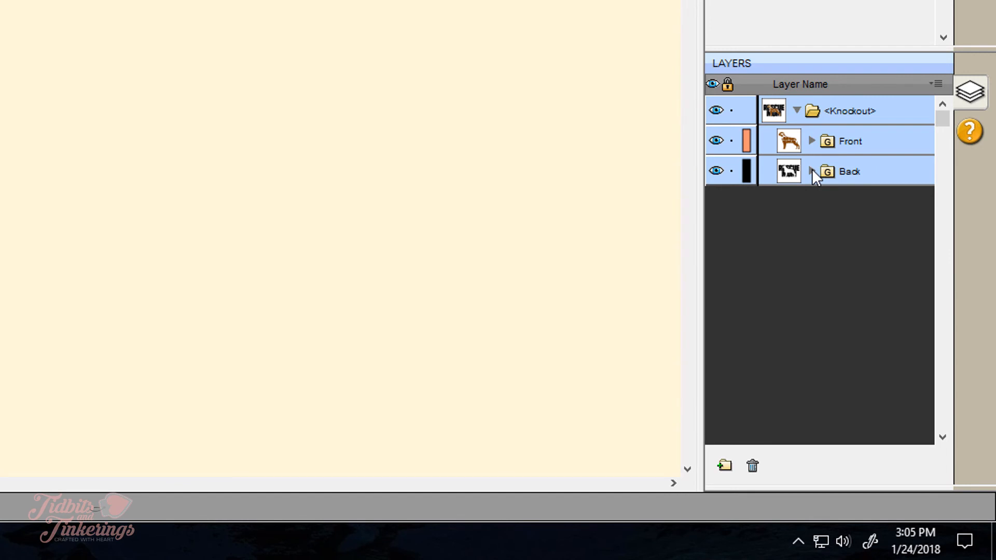
{"action": "left_click", "coordinate": [812, 172]}
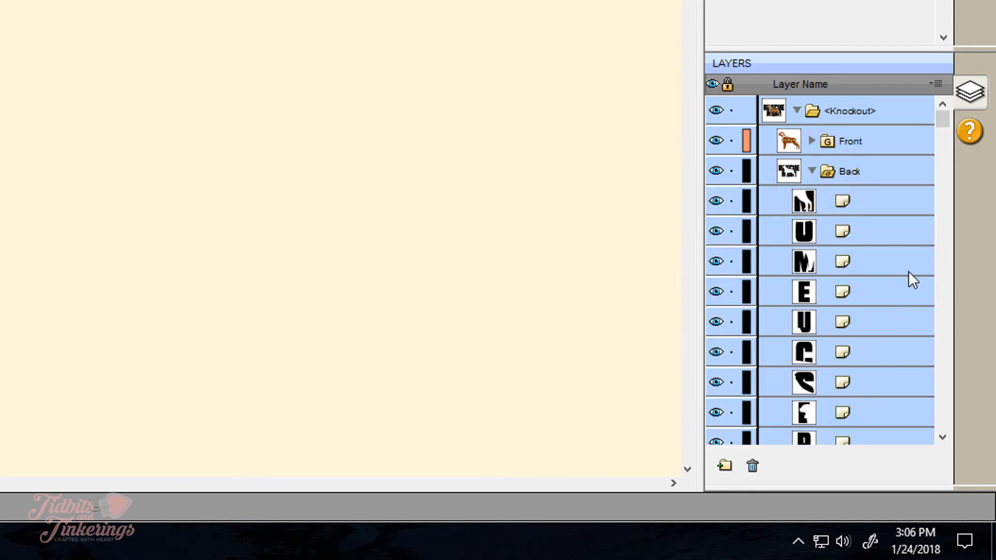
{"action": "mouse_move", "coordinate": [885, 269]}
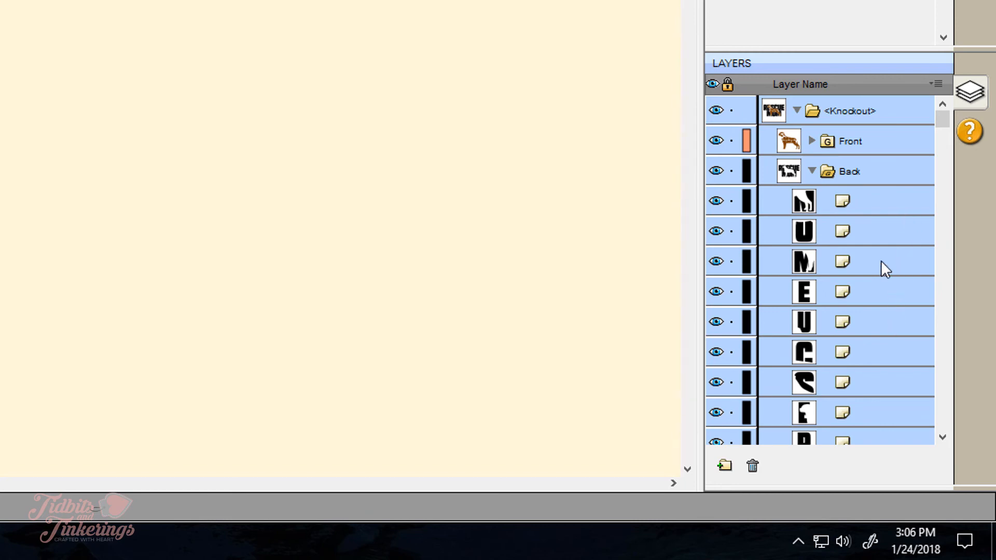
{"action": "left_click", "coordinate": [850, 171]}
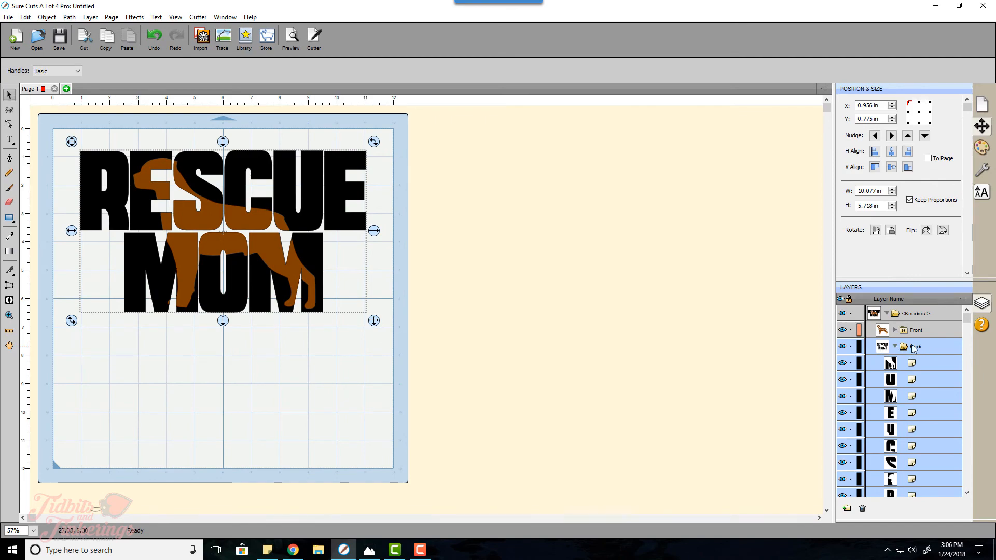
{"action": "left_click", "coordinate": [111, 17]}
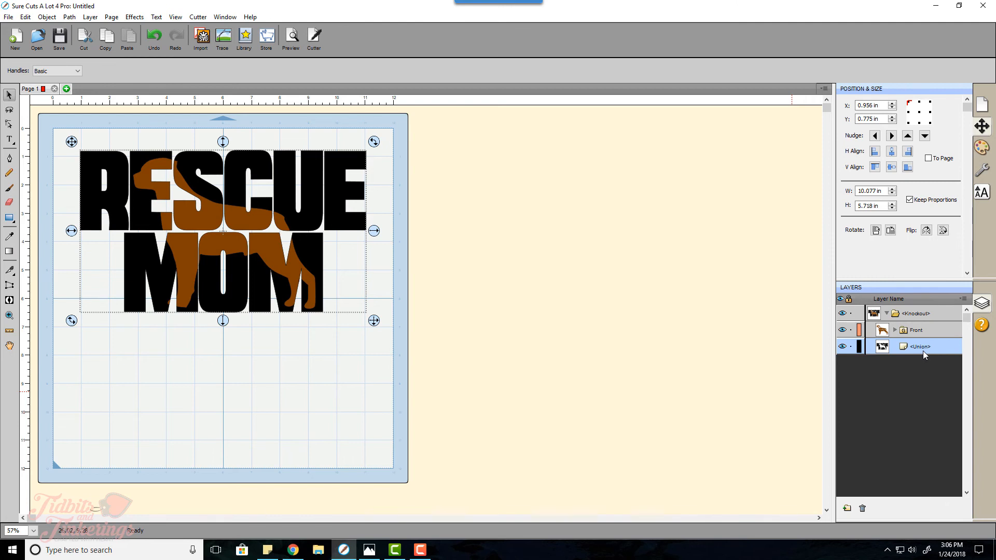
{"action": "mouse_move", "coordinate": [911, 366]}
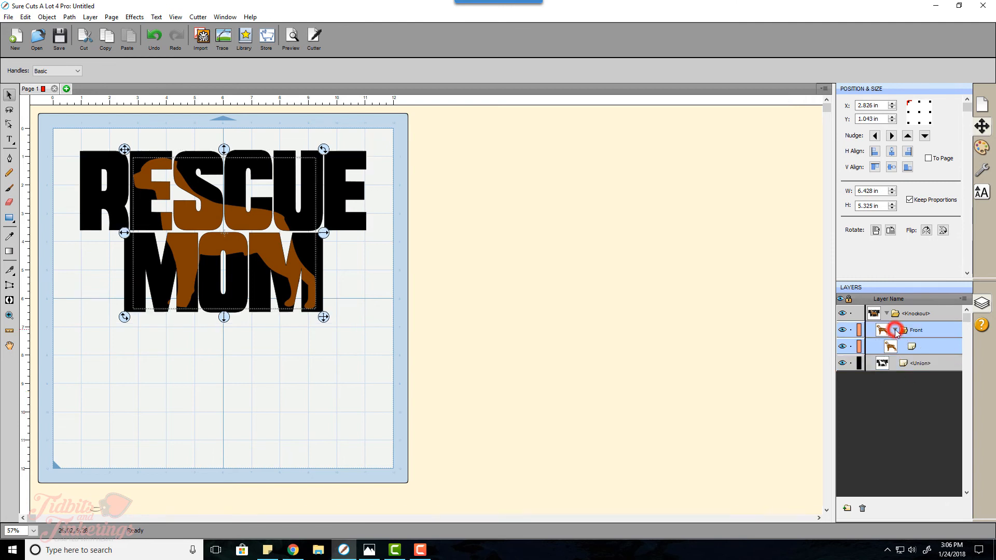
{"action": "left_click", "coordinate": [897, 330]}
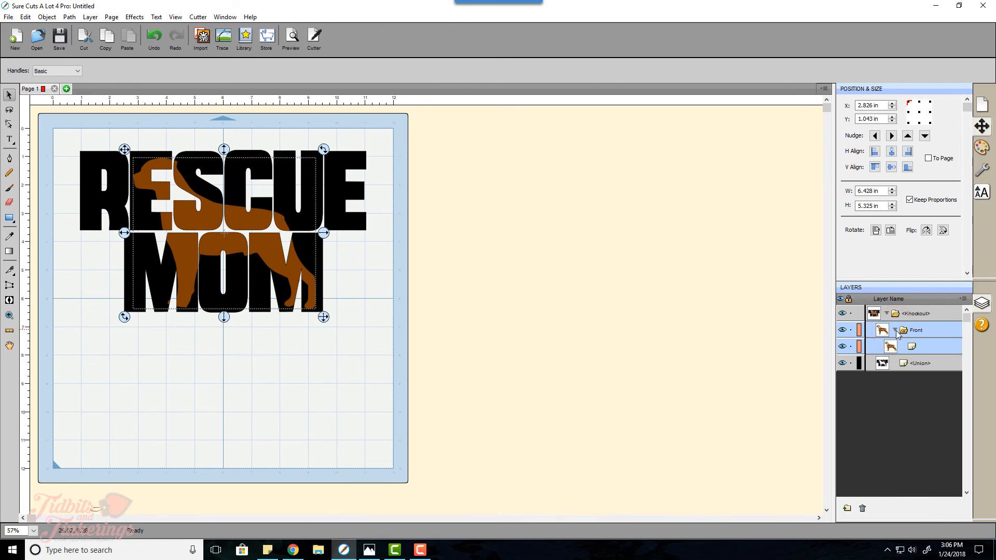
{"action": "left_click", "coordinate": [895, 330]}
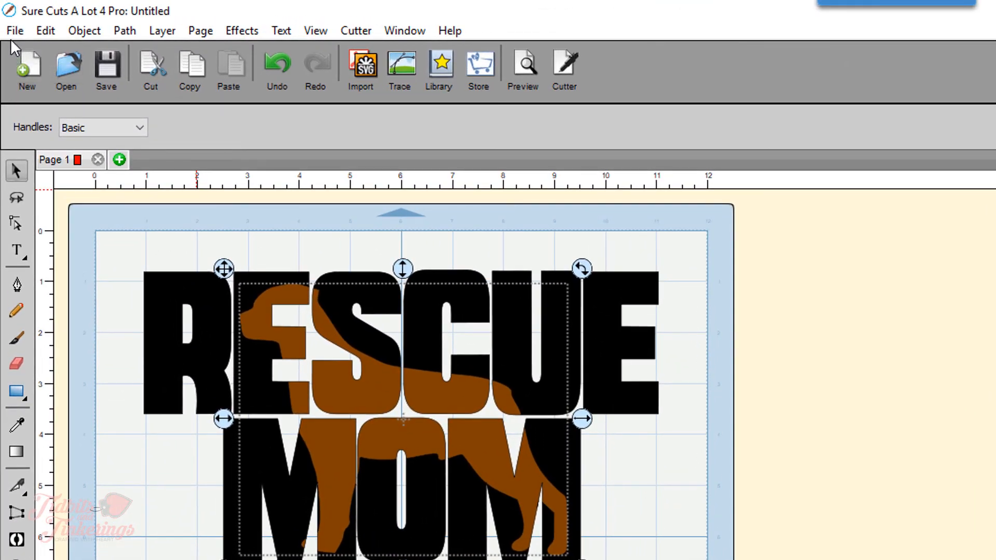
- Export the design to the Desktop as KNOCKOUT.svg with Design Space compatibility kept on
{"action": "left_click", "coordinate": [14, 31]}
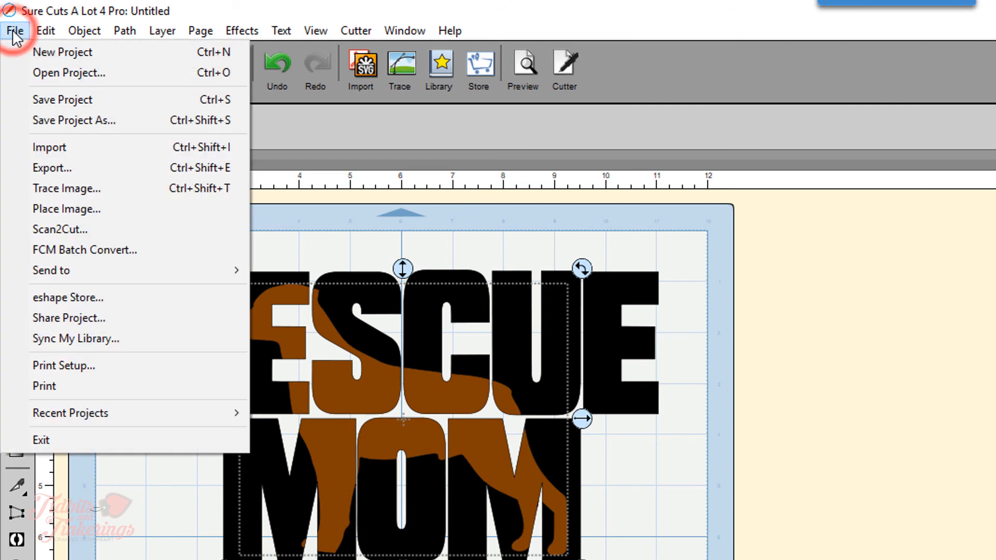
{"action": "left_click", "coordinate": [14, 31]}
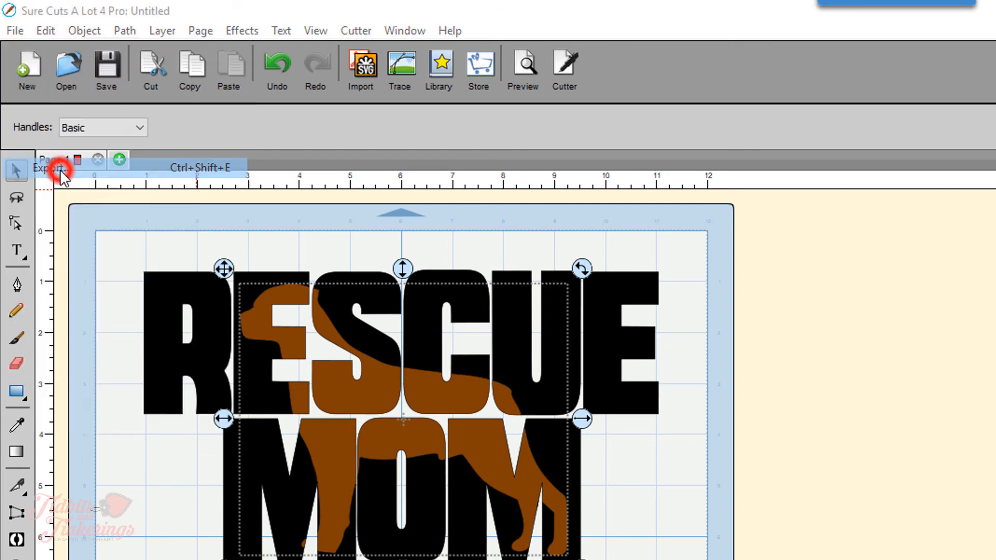
{"action": "left_click", "coordinate": [46, 168]}
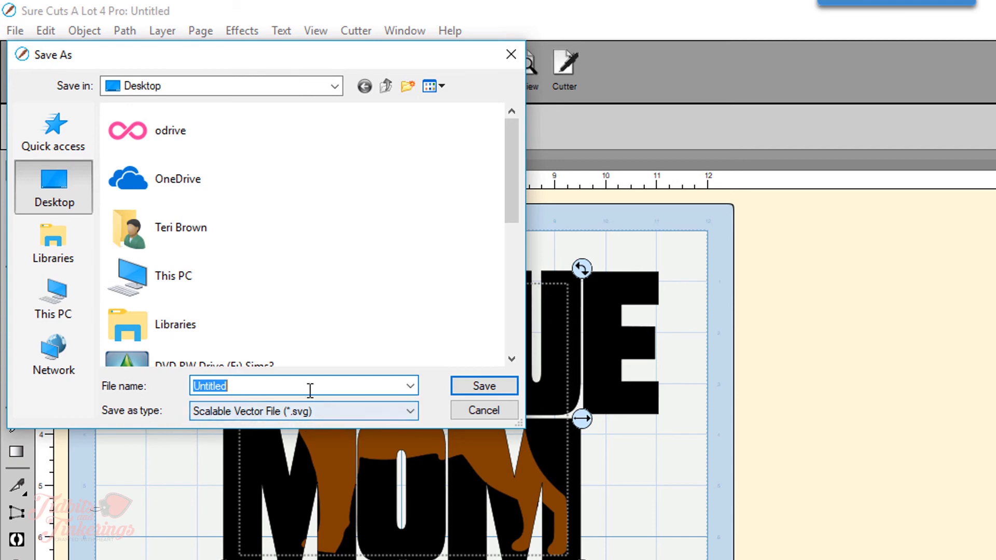
{"action": "type", "text": "K"}
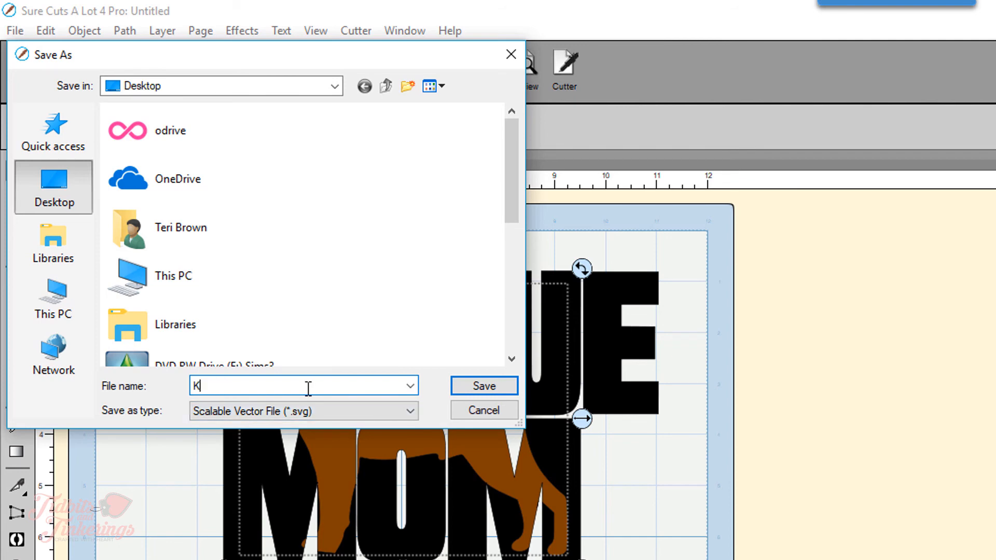
{"action": "type", "text": "NOCKOUT"}
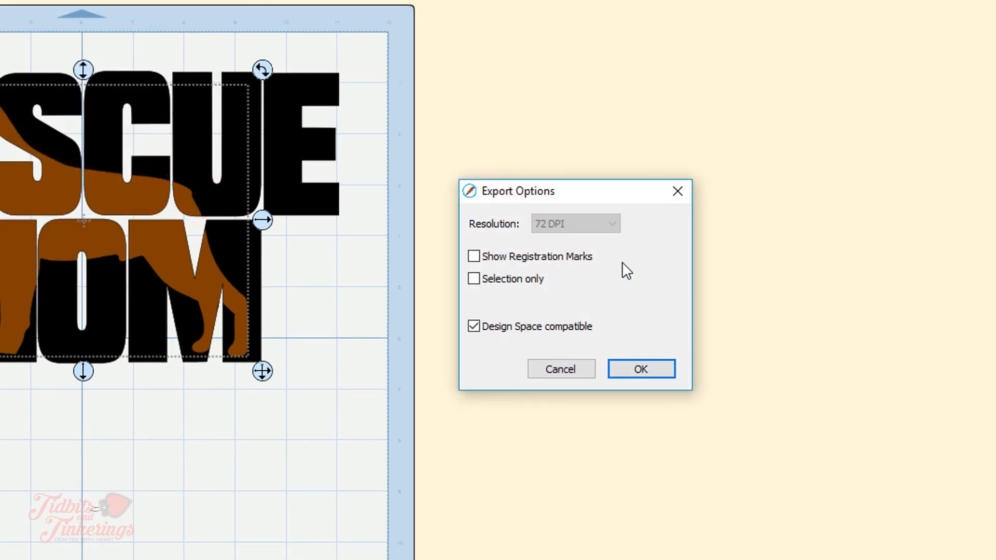
{"action": "mouse_move", "coordinate": [559, 333]}
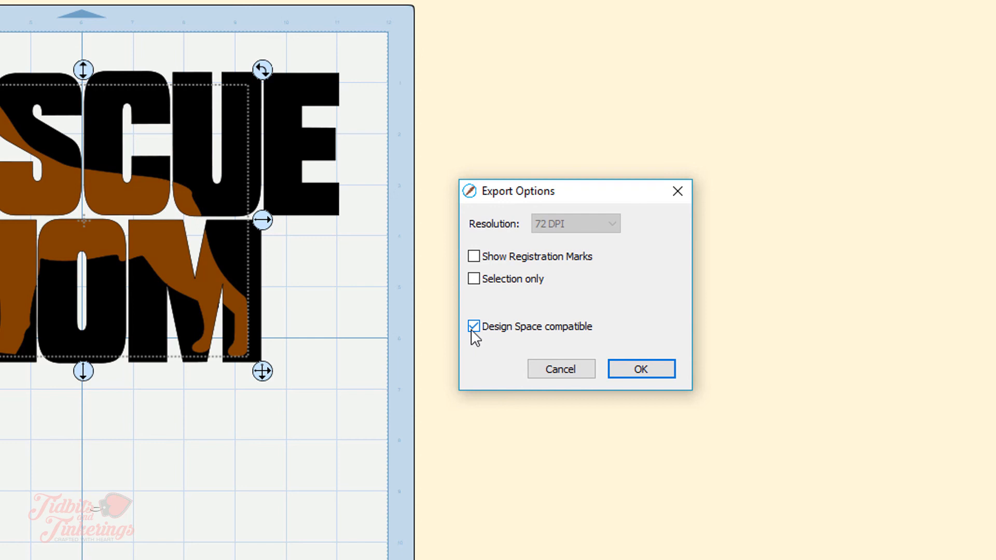
{"action": "mouse_move", "coordinate": [539, 336]}
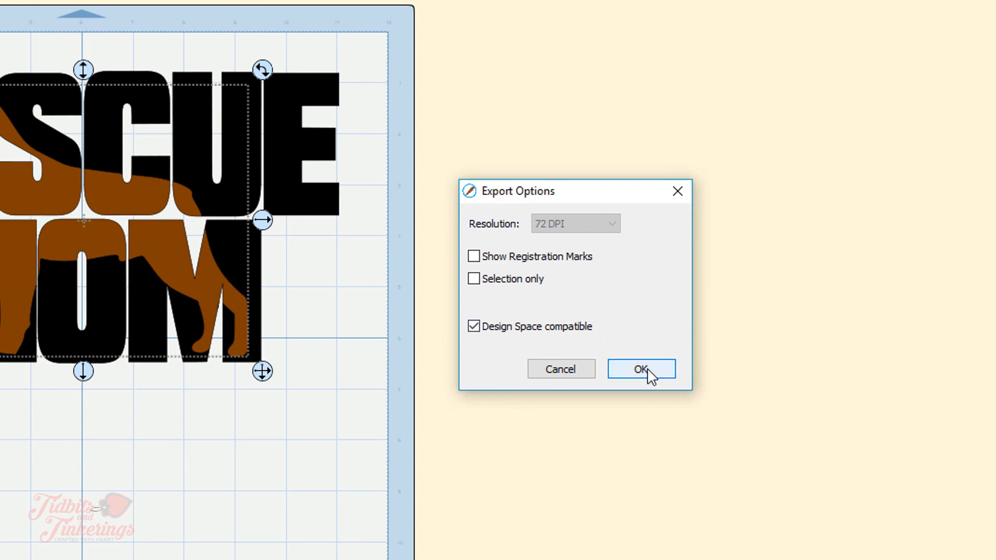
{"action": "left_click", "coordinate": [640, 369]}
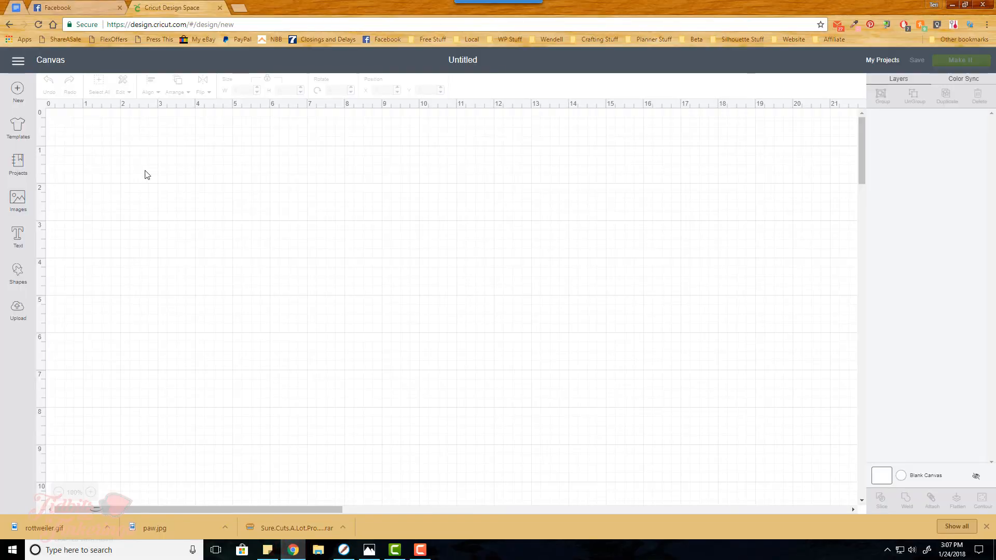
{"action": "mouse_move", "coordinate": [445, 270]}
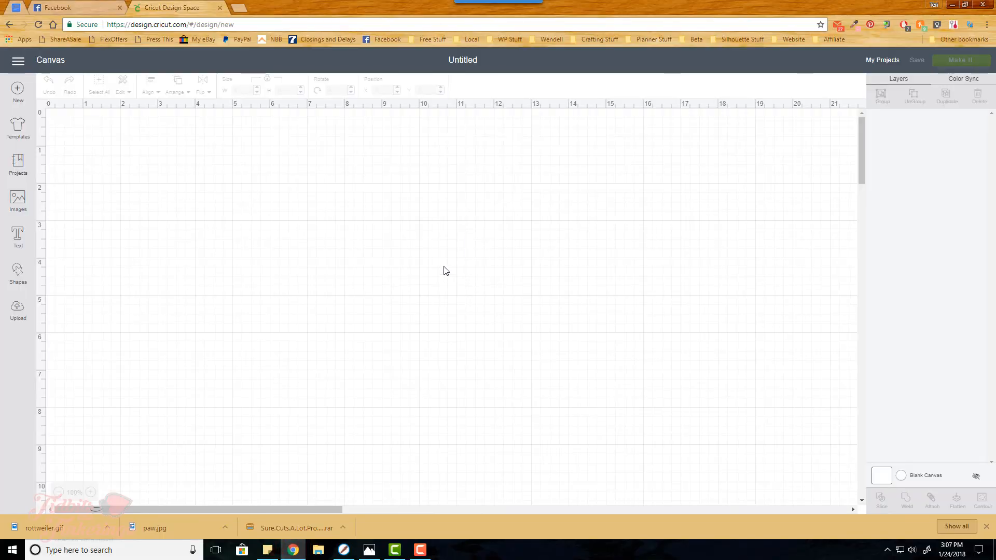
- Upload KNOCKOUT as a vector image and select its thumbnail in recent uploads
{"action": "left_click", "coordinate": [17, 311]}
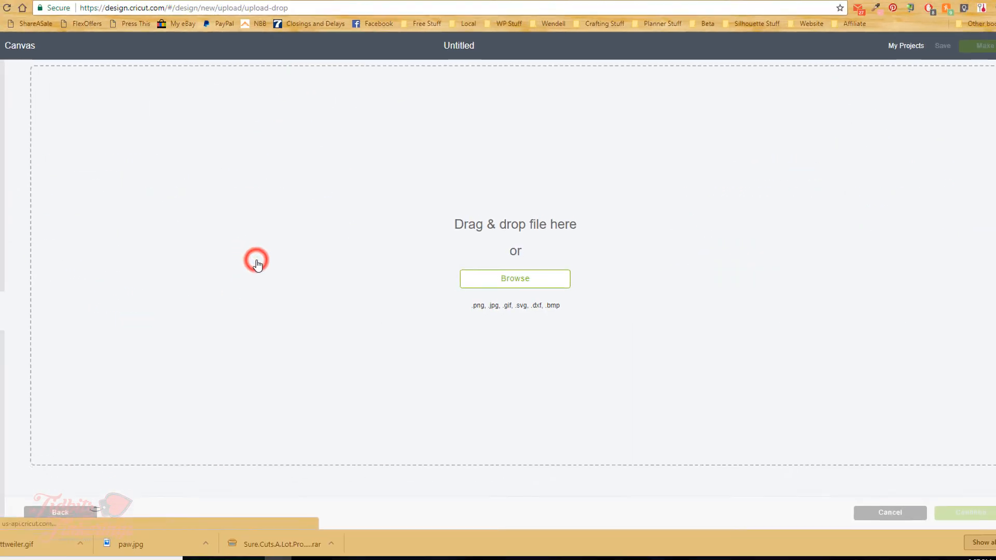
{"action": "left_click", "coordinate": [514, 278]}
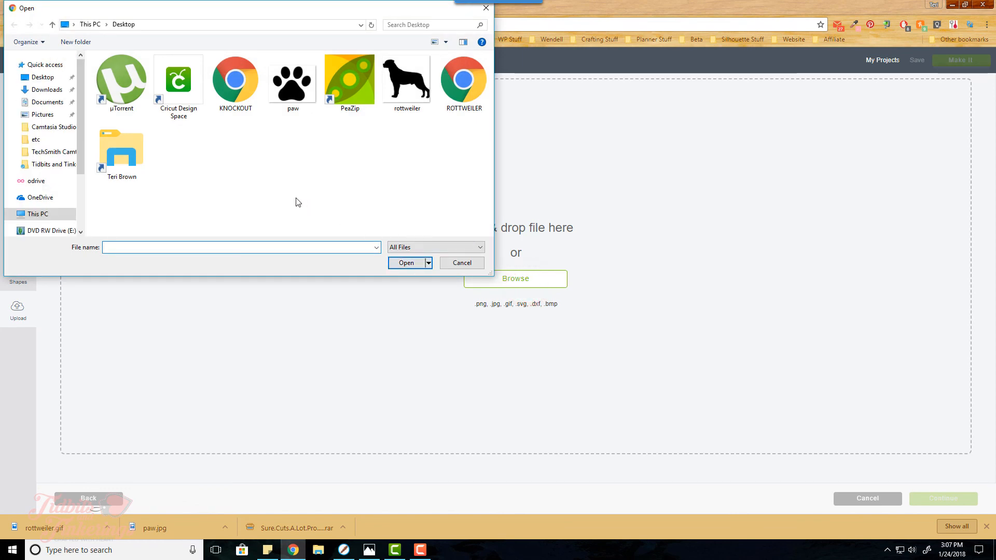
{"action": "left_click", "coordinate": [461, 263]}
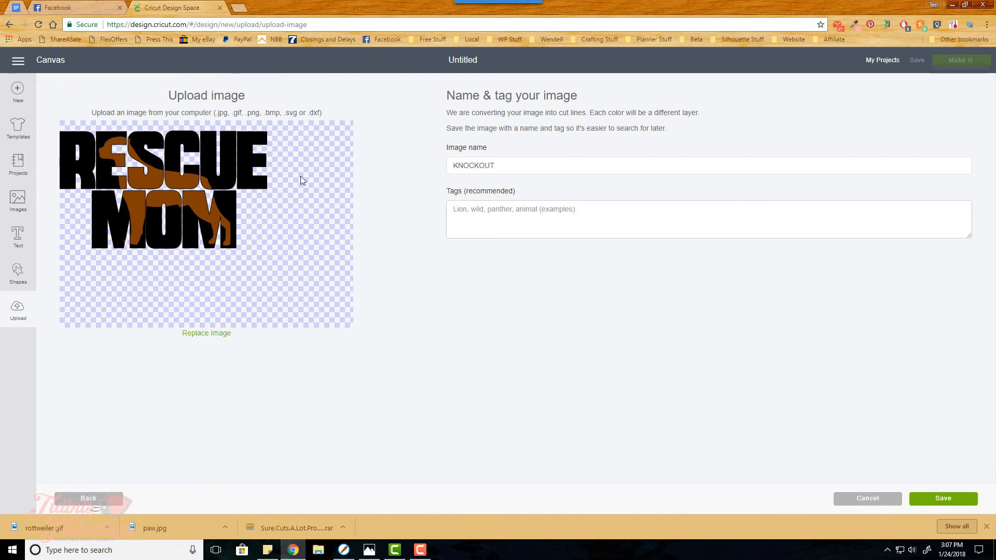
{"action": "mouse_move", "coordinate": [230, 248]}
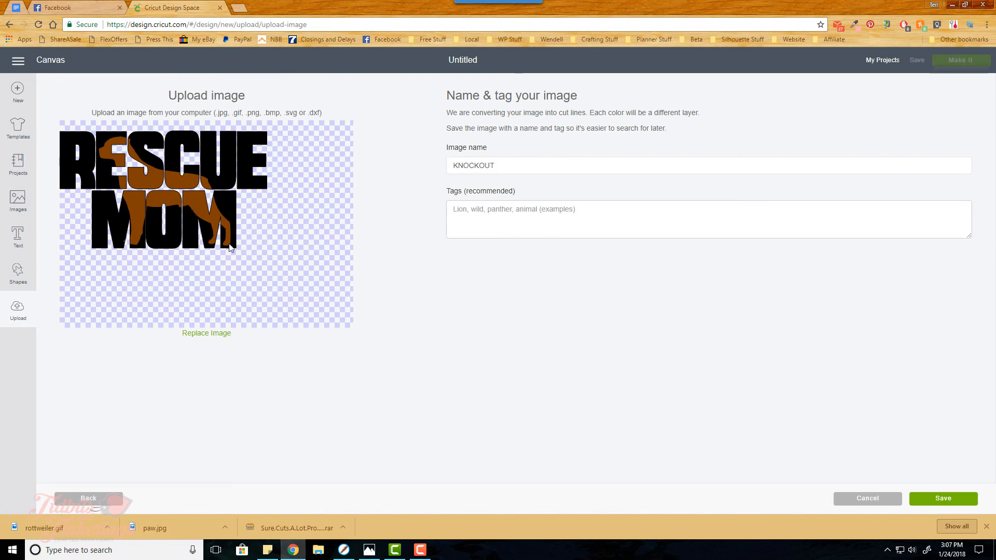
{"action": "mouse_move", "coordinate": [109, 257]}
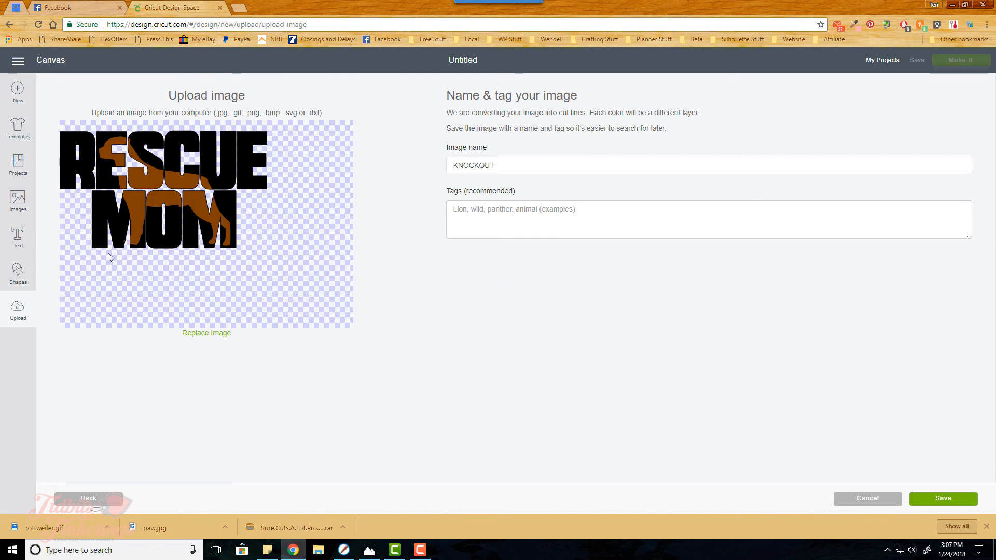
{"action": "mouse_move", "coordinate": [111, 259]}
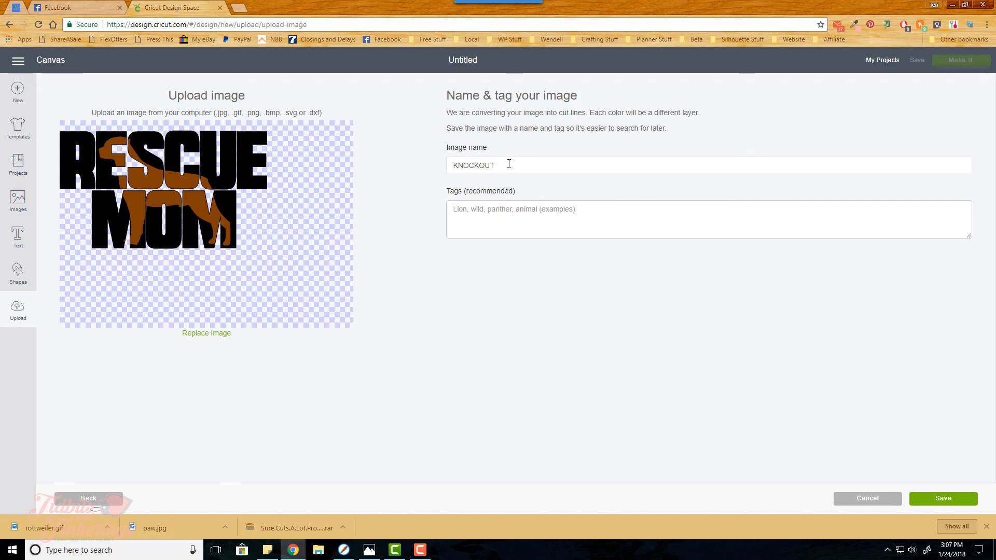
{"action": "mouse_move", "coordinate": [620, 213]}
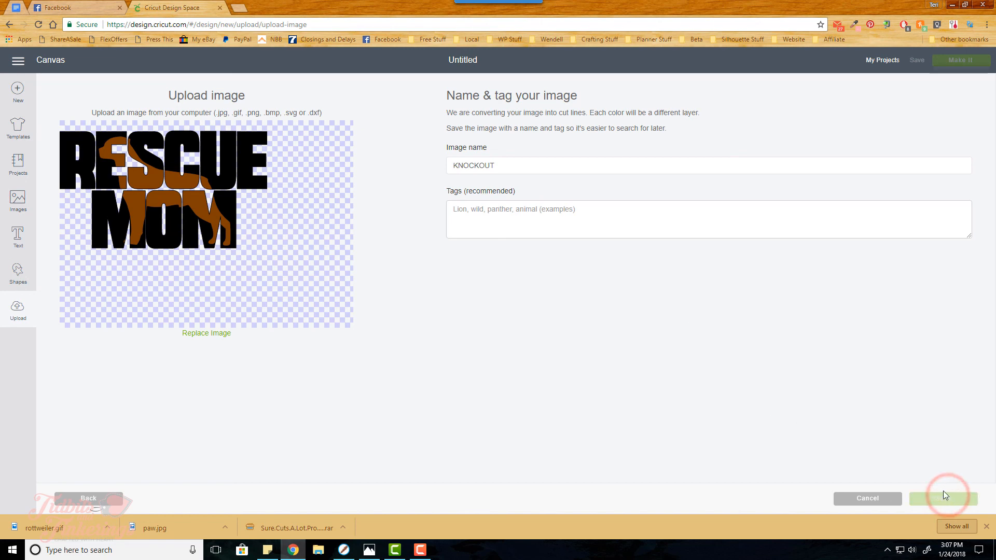
{"action": "left_click", "coordinate": [942, 498]}
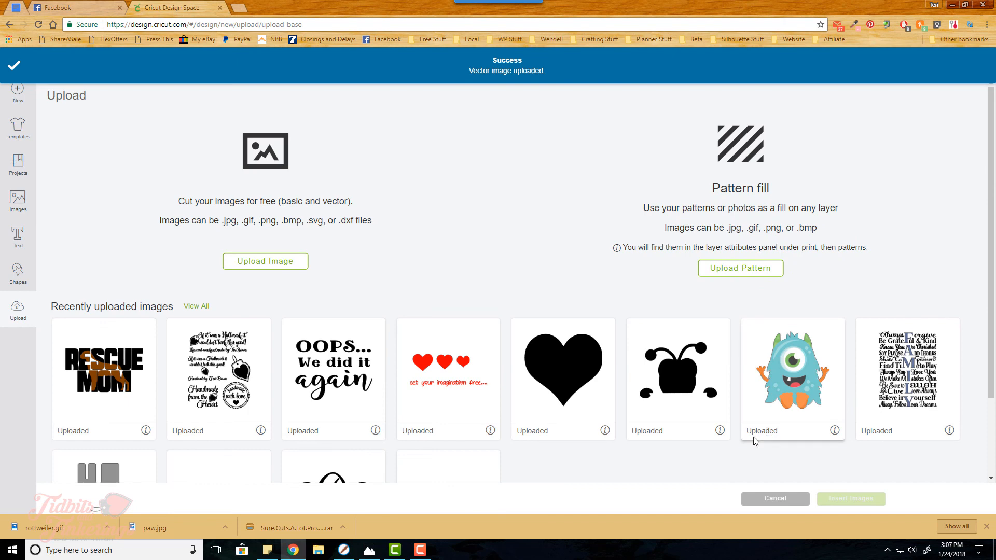
{"action": "mouse_move", "coordinate": [99, 388]}
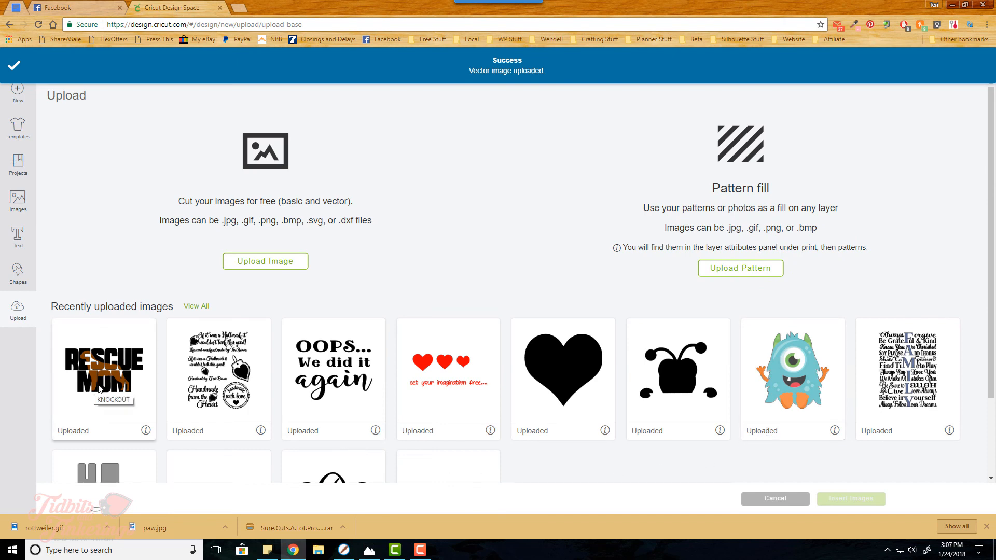
{"action": "left_click", "coordinate": [104, 370]}
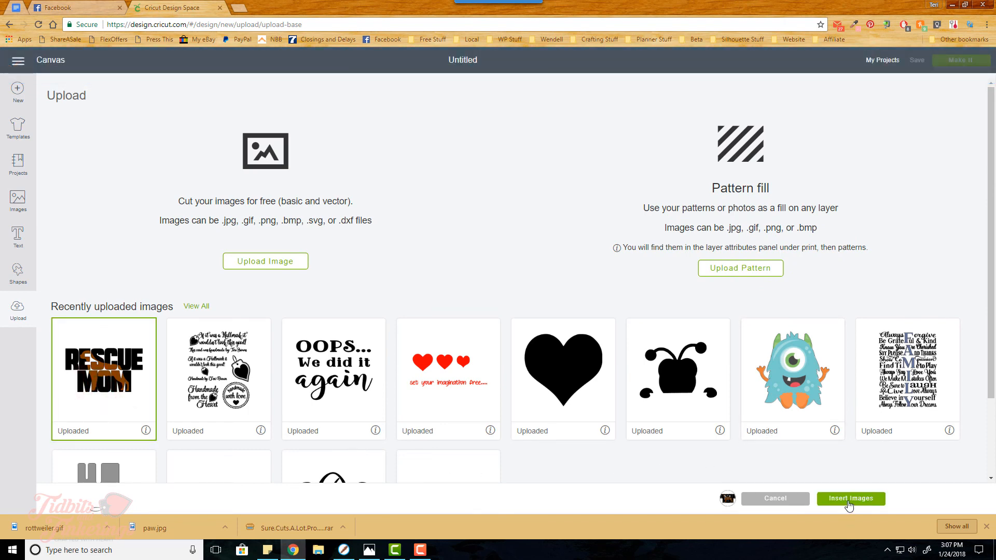
- Insert the KNOCKOUT image onto the canvas and start Make It for mat preparation
{"action": "left_click", "coordinate": [850, 498]}
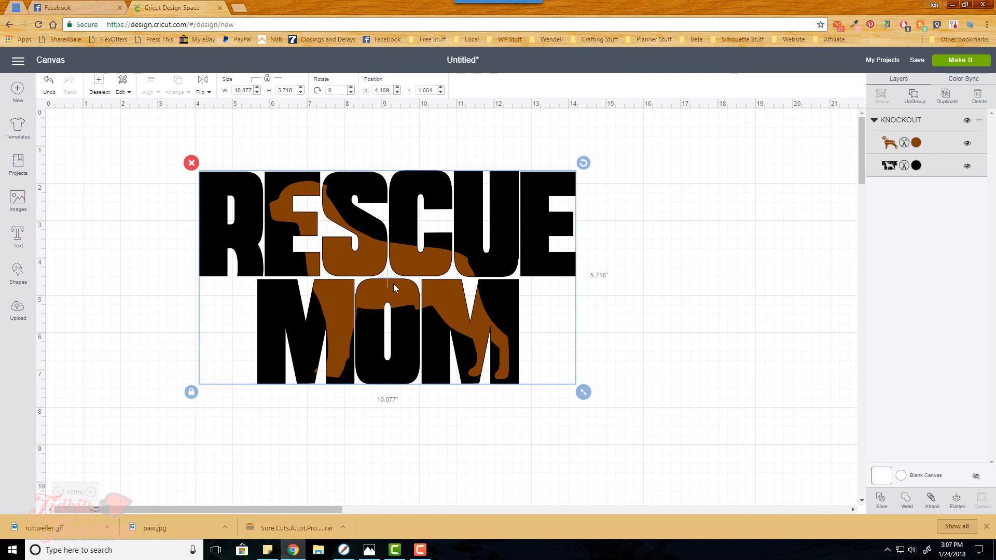
{"action": "mouse_move", "coordinate": [924, 81]}
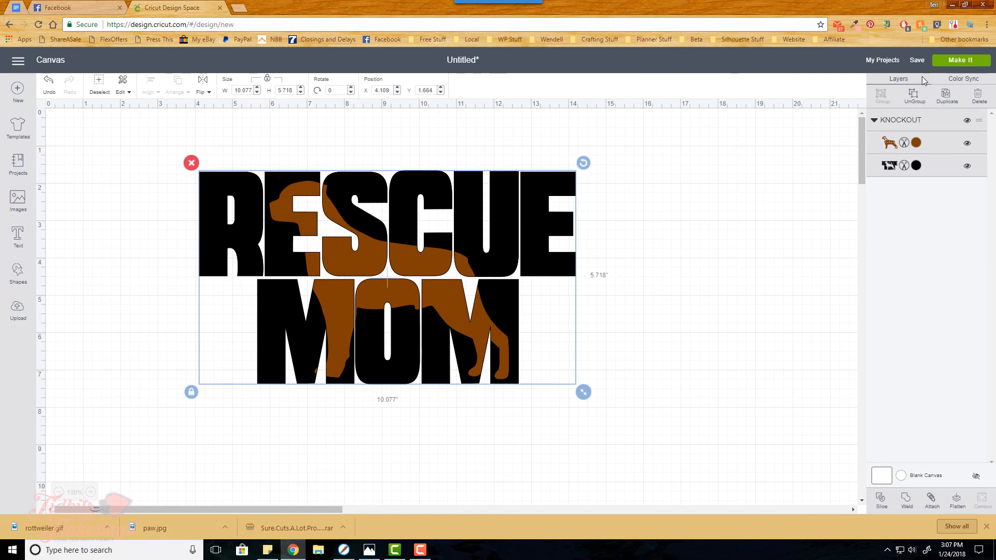
{"action": "left_click", "coordinate": [959, 59]}
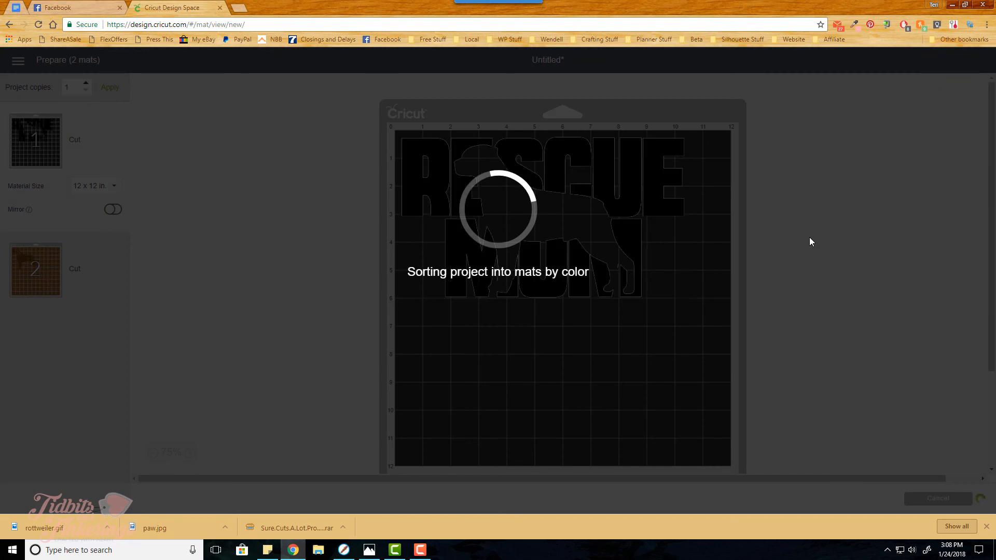